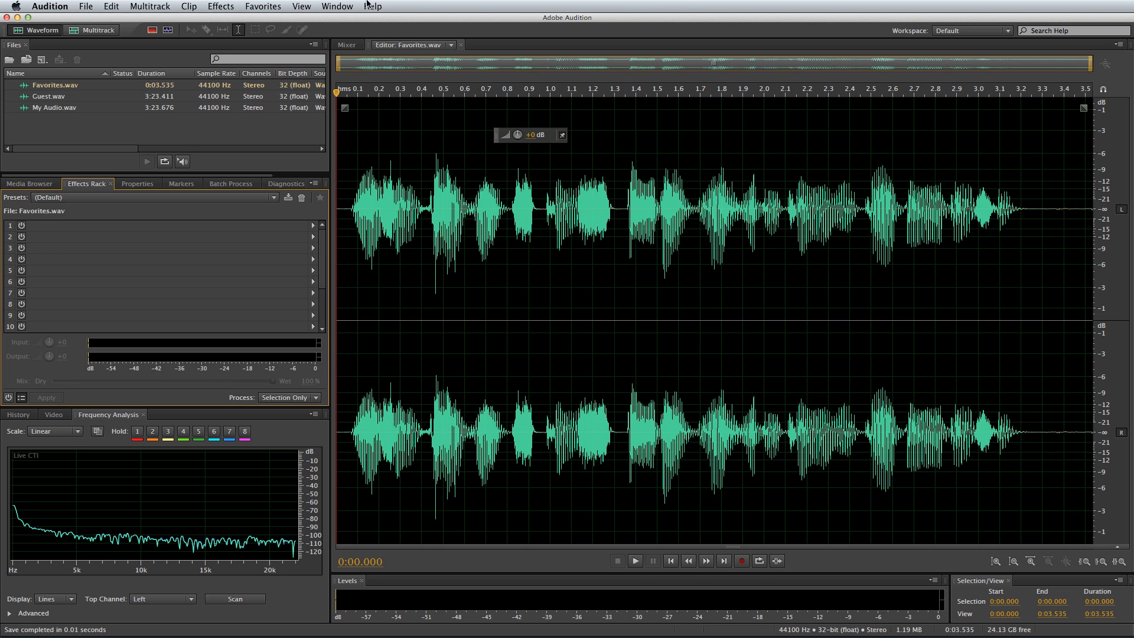
Start recording a new favorite to capture the processing on Favorites.wav
{"action": "left_click", "coordinate": [262, 5]}
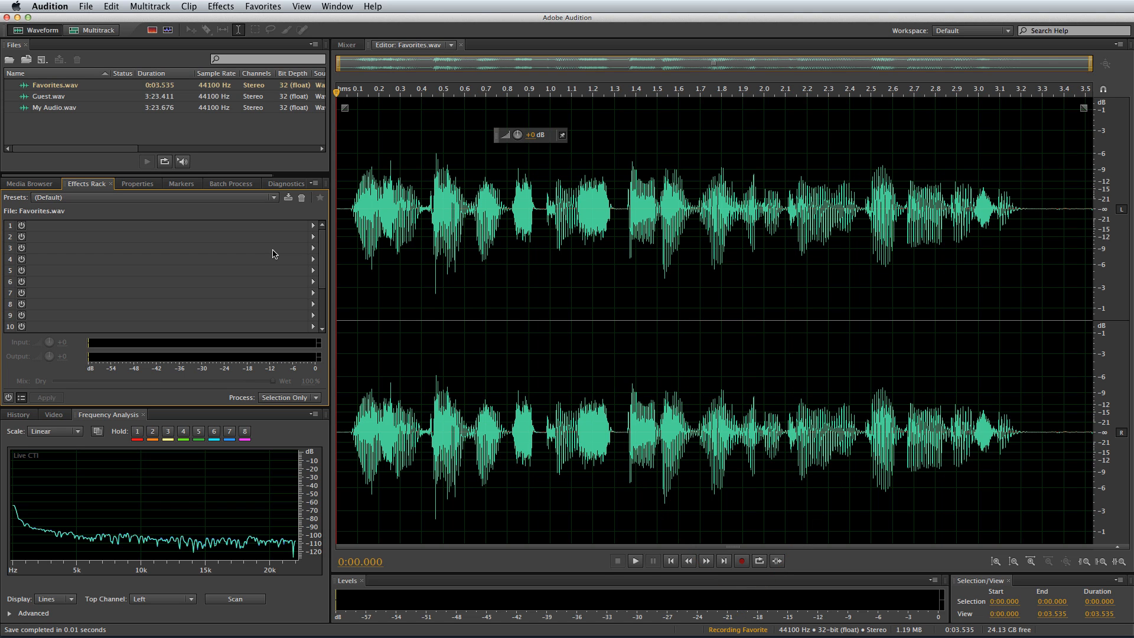
{"action": "mouse_move", "coordinate": [274, 250]}
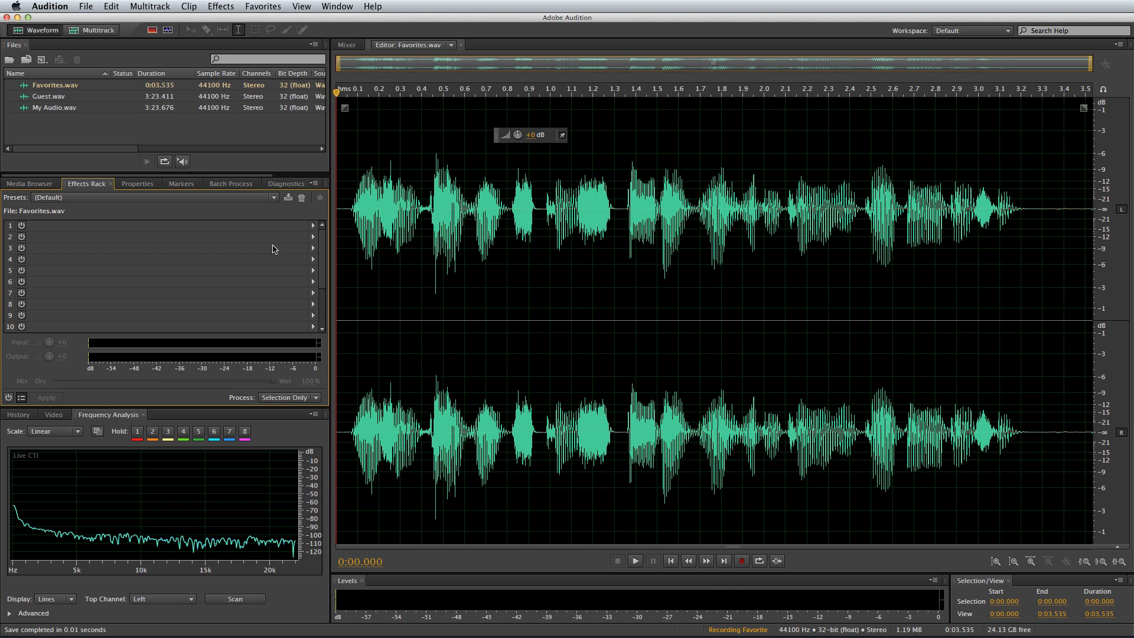
Apply the Graphic Equalizer (20 Bands) with the Mike Sparkle preset to the voiceover
{"action": "left_click", "coordinate": [221, 6]}
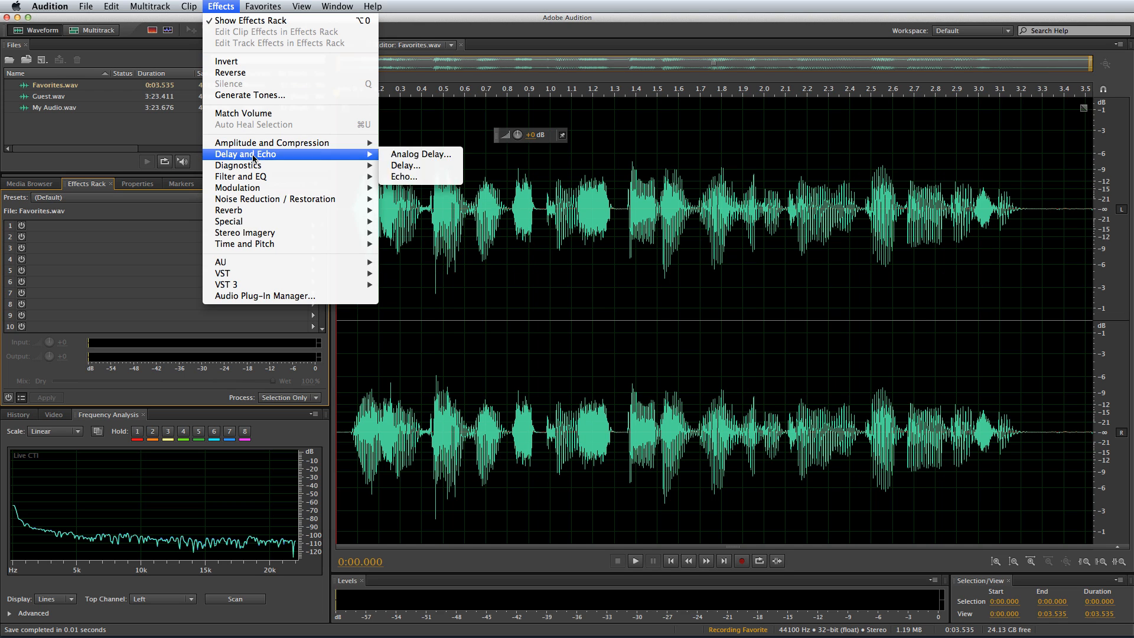
{"action": "mouse_move", "coordinate": [242, 176]}
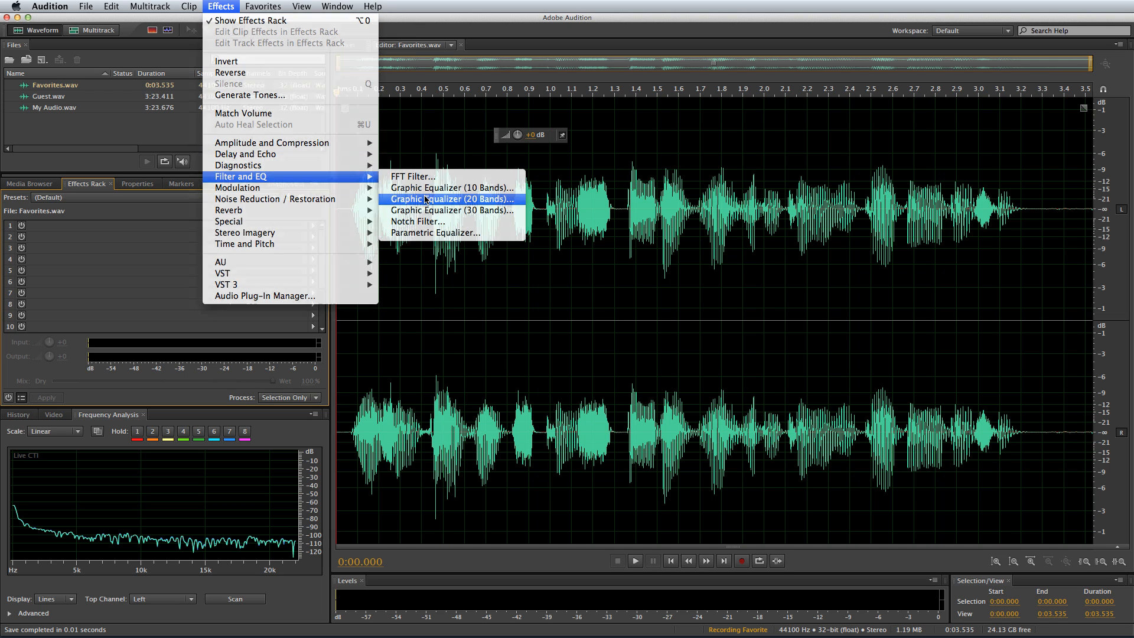
{"action": "left_click", "coordinate": [450, 198]}
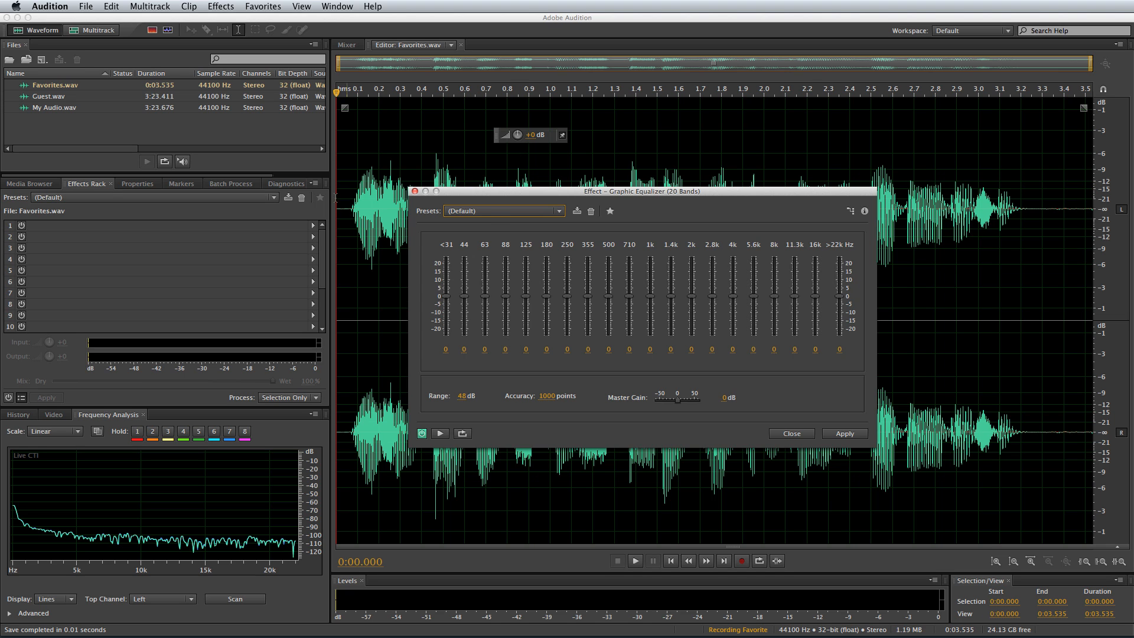
{"action": "left_click", "coordinate": [503, 210]}
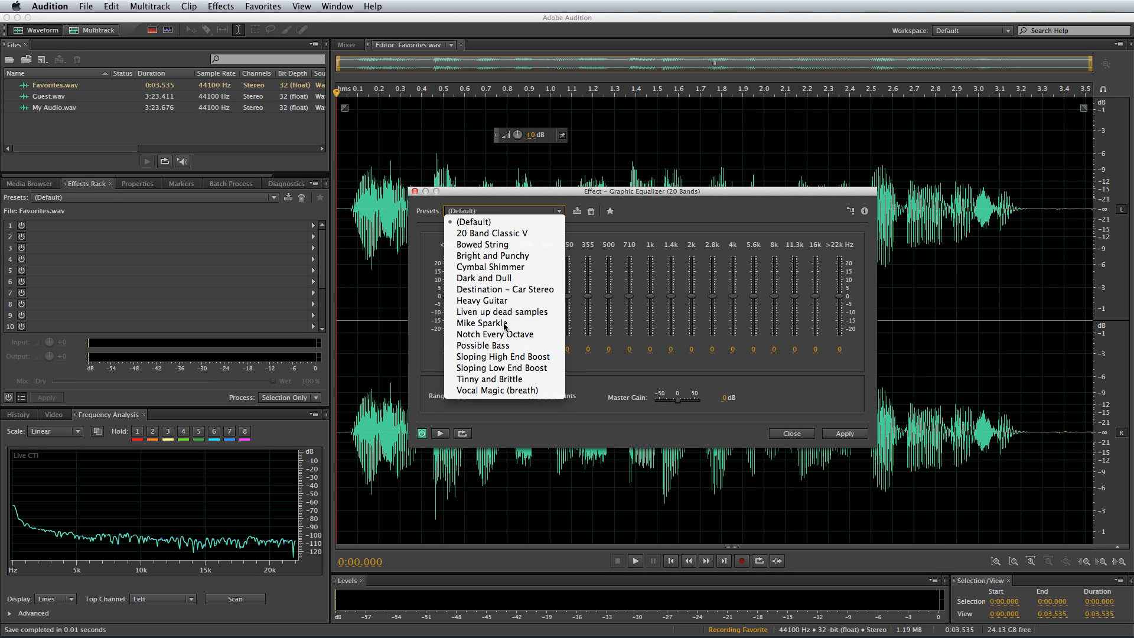
{"action": "left_click", "coordinate": [481, 323]}
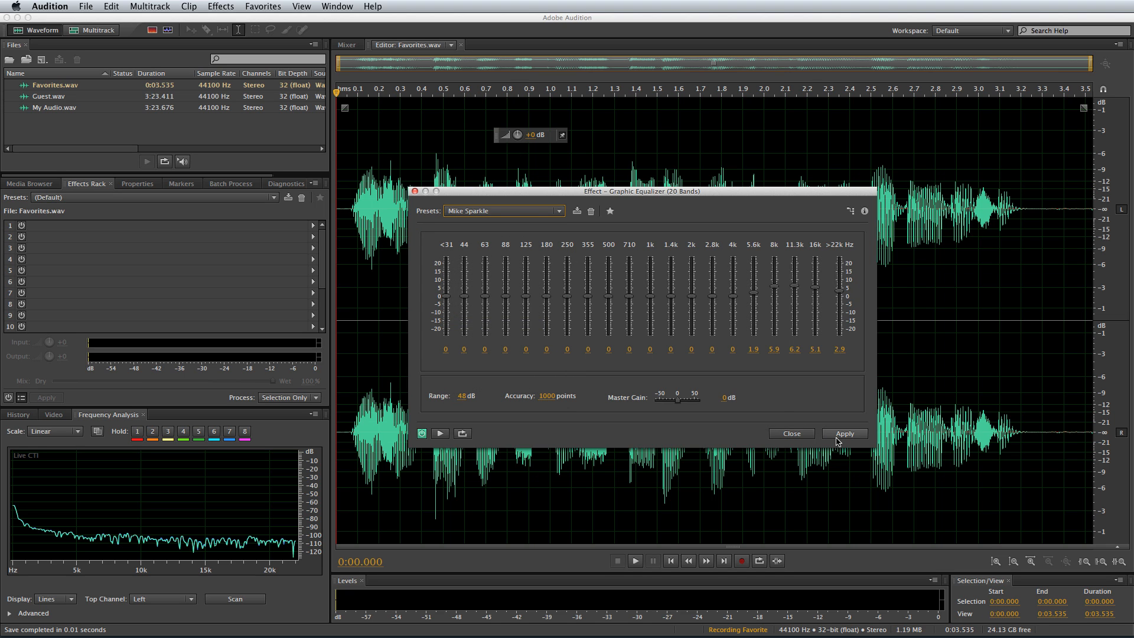
{"action": "left_click", "coordinate": [844, 433]}
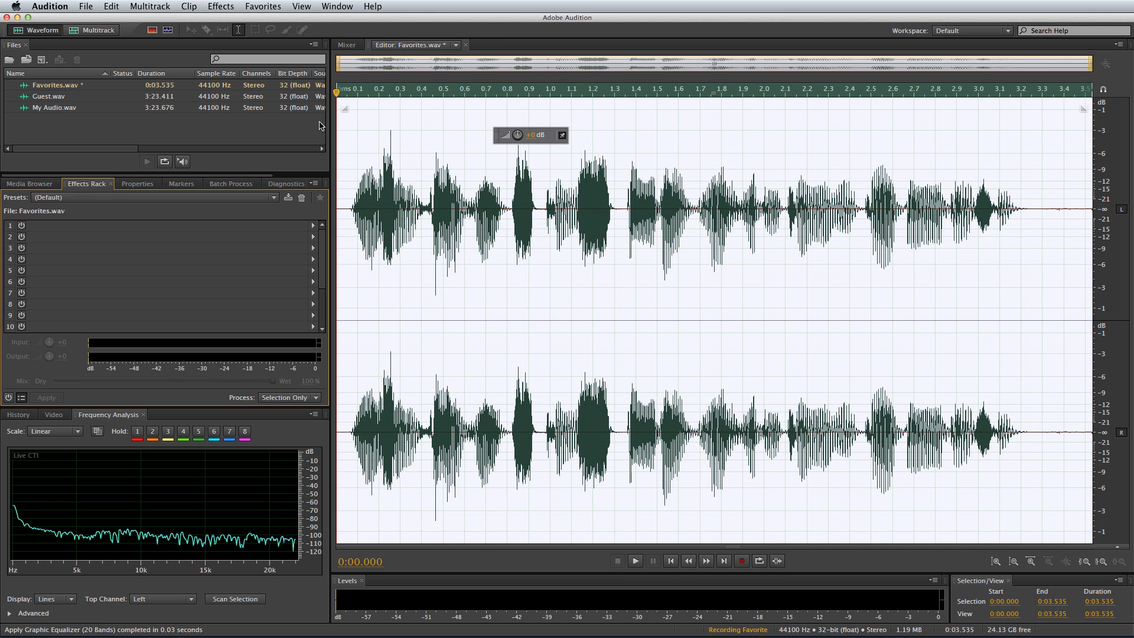
Normalize the voiceover, then run it through Dynamics Processing
{"action": "left_click", "coordinate": [219, 7]}
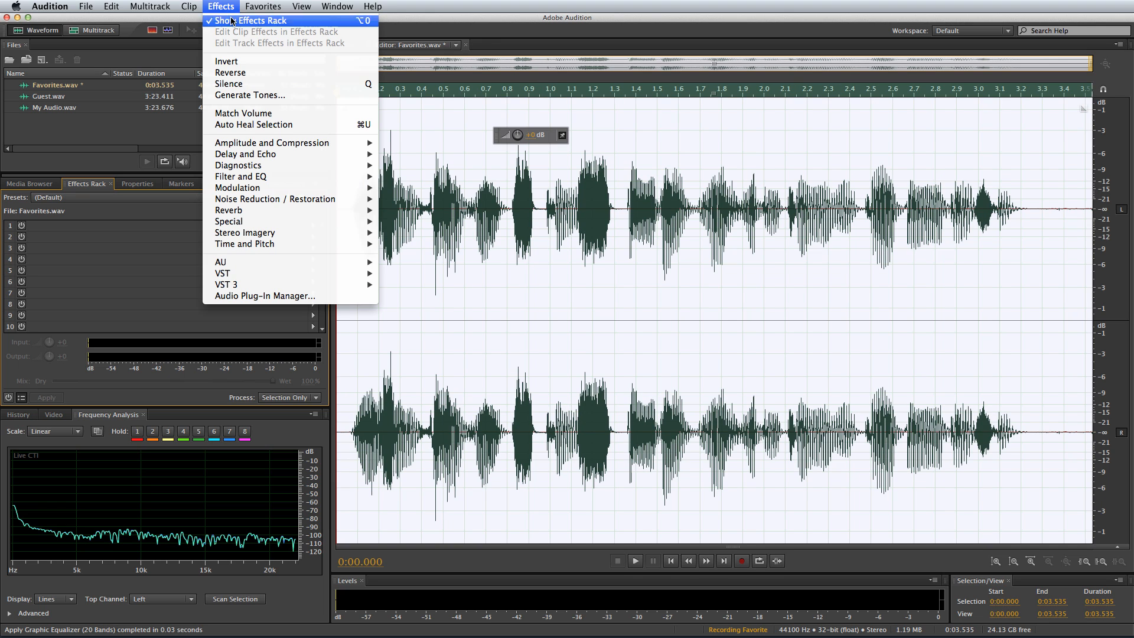
{"action": "mouse_move", "coordinate": [272, 143]}
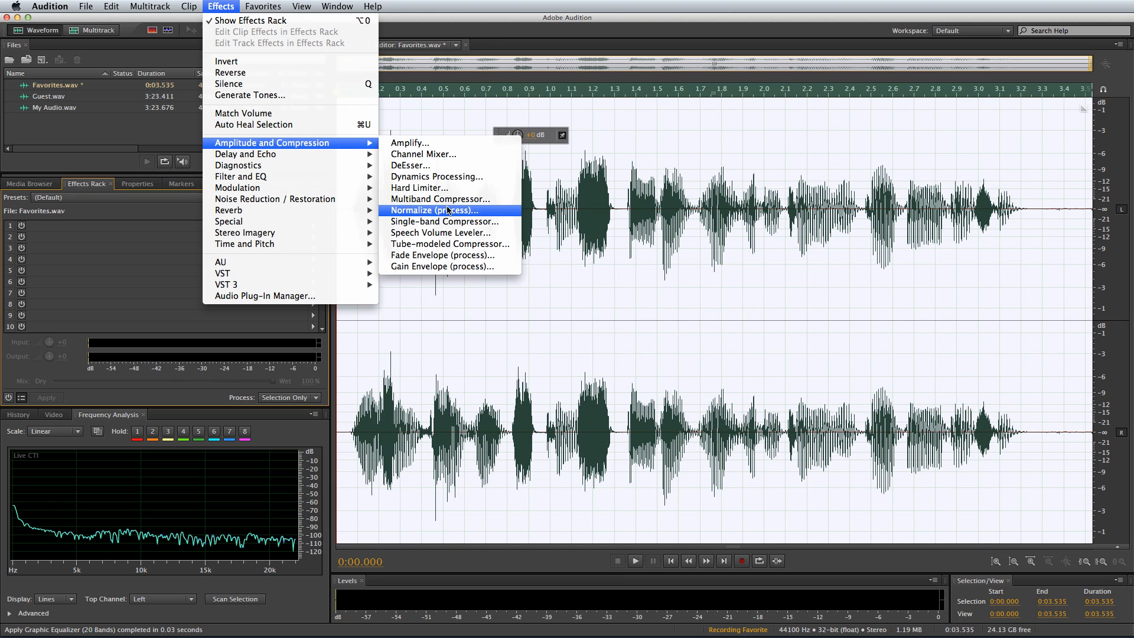
{"action": "left_click", "coordinate": [430, 211]}
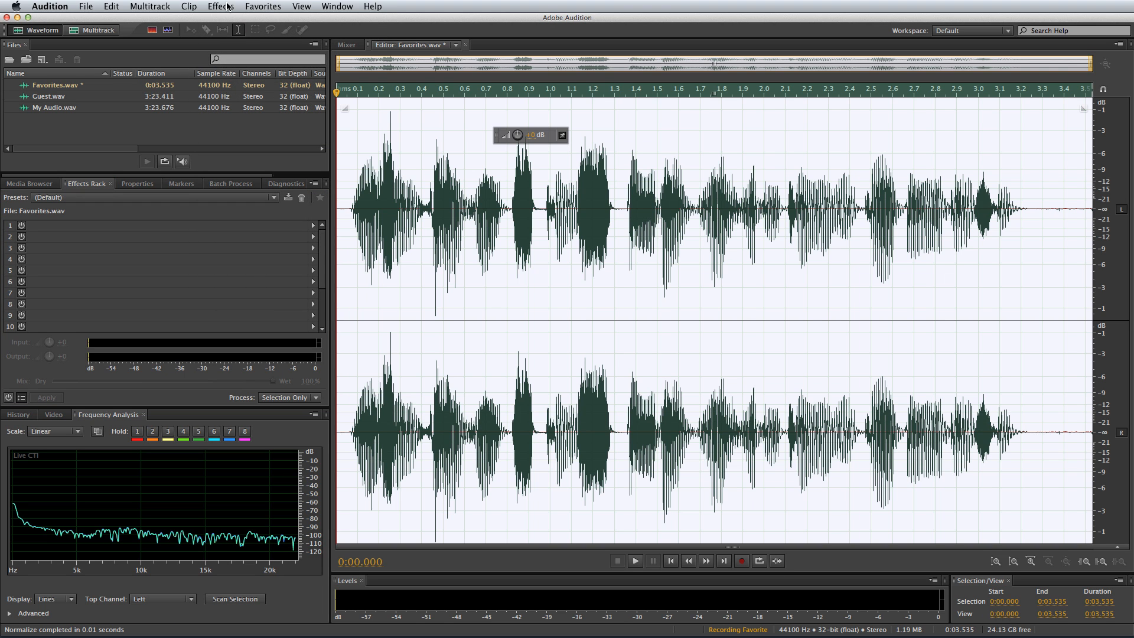
{"action": "left_click", "coordinate": [221, 7]}
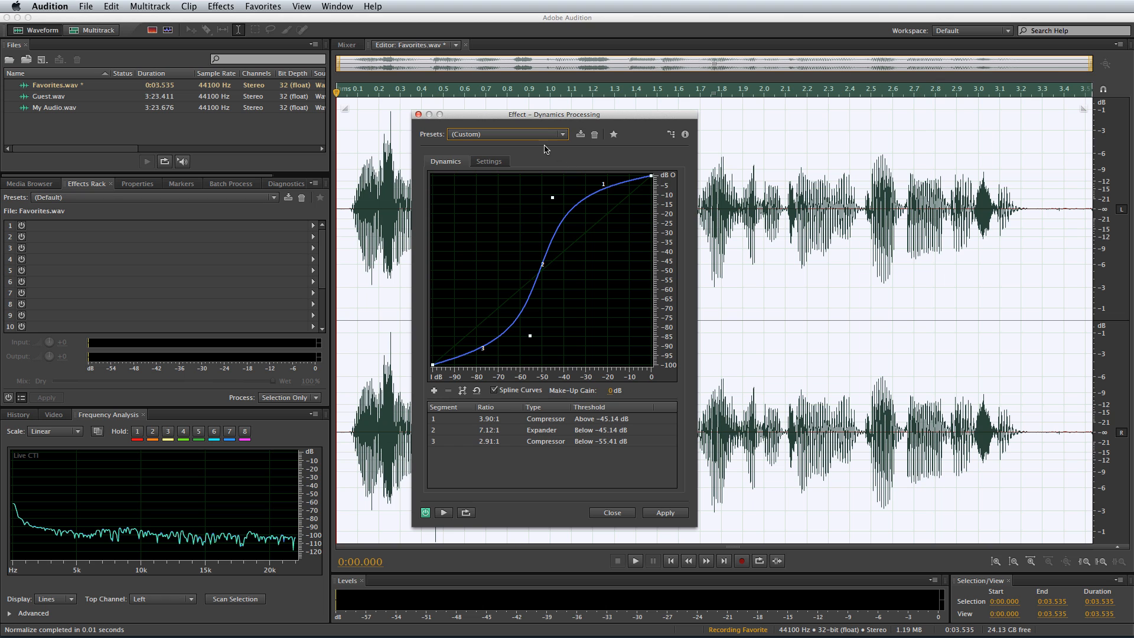
{"action": "left_click", "coordinate": [507, 134]}
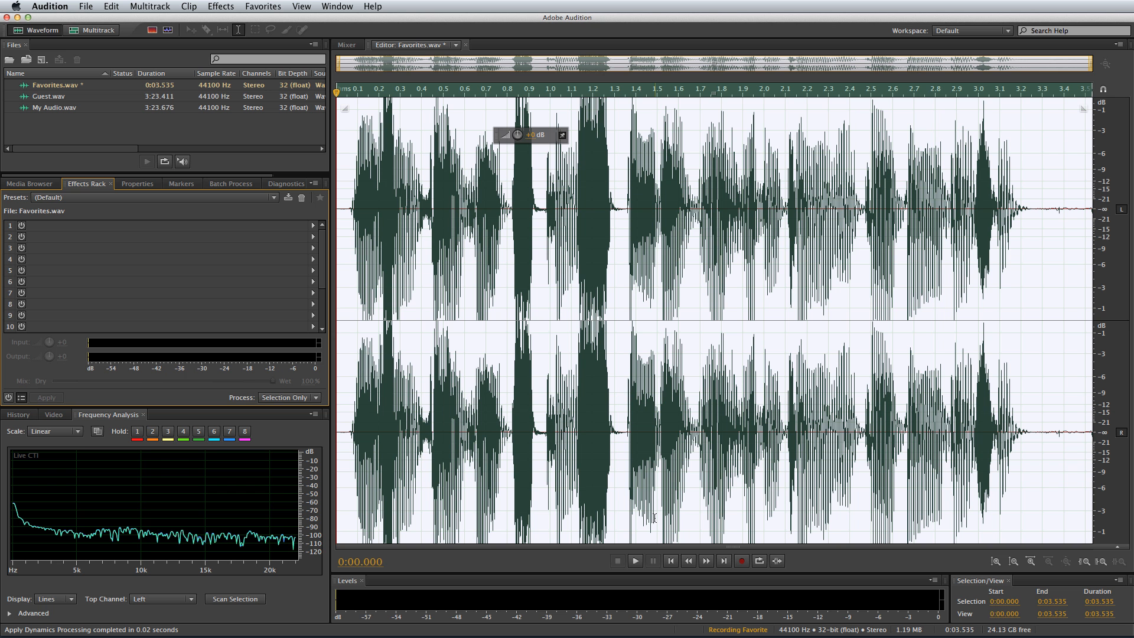
Normalize the voiceover again to 98.8%
{"action": "left_click", "coordinate": [220, 7]}
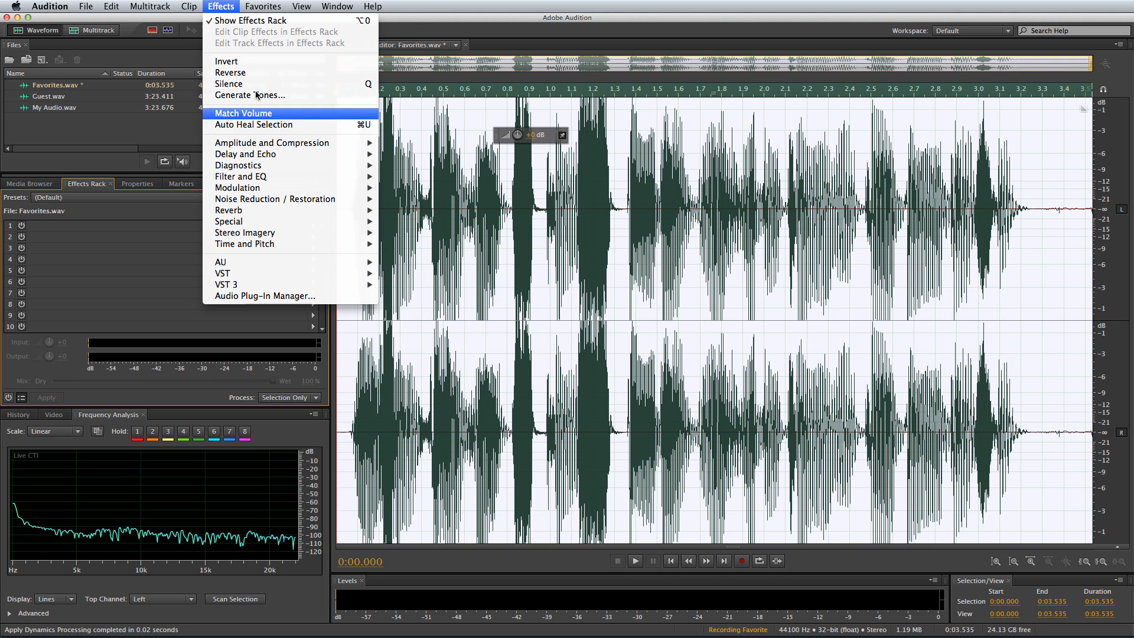
{"action": "mouse_move", "coordinate": [271, 143]}
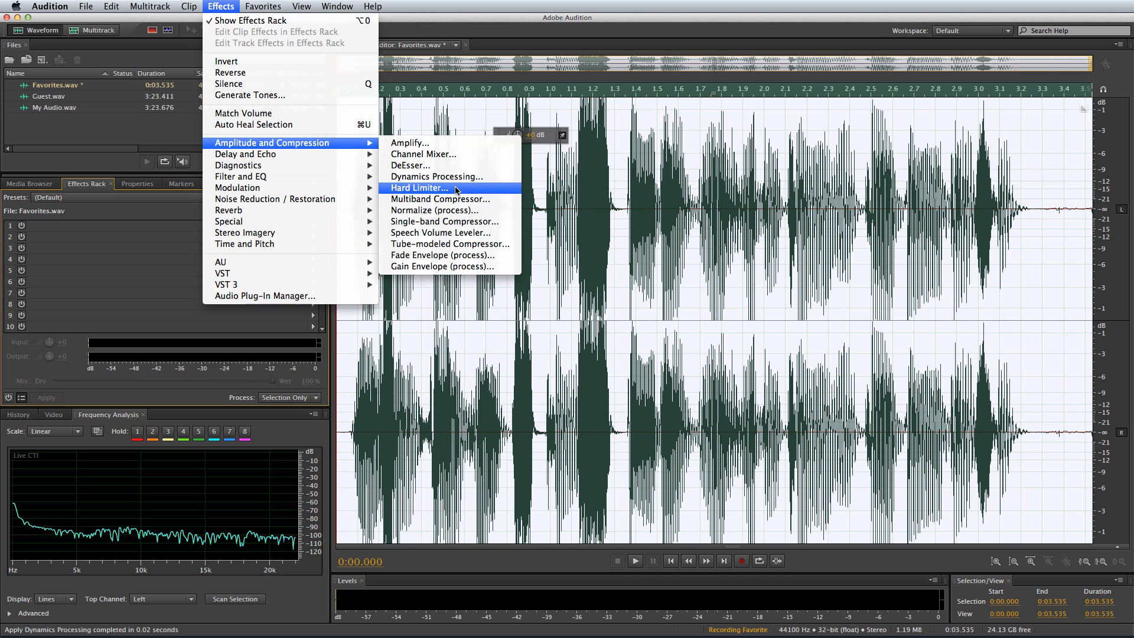
{"action": "left_click", "coordinate": [437, 210]}
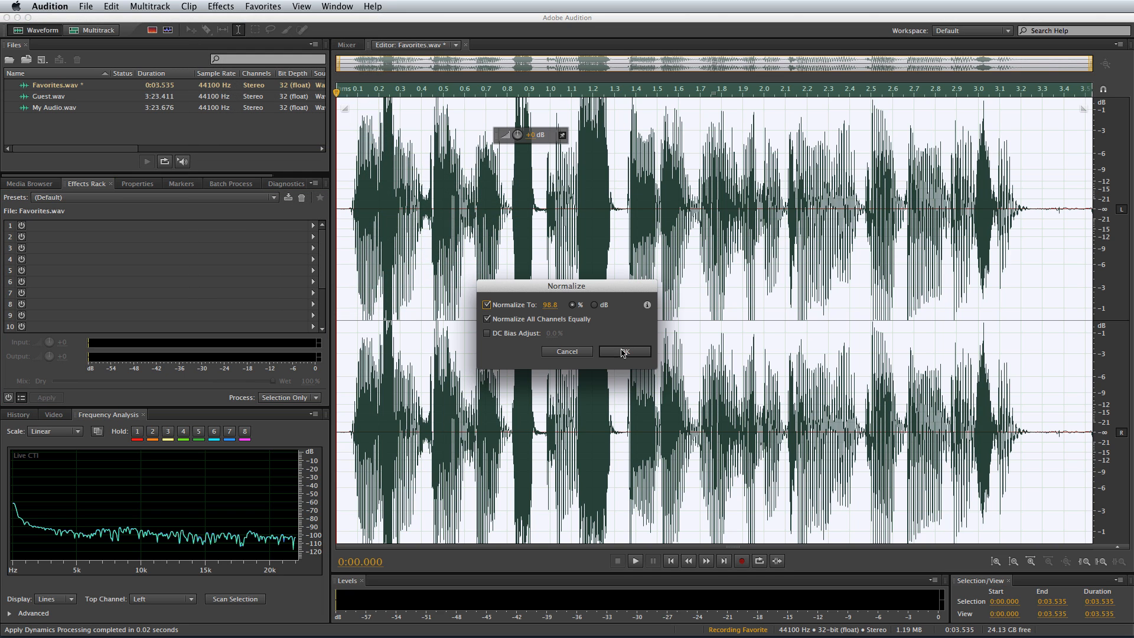
{"action": "left_click", "coordinate": [624, 352]}
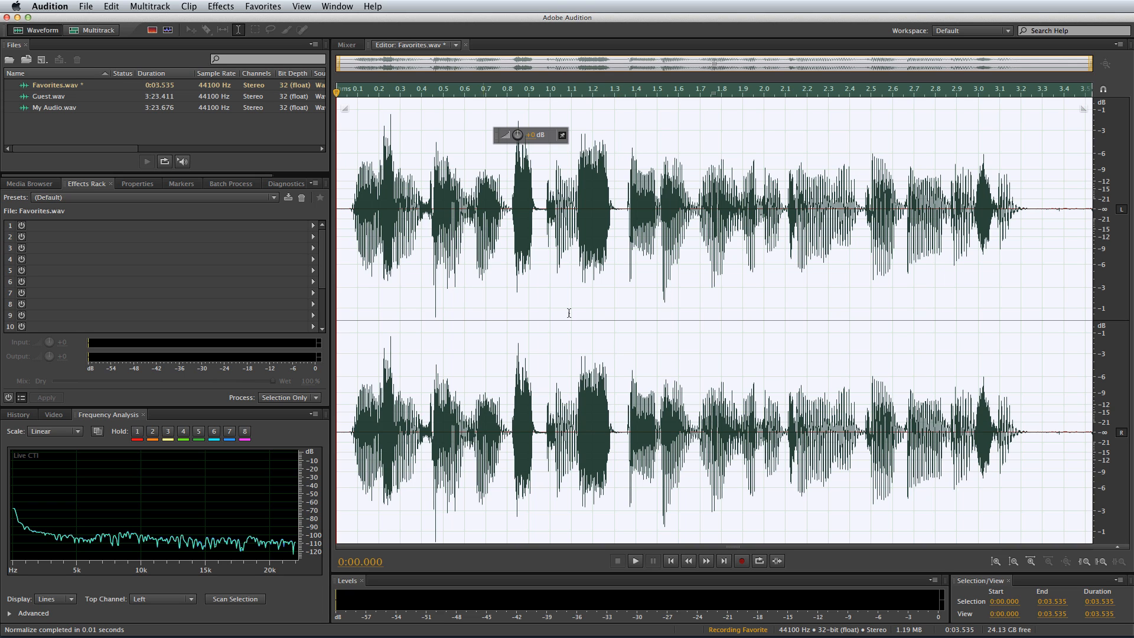
Stop recording and save the favorite as Vocal Enhancer
{"action": "left_click", "coordinate": [263, 7]}
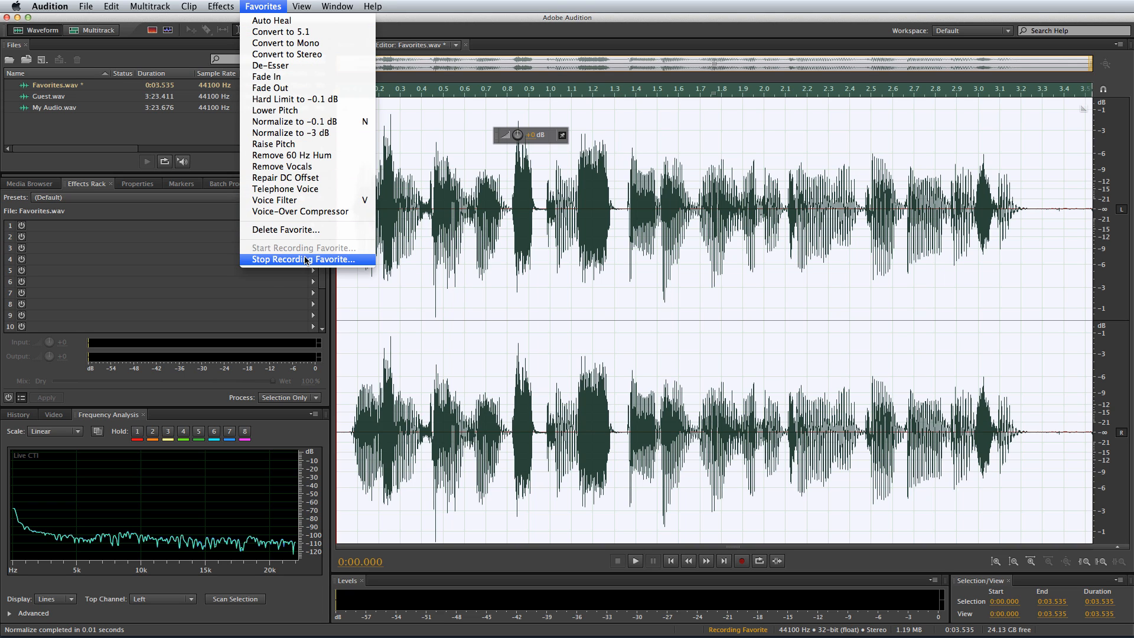
{"action": "left_click", "coordinate": [304, 259]}
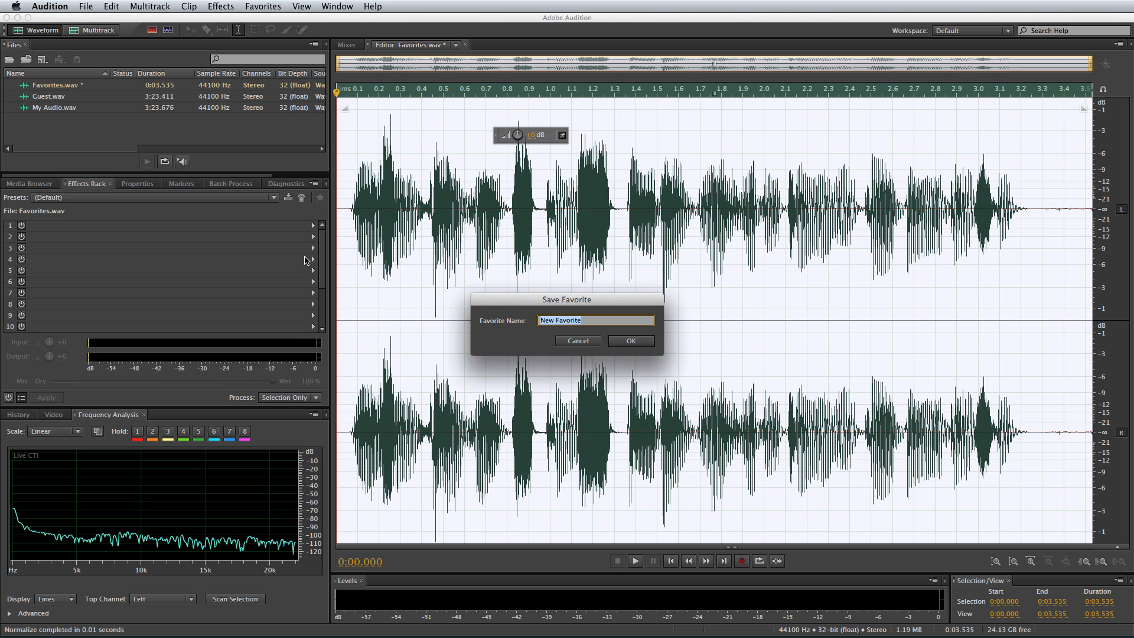
{"action": "type", "text": "Vocal Enhancer"}
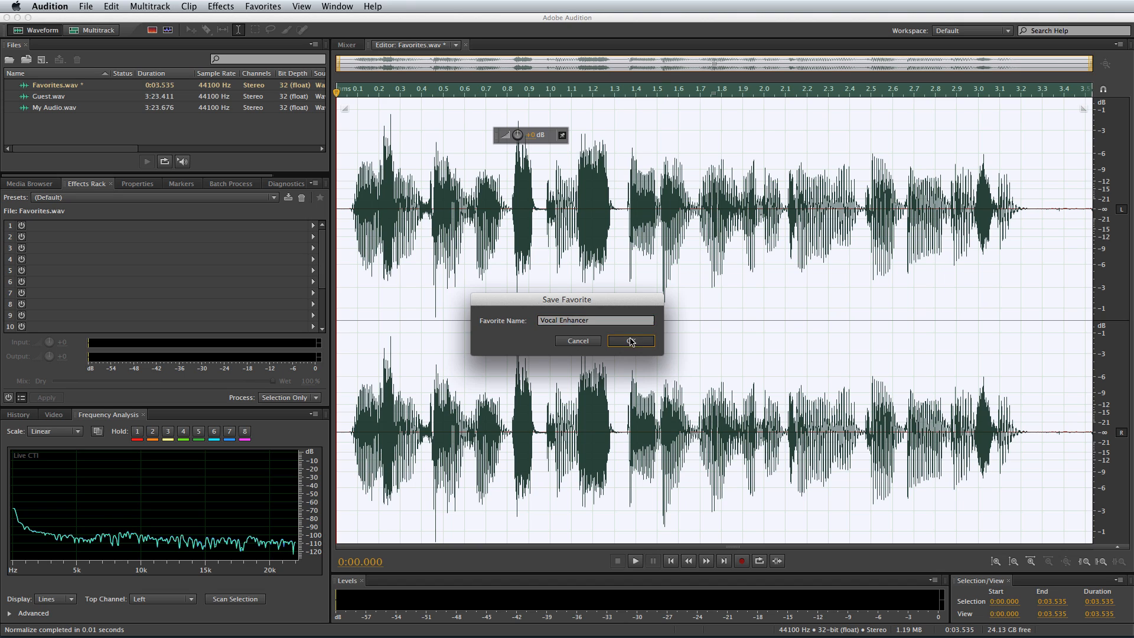
{"action": "left_click", "coordinate": [630, 340]}
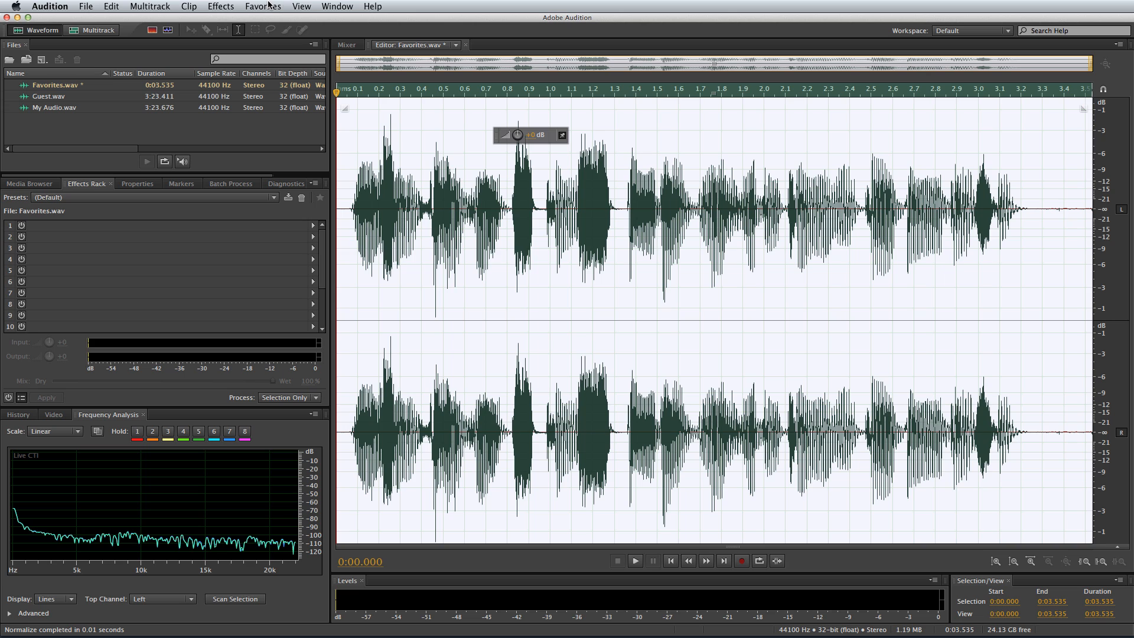
Run the Vocal Enhancer favorite on the voiceover
{"action": "left_click", "coordinate": [264, 6]}
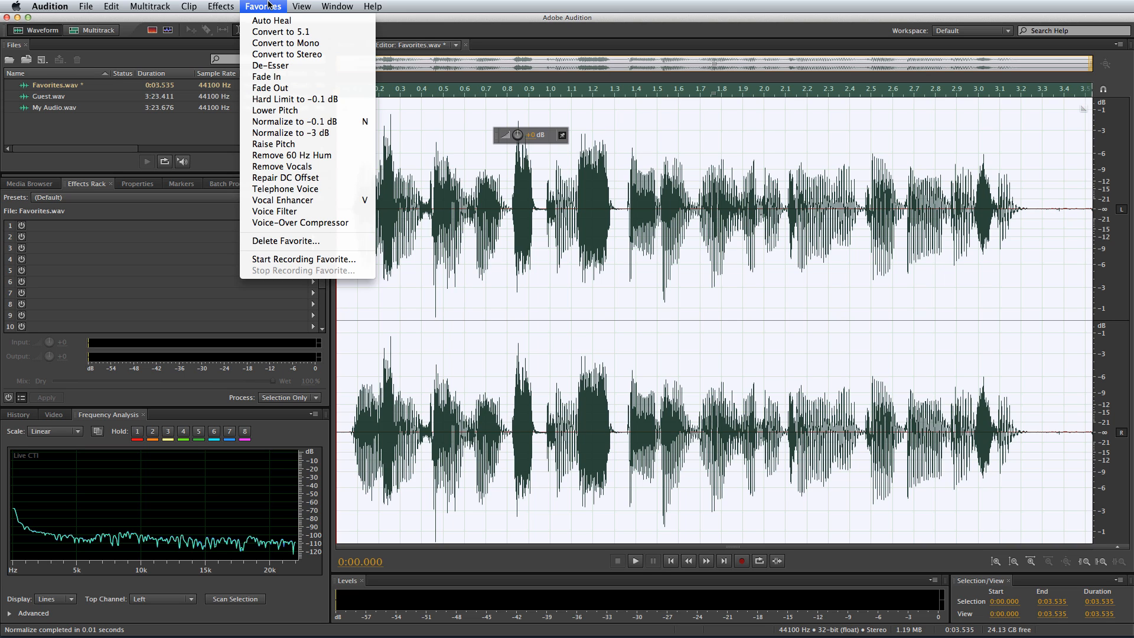
{"action": "mouse_move", "coordinate": [283, 200]}
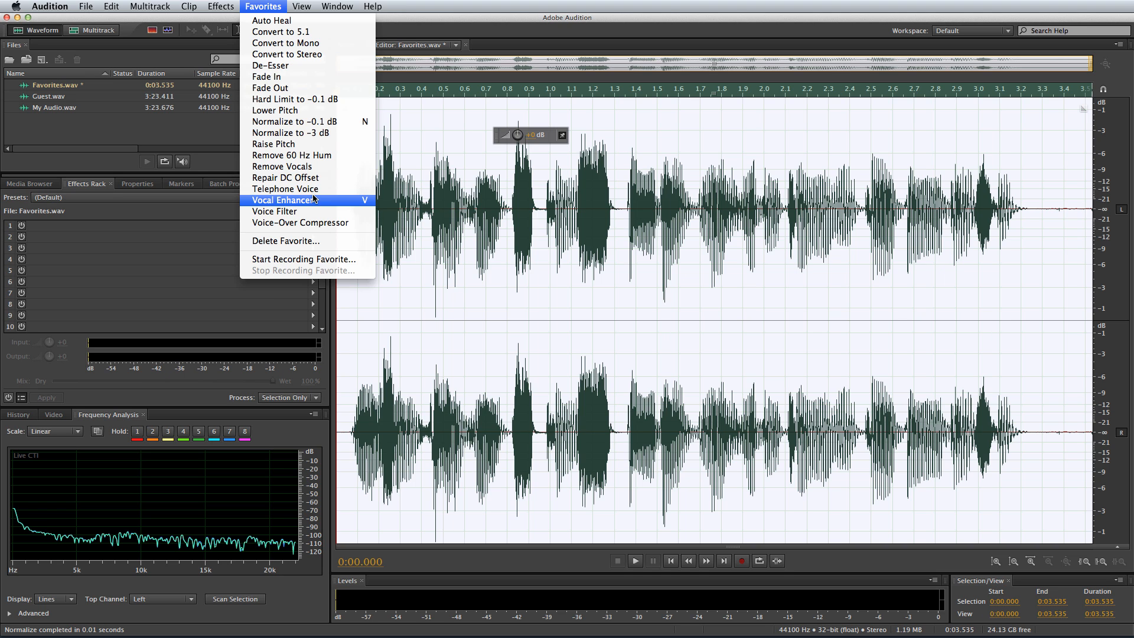
{"action": "left_click", "coordinate": [285, 199]}
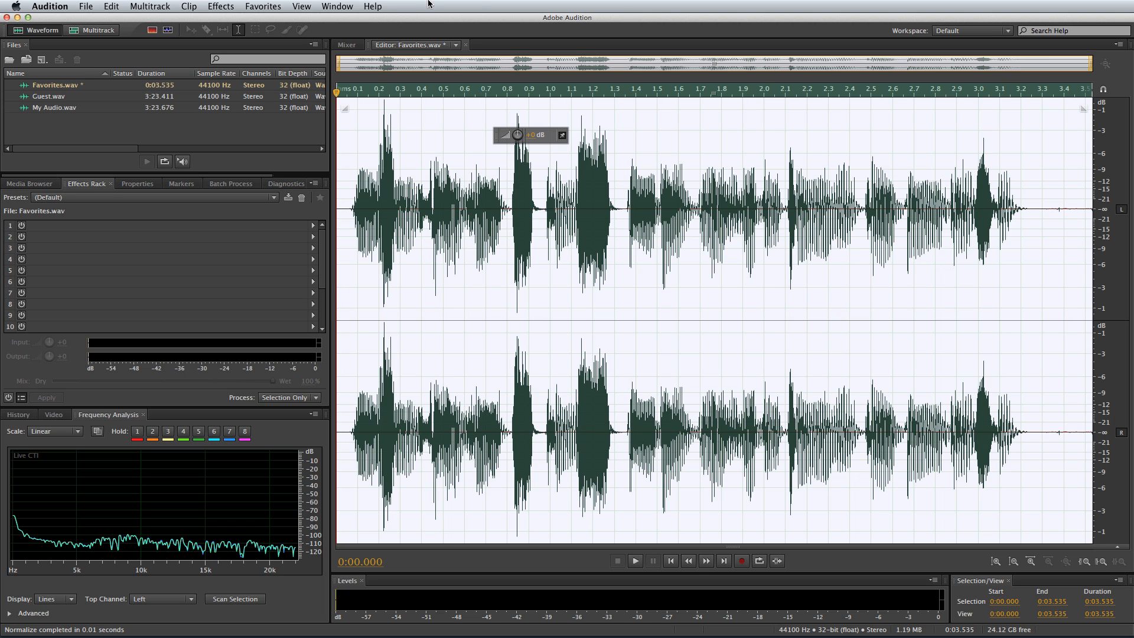
Create a new multitrack session named Ducking with the Favorites clip on Track 1
{"action": "left_click", "coordinate": [262, 6]}
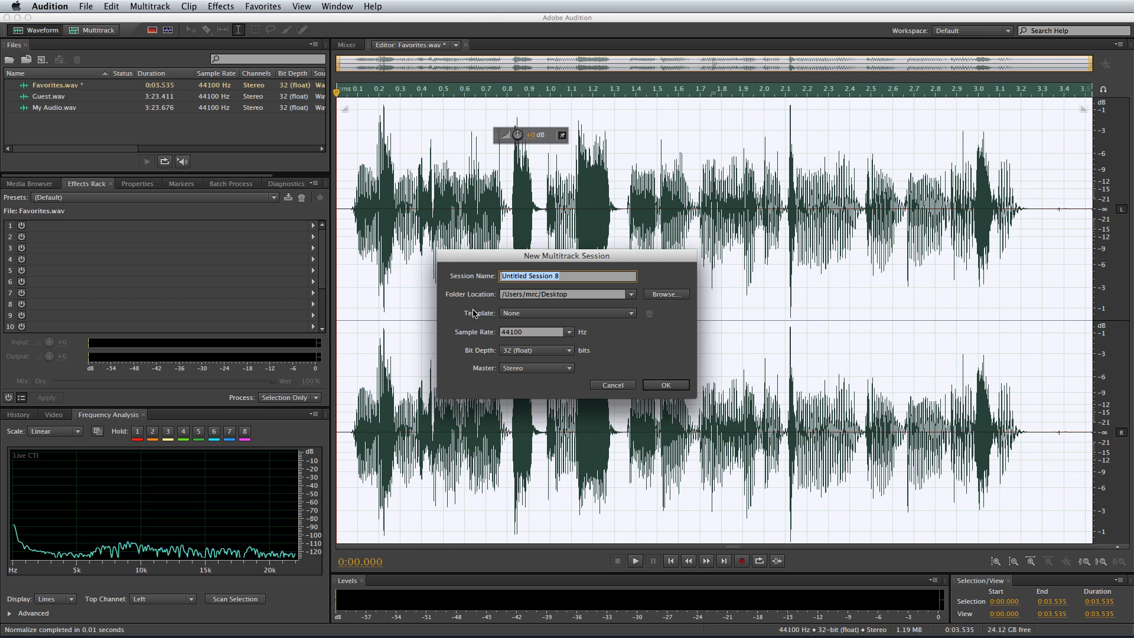
{"action": "type", "text": "Duck"}
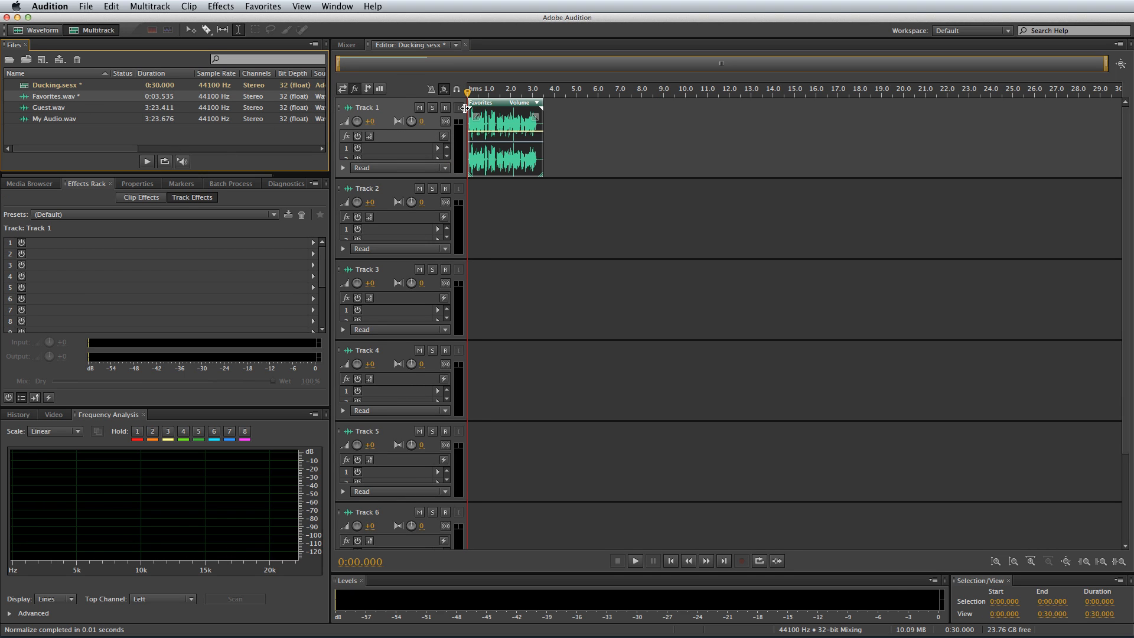
Place the Disco Jingle music at the start of Track 2 and audition it with the voiceover
{"action": "left_click", "coordinate": [634, 559]}
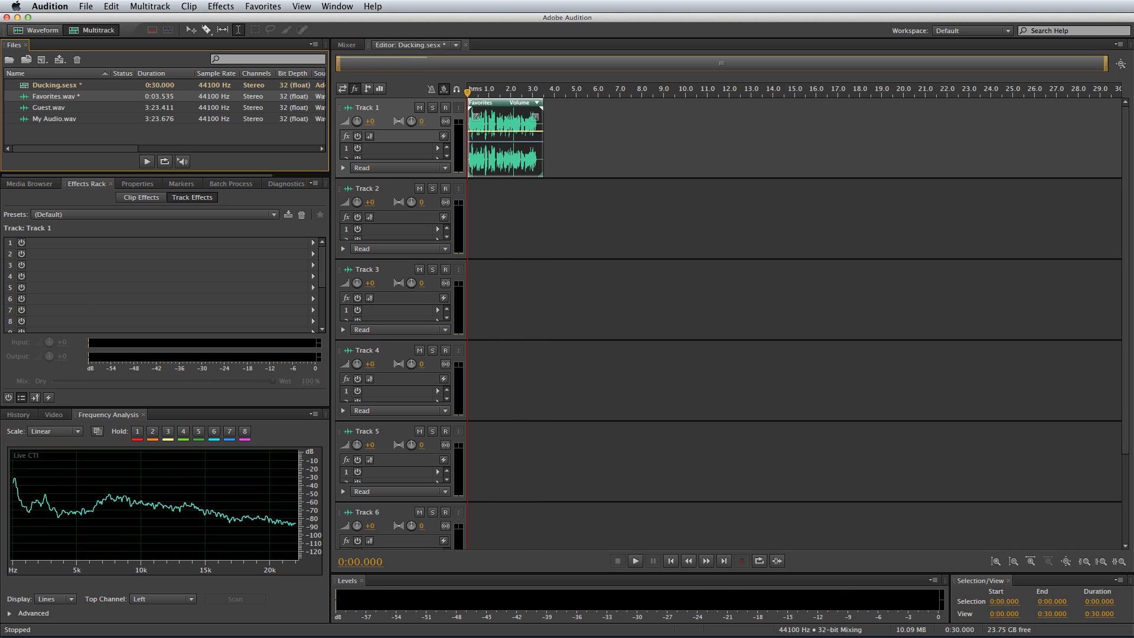
{"action": "left_click_drag", "start_coordinate": [55, 95], "coordinate": [468, 241]}
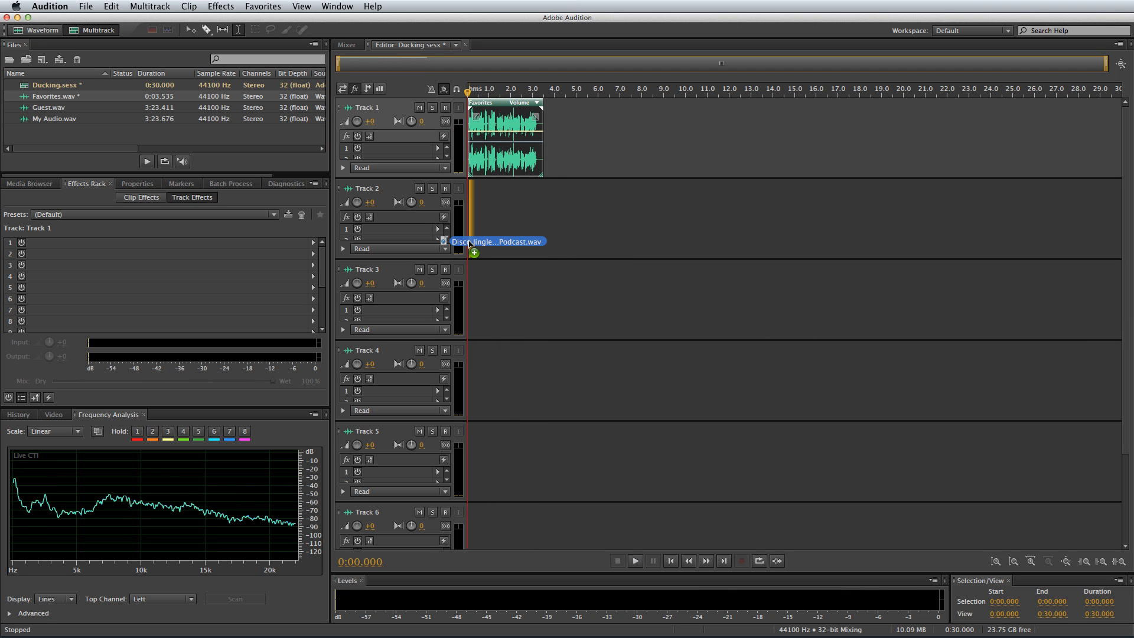
{"action": "left_click_drag", "start_coordinate": [497, 241], "coordinate": [651, 217]}
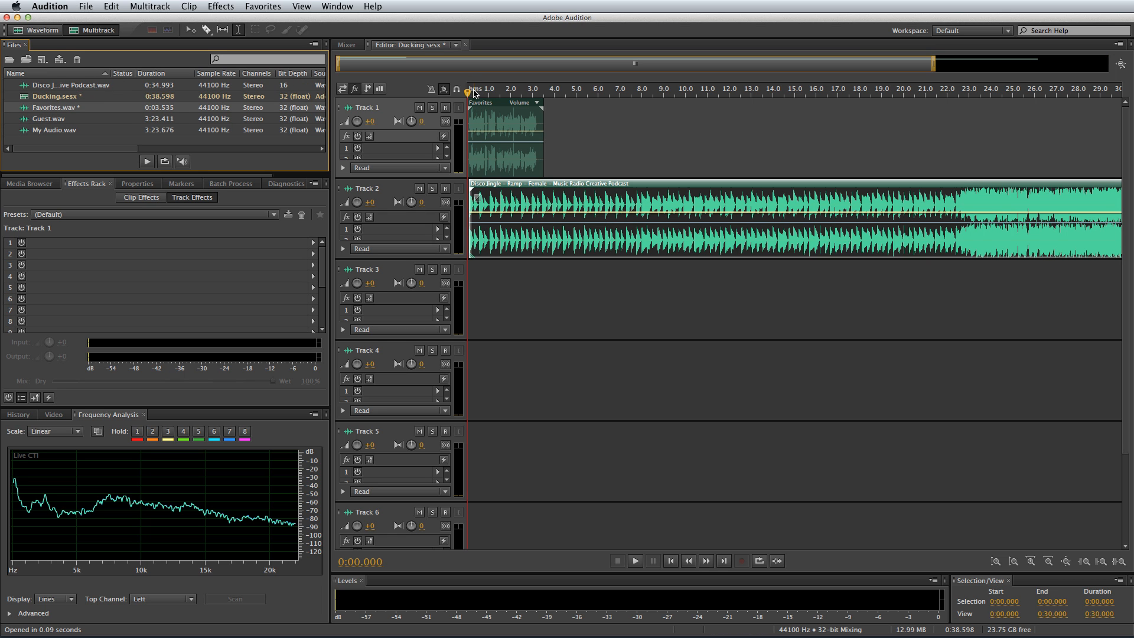
{"action": "left_click", "coordinate": [634, 560]}
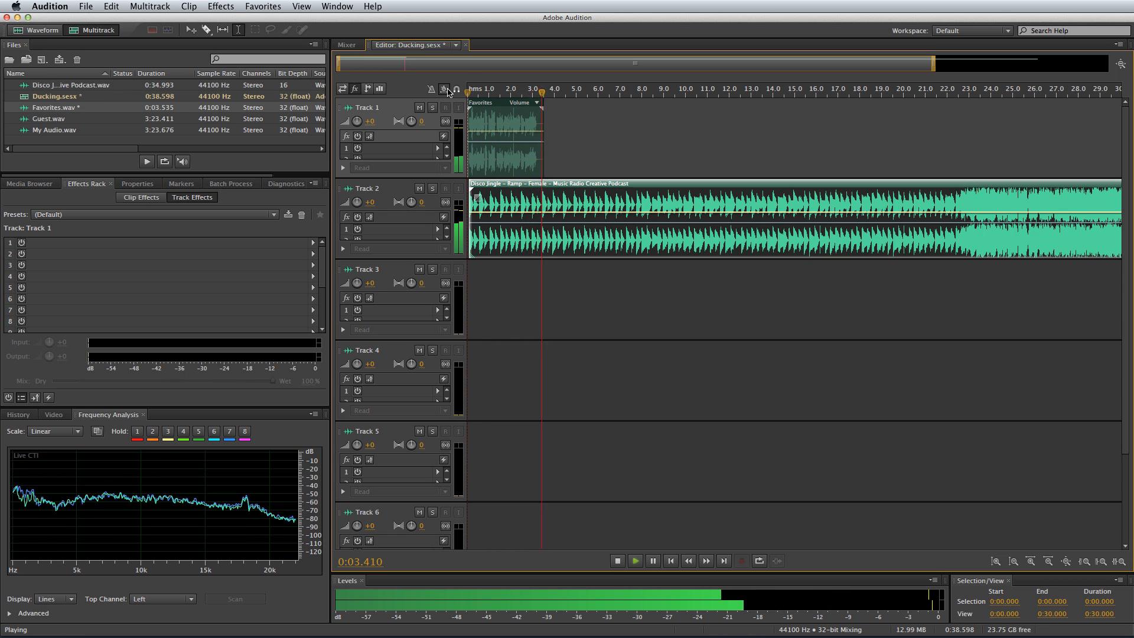
{"action": "left_click", "coordinate": [617, 560]}
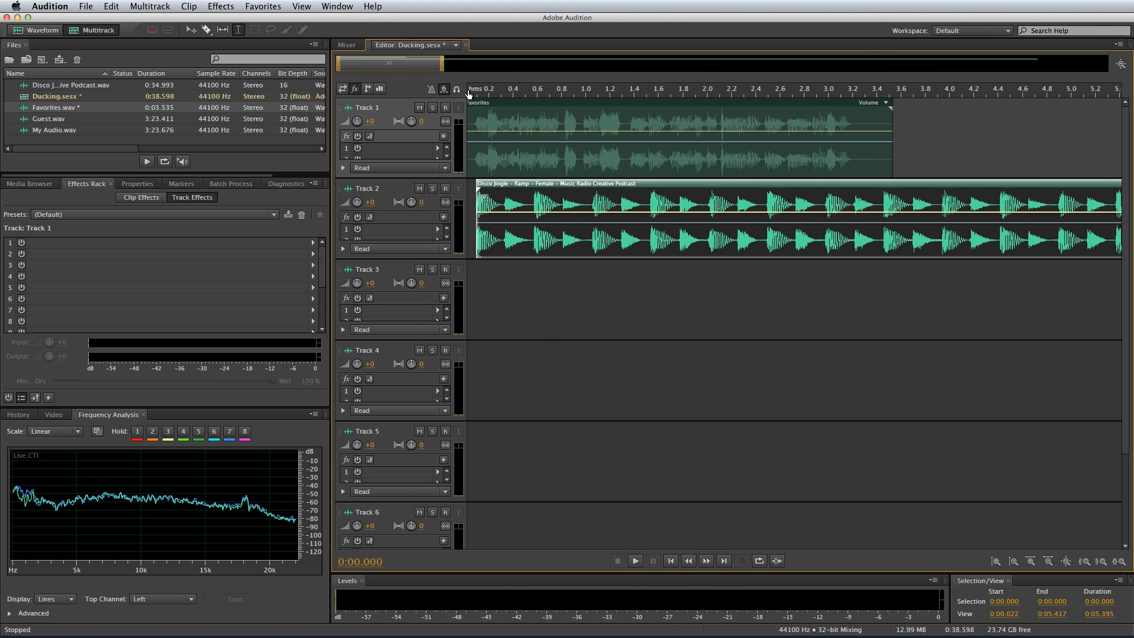
Show the effects rack controls in the track headers
{"action": "left_click_drag", "start_coordinate": [835, 215], "coordinate": [835, 237]}
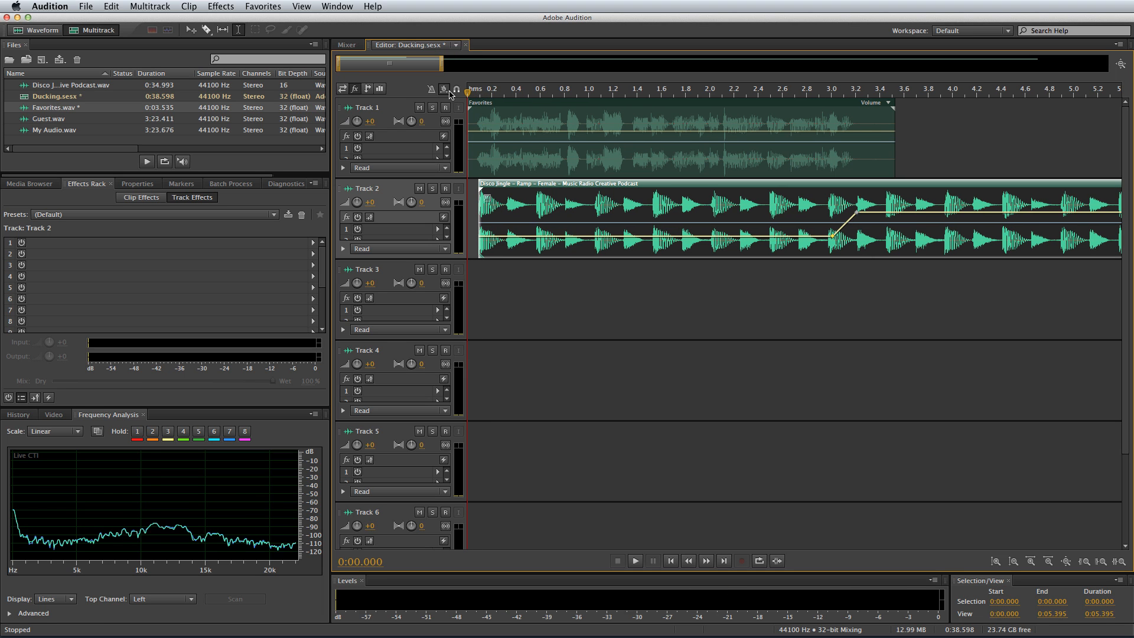
{"action": "left_click", "coordinate": [635, 560]}
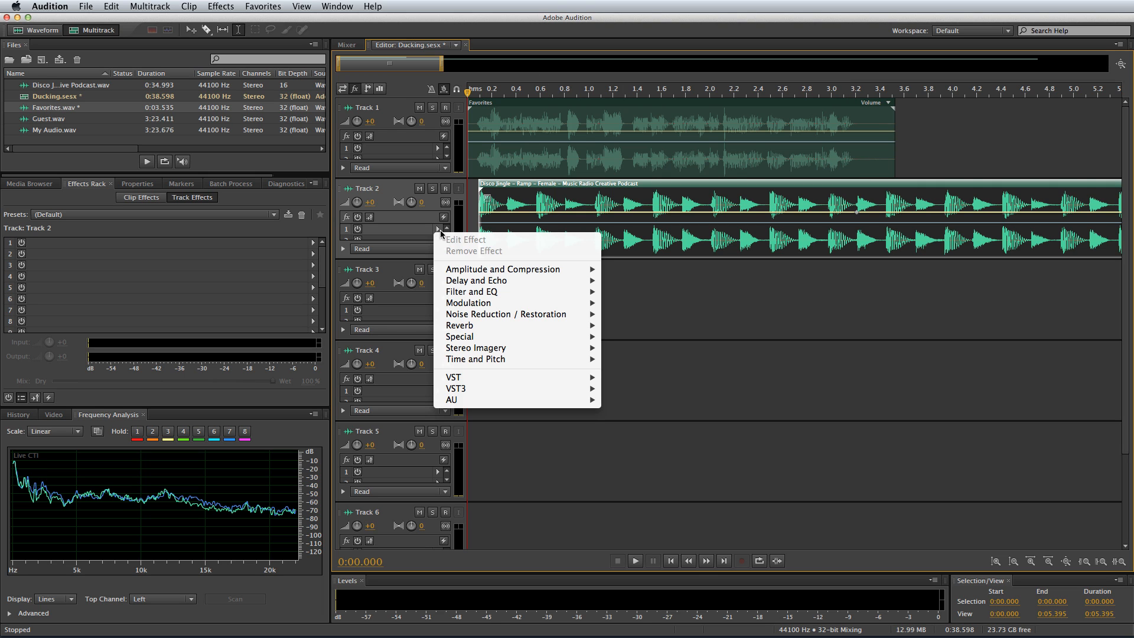
{"action": "mouse_move", "coordinate": [502, 270]}
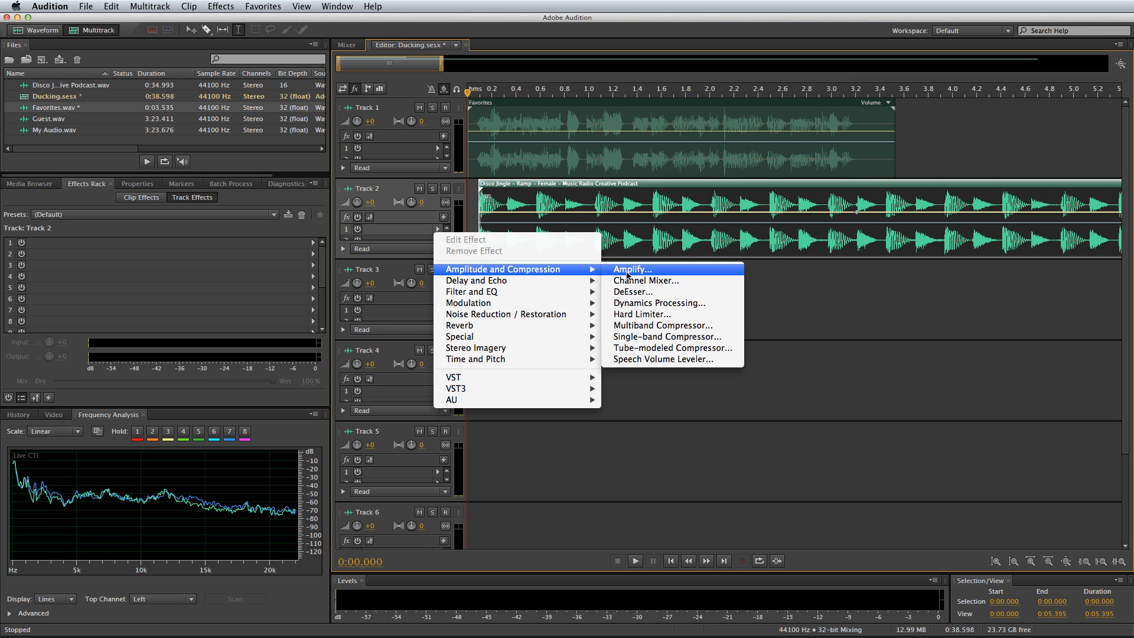
Add Dynamics Processing to Track 2 with the Soft Limit -24dB preset
{"action": "left_click", "coordinate": [659, 303]}
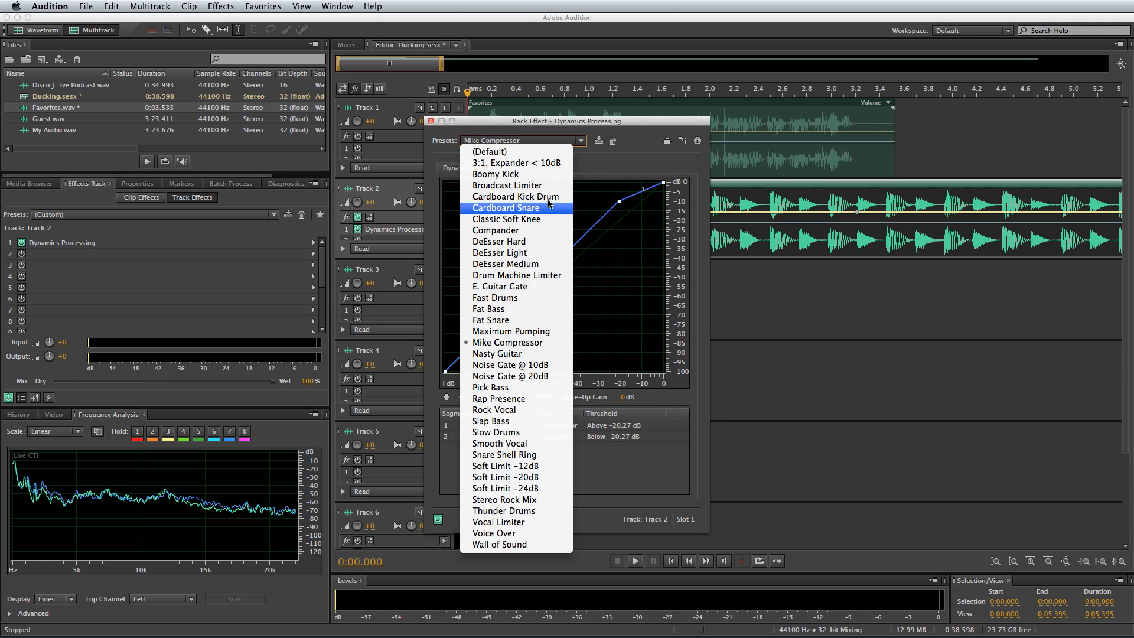
{"action": "left_click", "coordinate": [504, 488]}
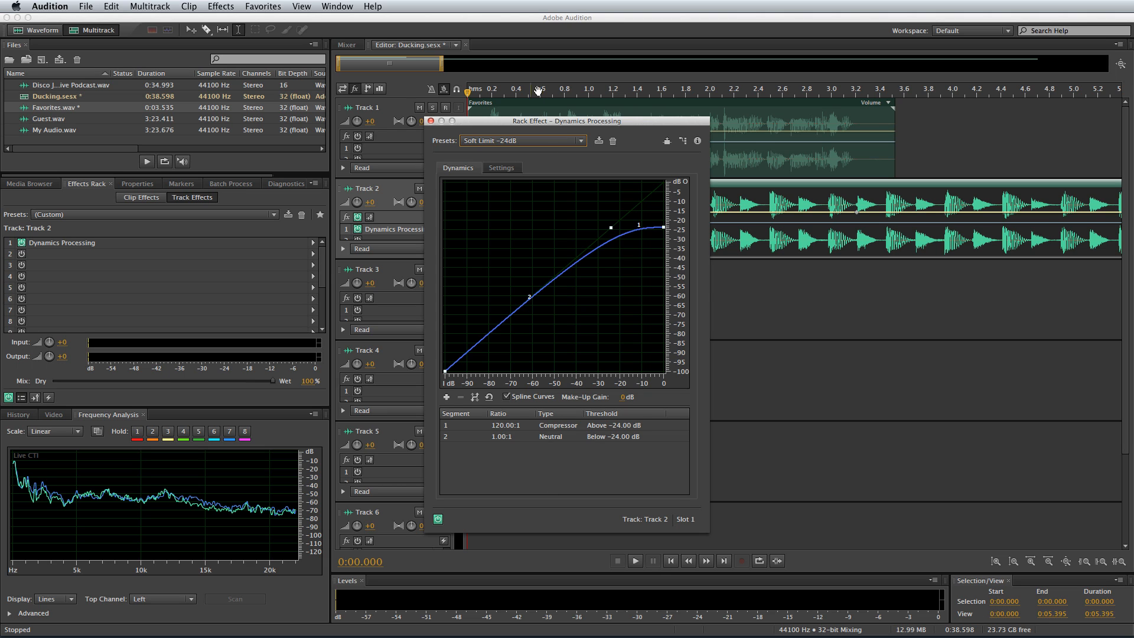
{"action": "left_click", "coordinate": [500, 167]}
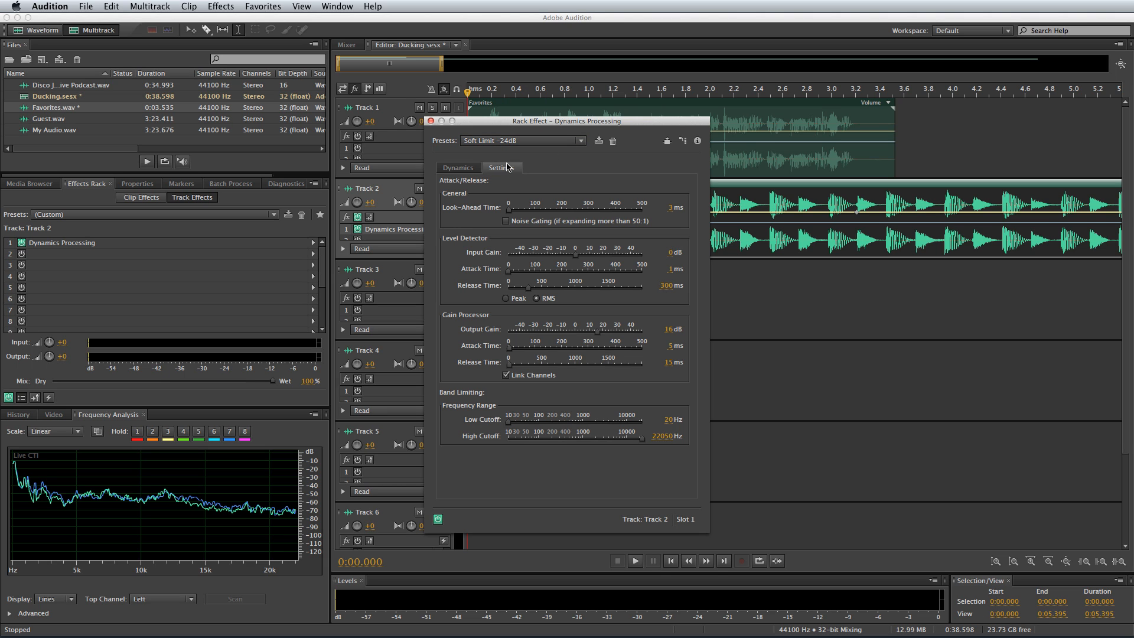
{"action": "mouse_move", "coordinate": [605, 350]}
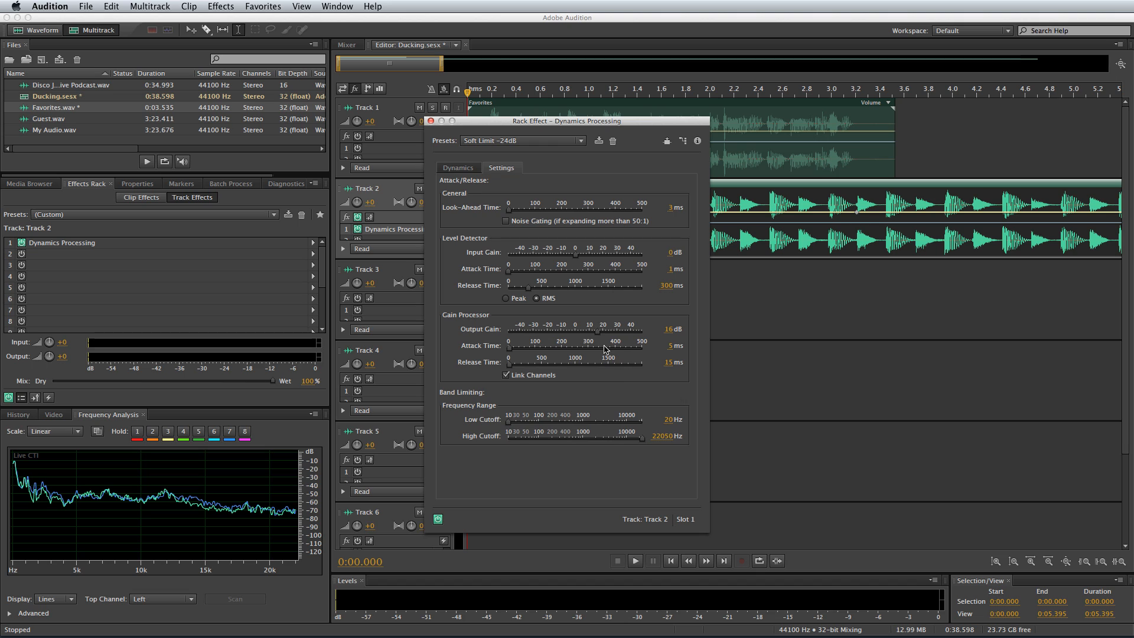
Lower the compressor's output gain to about -6.8 dB
{"action": "left_click_drag", "start_coordinate": [630, 329], "coordinate": [578, 330]}
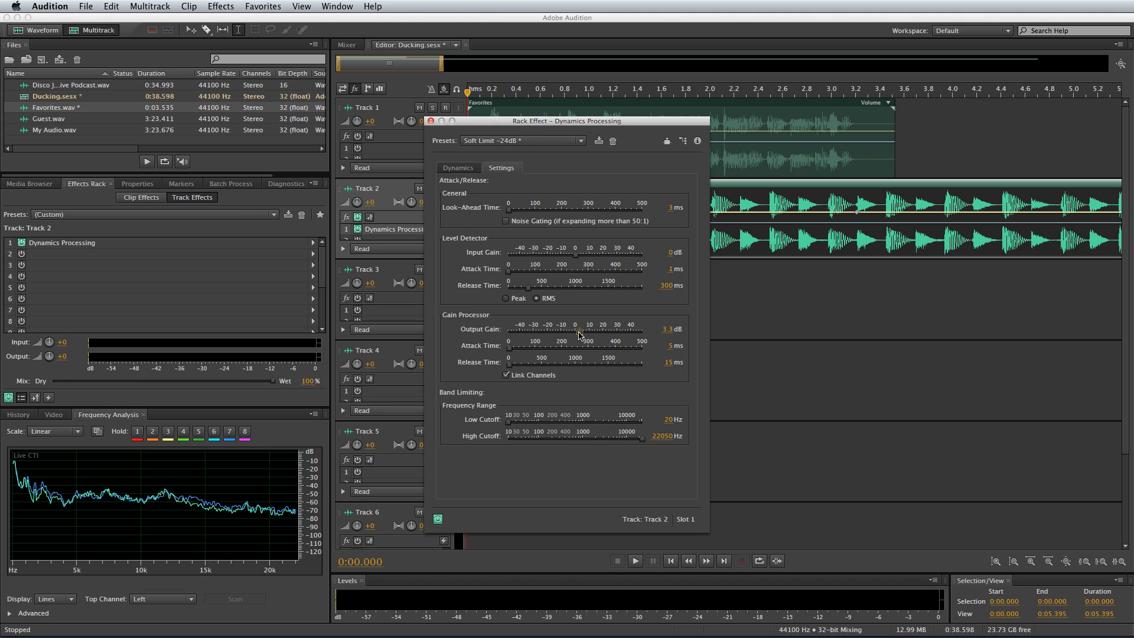
{"action": "left_click_drag", "start_coordinate": [577, 330], "coordinate": [566, 330]}
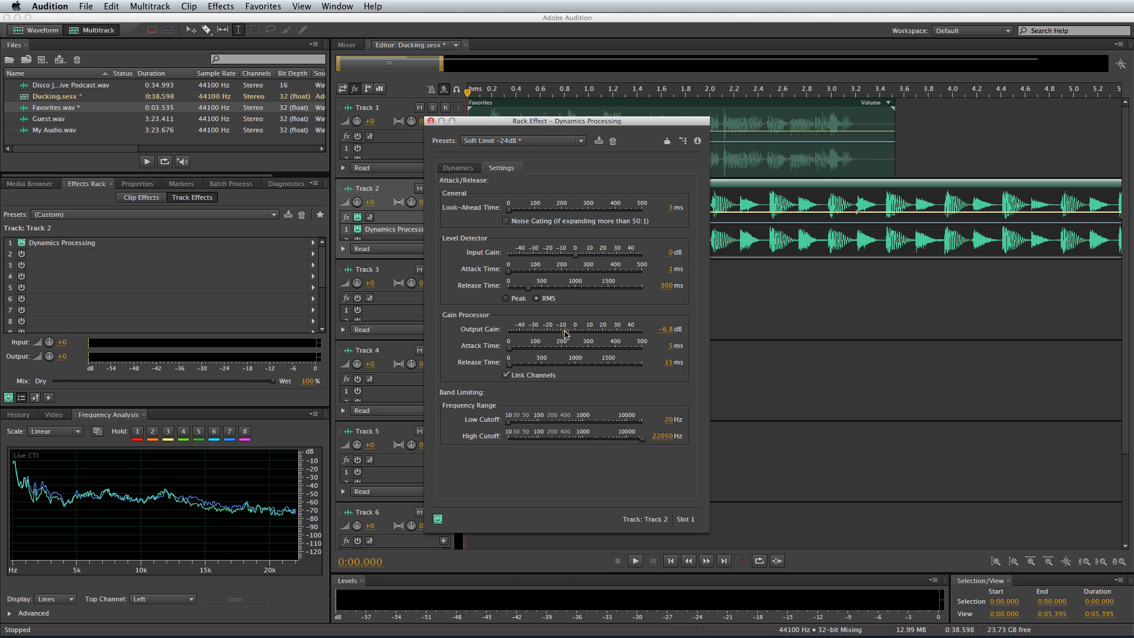
{"action": "left_click_drag", "start_coordinate": [569, 334], "coordinate": [574, 334]}
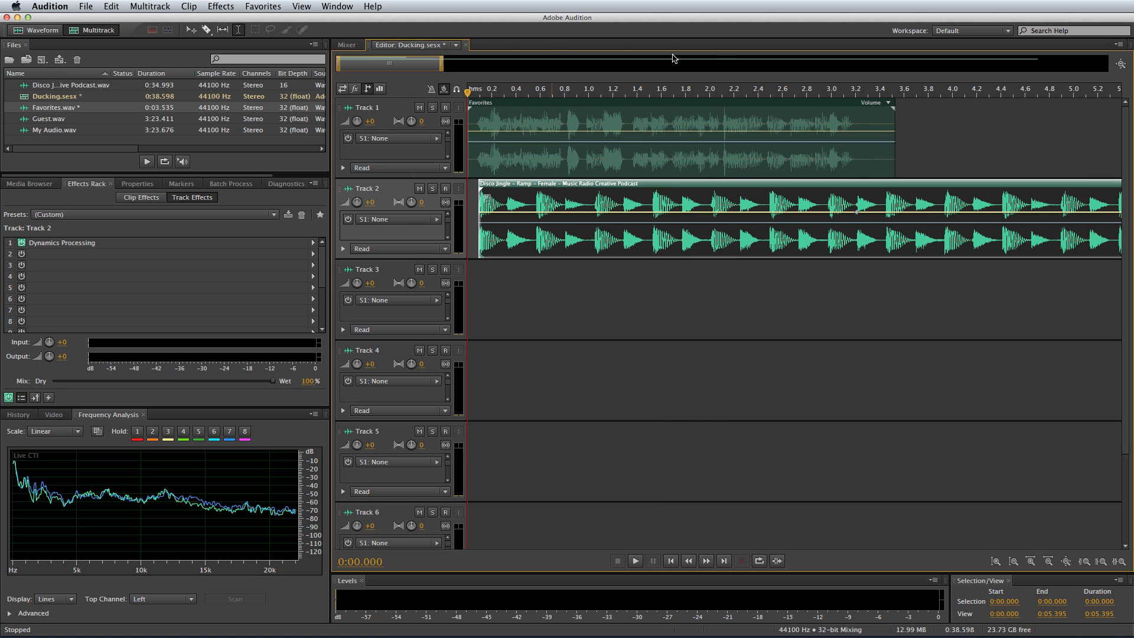
Side-chain Track 1's send into Track 2's Dynamics Processing and audition the ducking
{"action": "left_click", "coordinate": [432, 138]}
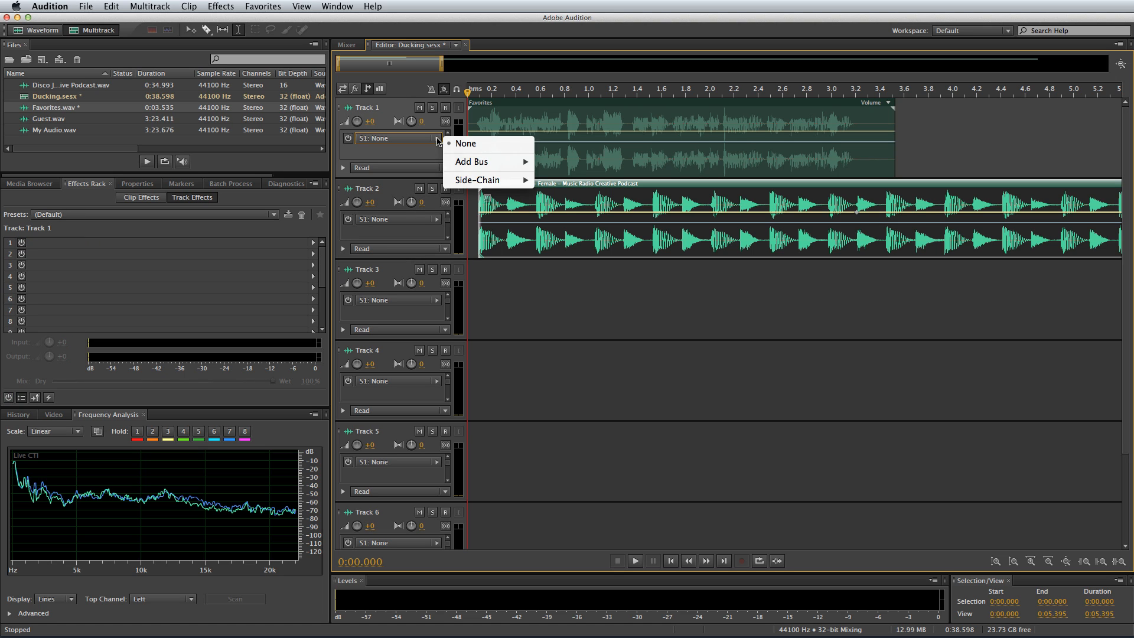
{"action": "mouse_move", "coordinate": [477, 179]}
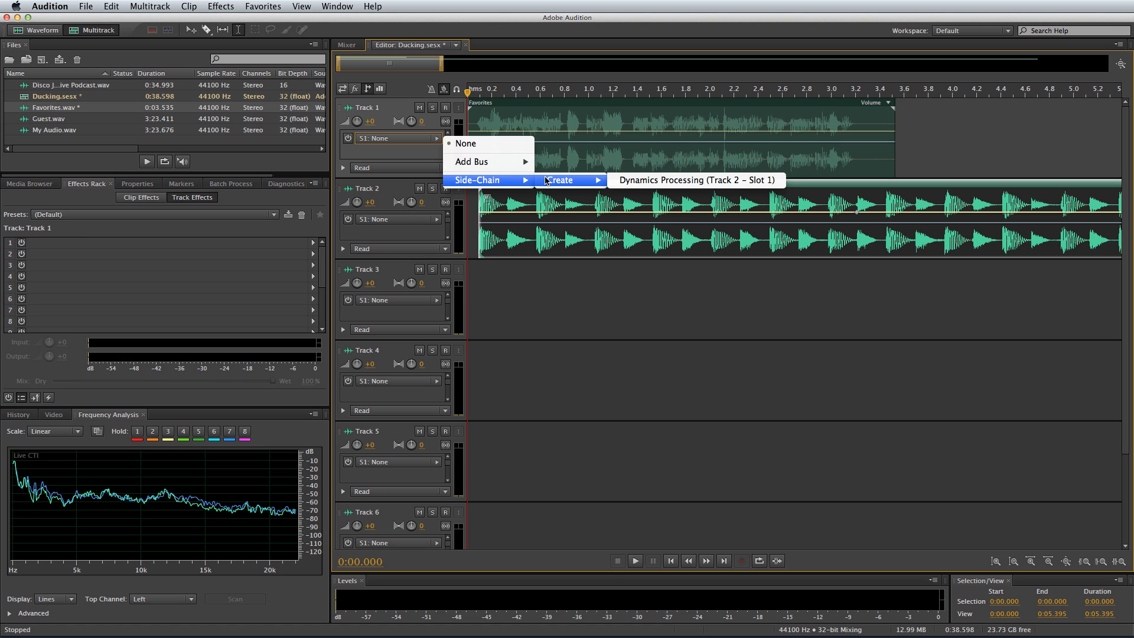
{"action": "mouse_move", "coordinate": [695, 180]}
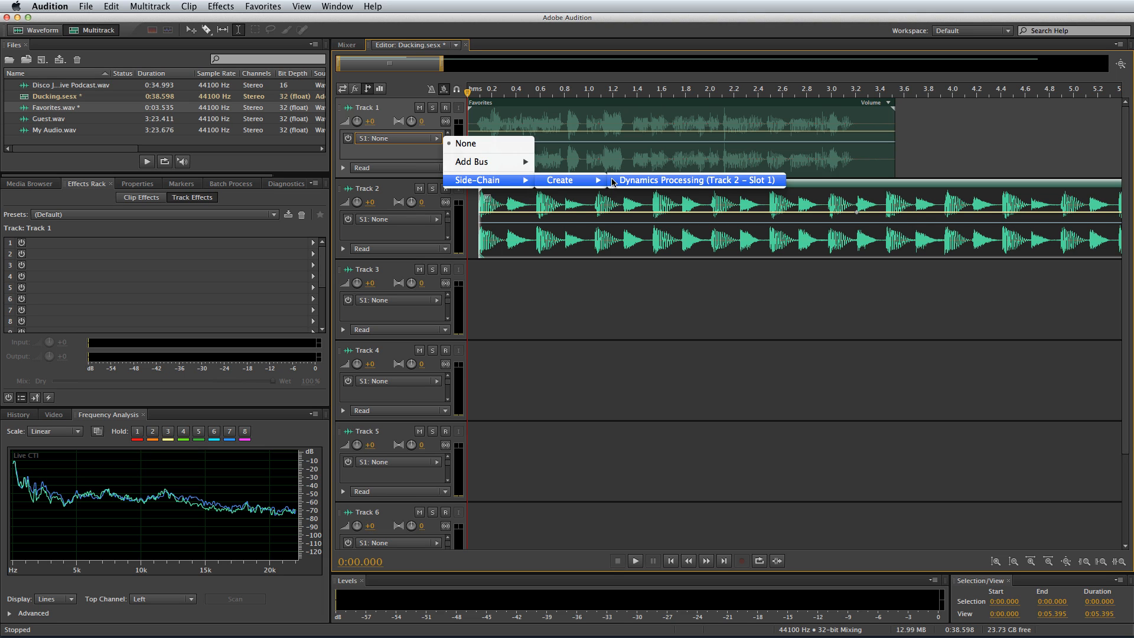
{"action": "left_click", "coordinate": [696, 180]}
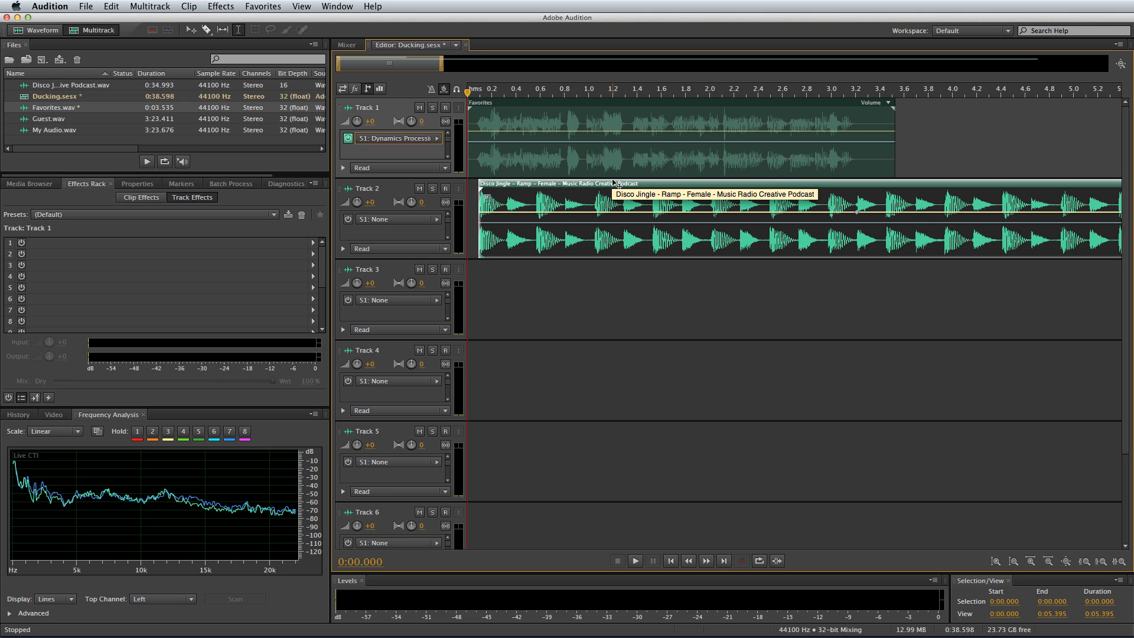
{"action": "left_click", "coordinate": [634, 560]}
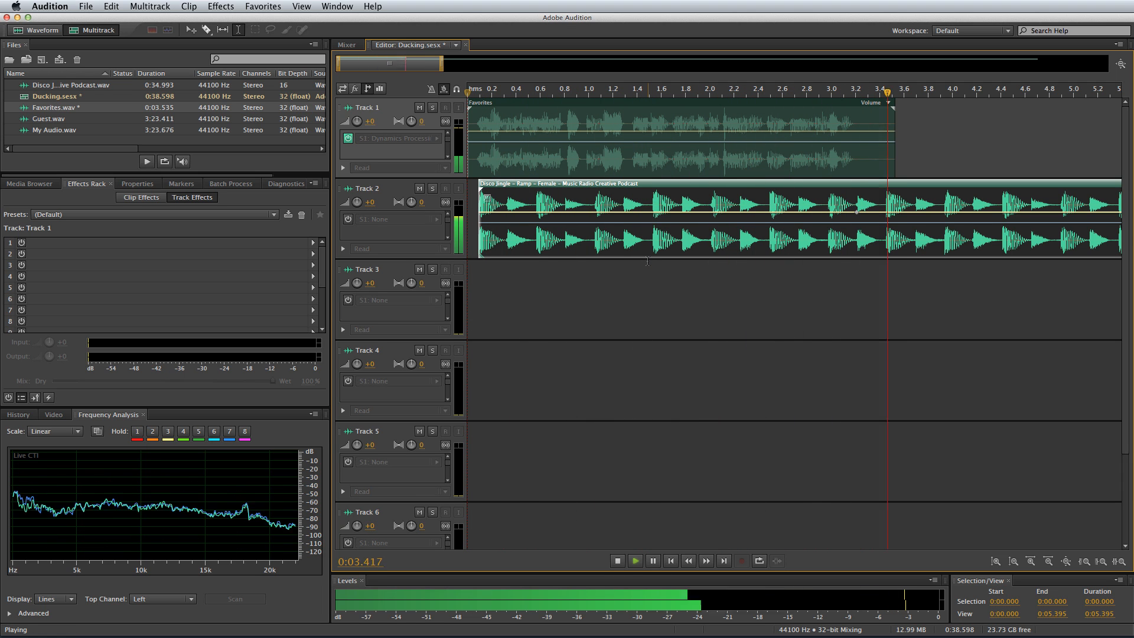
{"action": "left_click", "coordinate": [617, 560]}
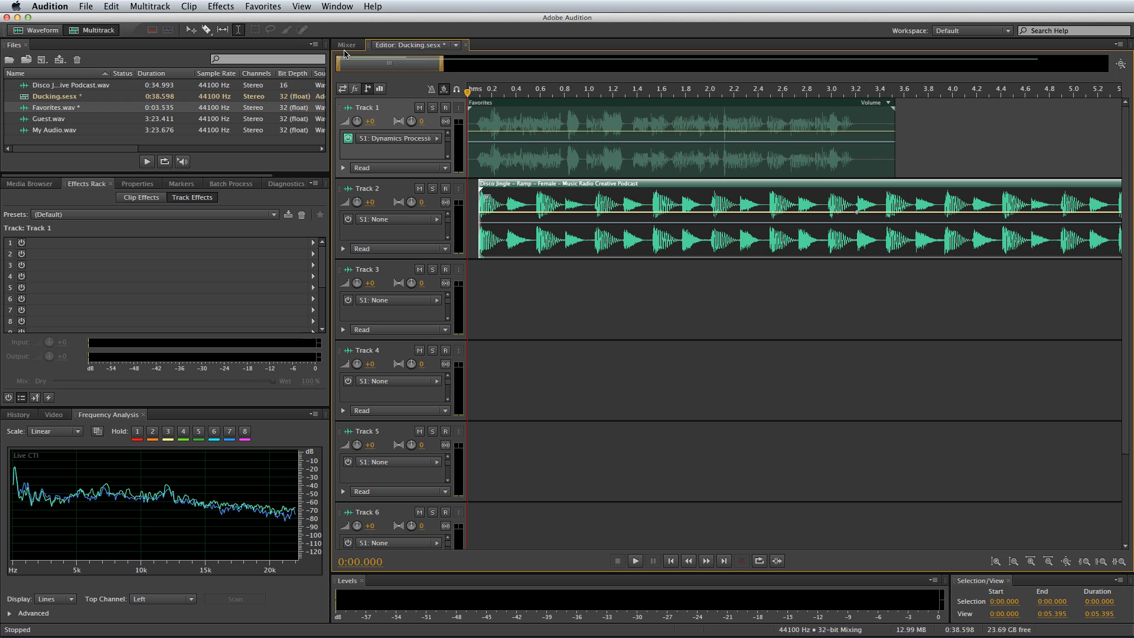
Show the Ducking session in the Mixer with Track 1's side-chain send visible
{"action": "left_click", "coordinate": [346, 45]}
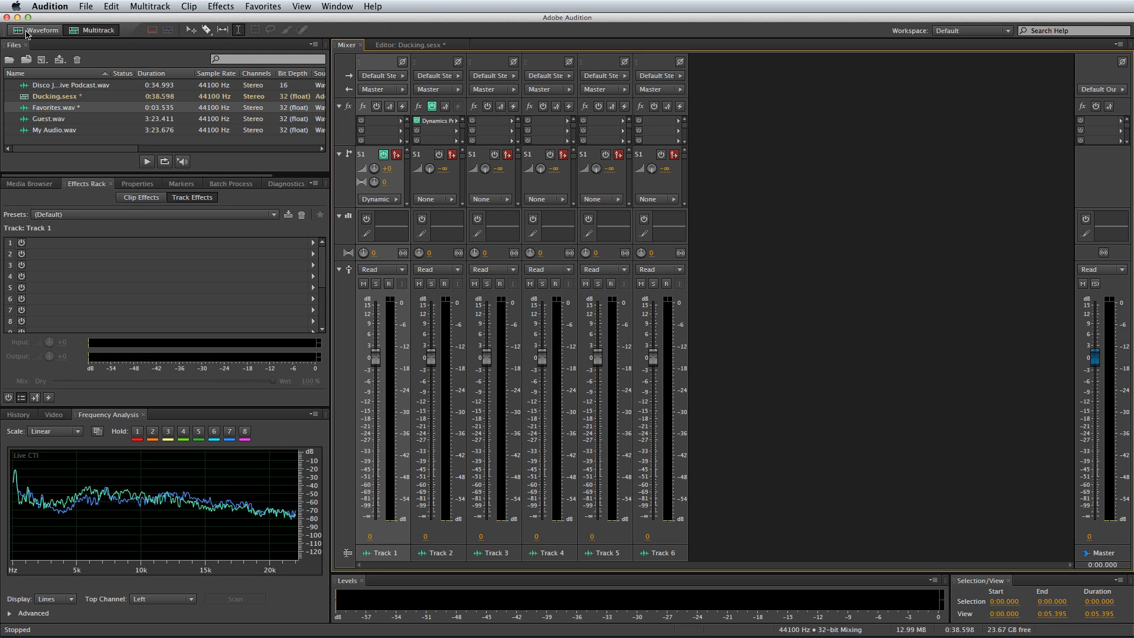
Switch to the Waveform editor and create a new empty audio file, Double Ender
{"action": "left_click", "coordinate": [41, 31]}
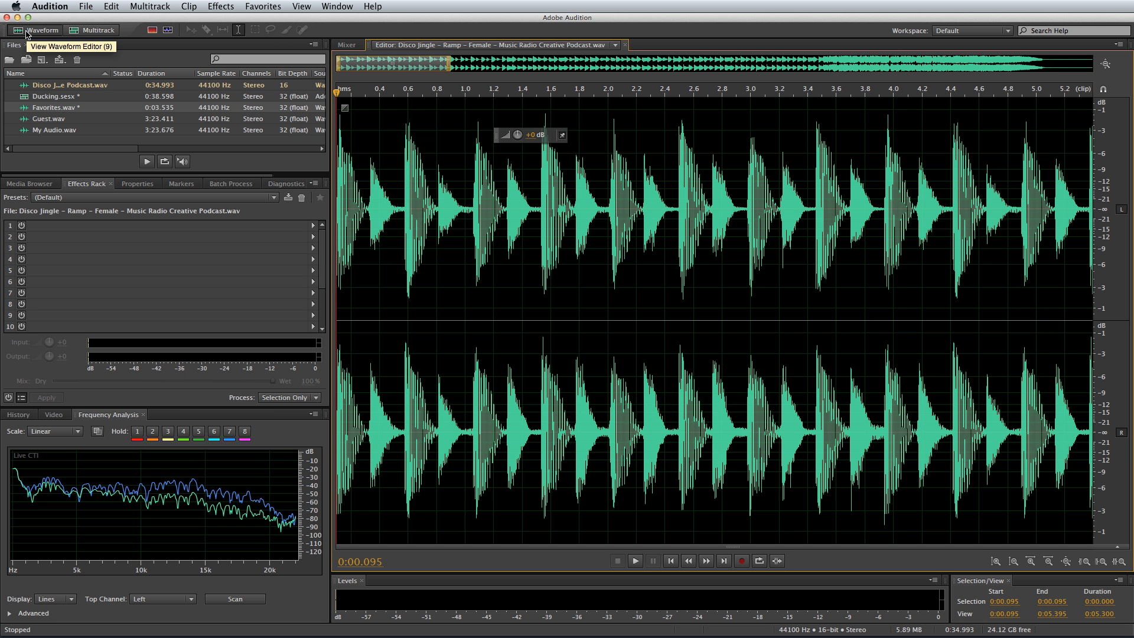
{"action": "mouse_move", "coordinate": [78, 7]}
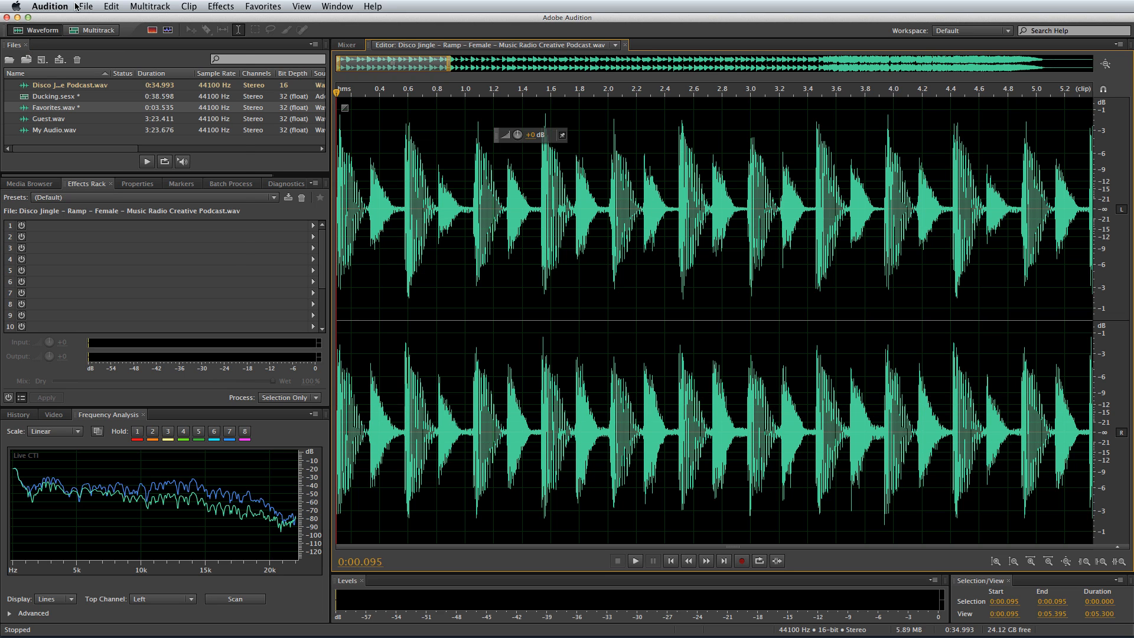
{"action": "left_click", "coordinate": [85, 8]}
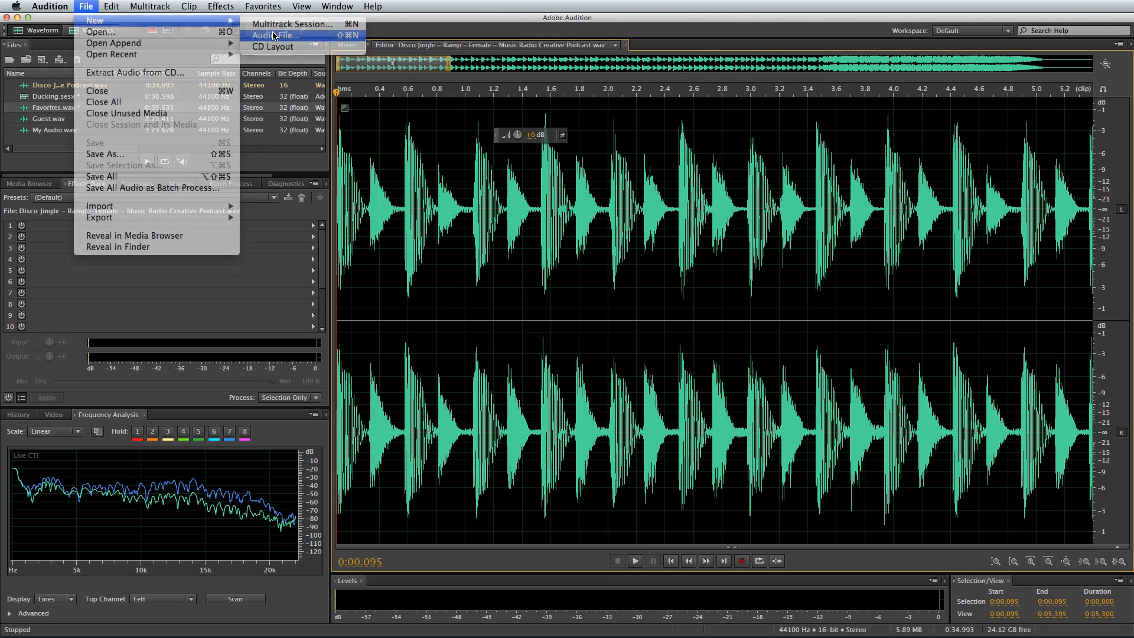
{"action": "left_click", "coordinate": [272, 34]}
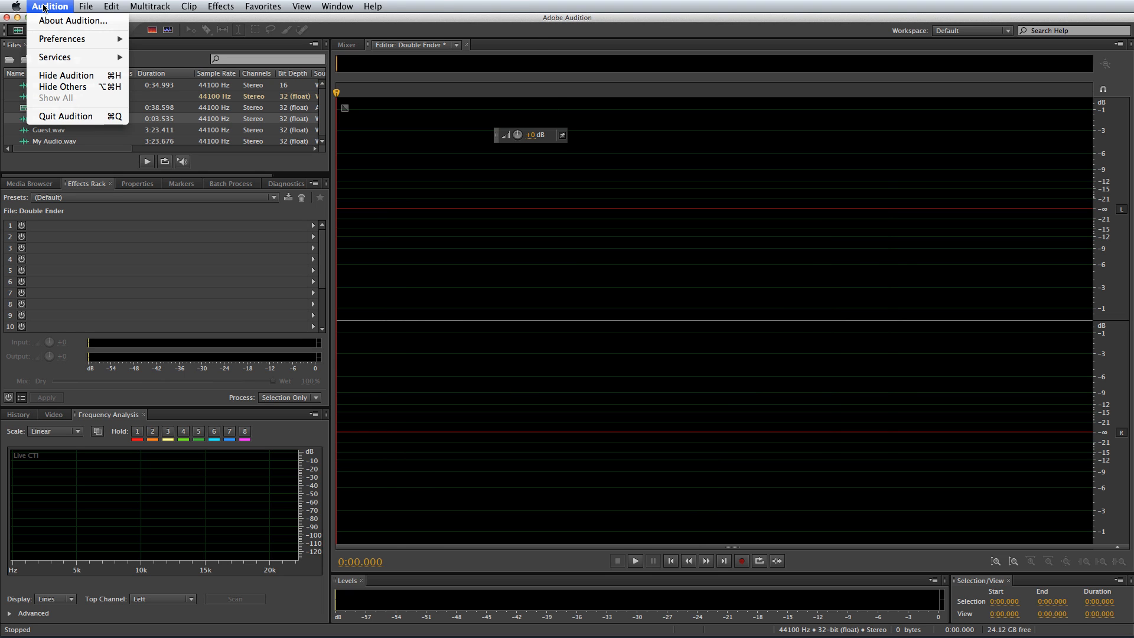
{"action": "mouse_move", "coordinate": [63, 39]}
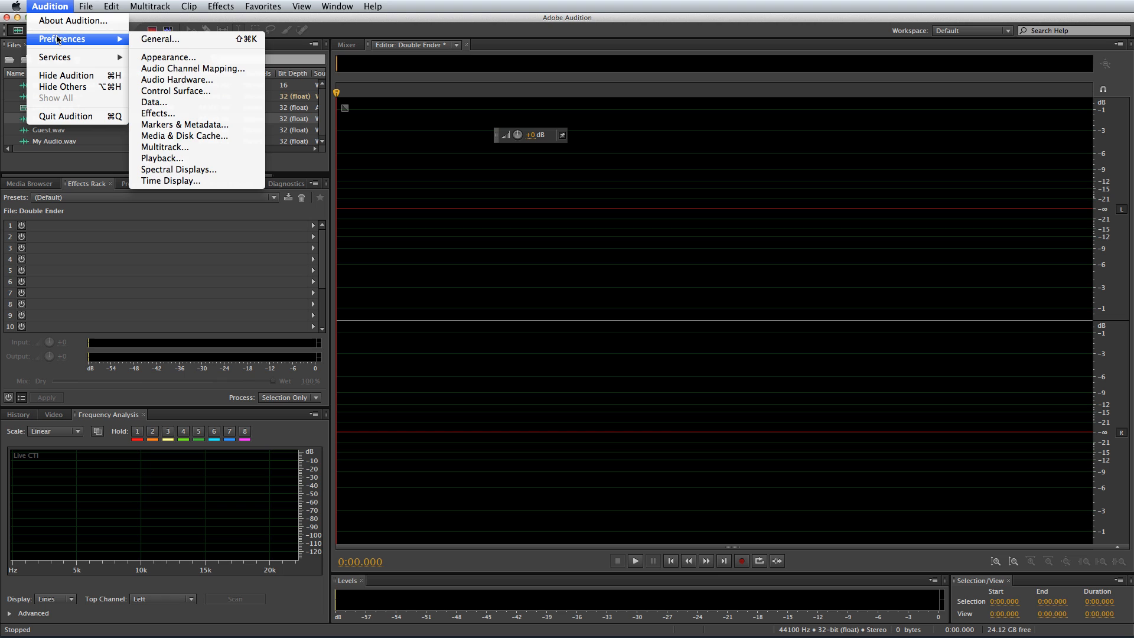
{"action": "mouse_move", "coordinate": [159, 39]}
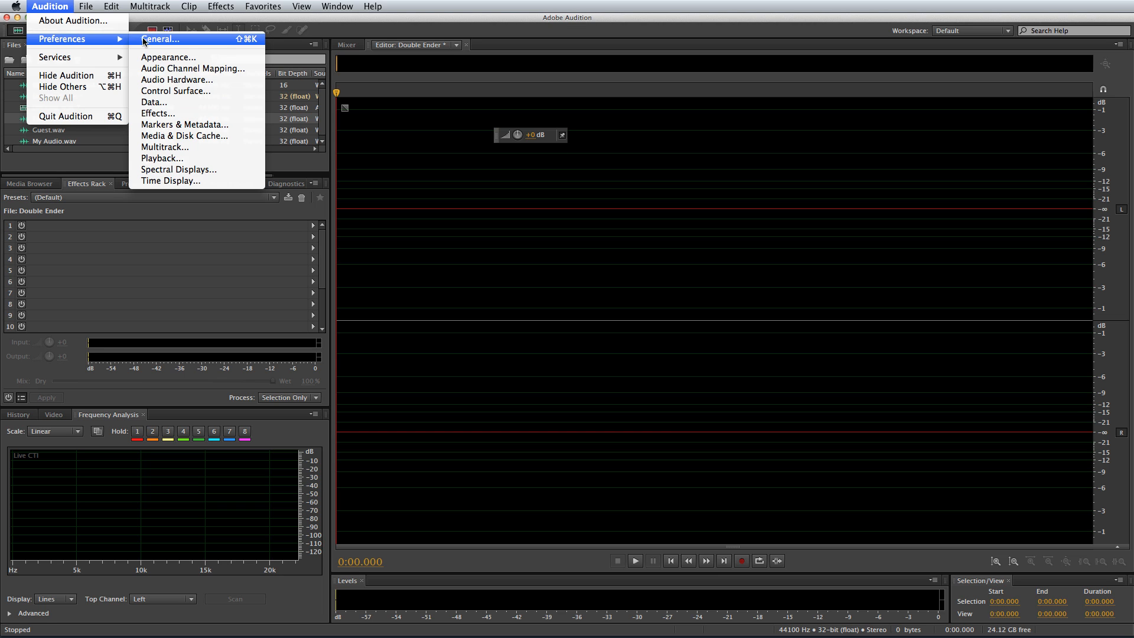
In Preferences > Audio Channel Mapping, route input 2 [R] to Saffire Loop 1 and confirm
{"action": "left_click", "coordinate": [193, 68]}
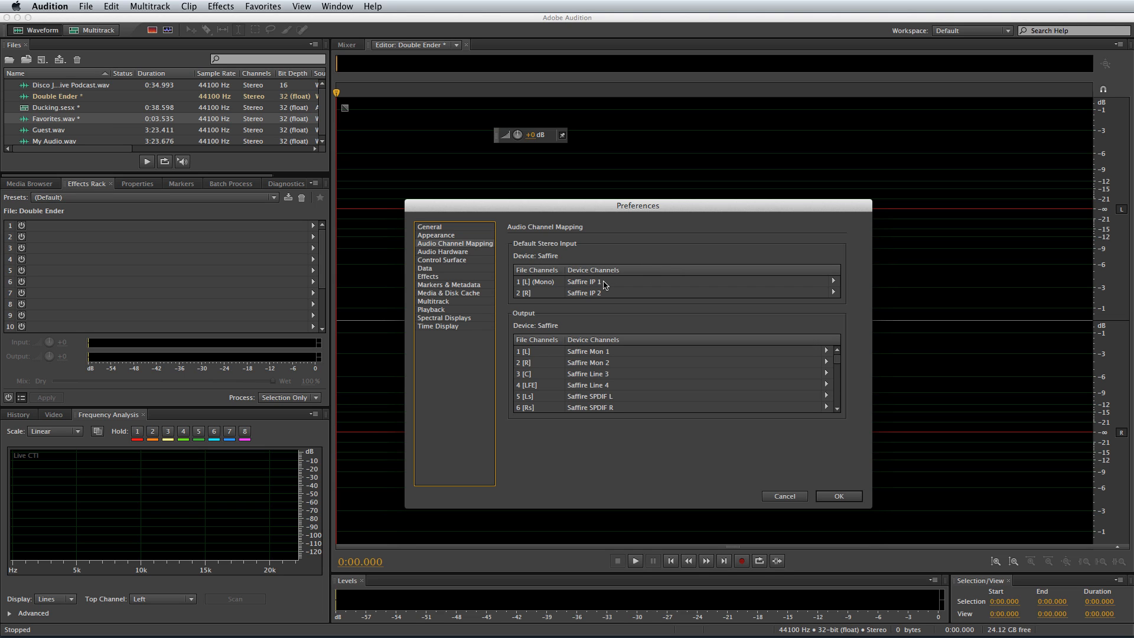
{"action": "mouse_move", "coordinate": [835, 299]}
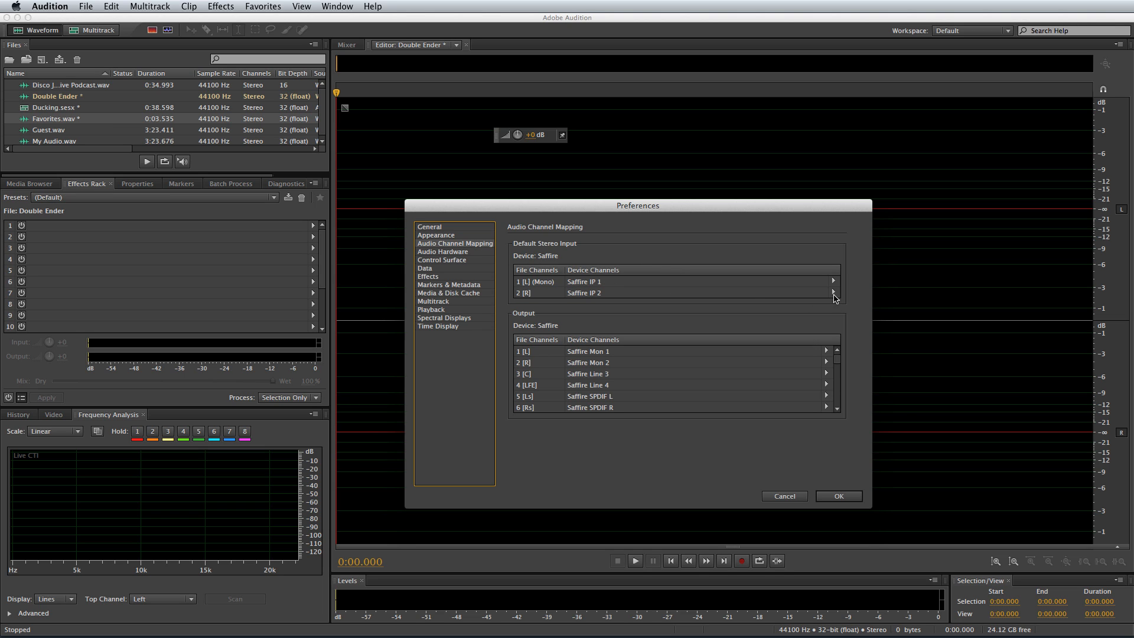
{"action": "left_click", "coordinate": [831, 293]}
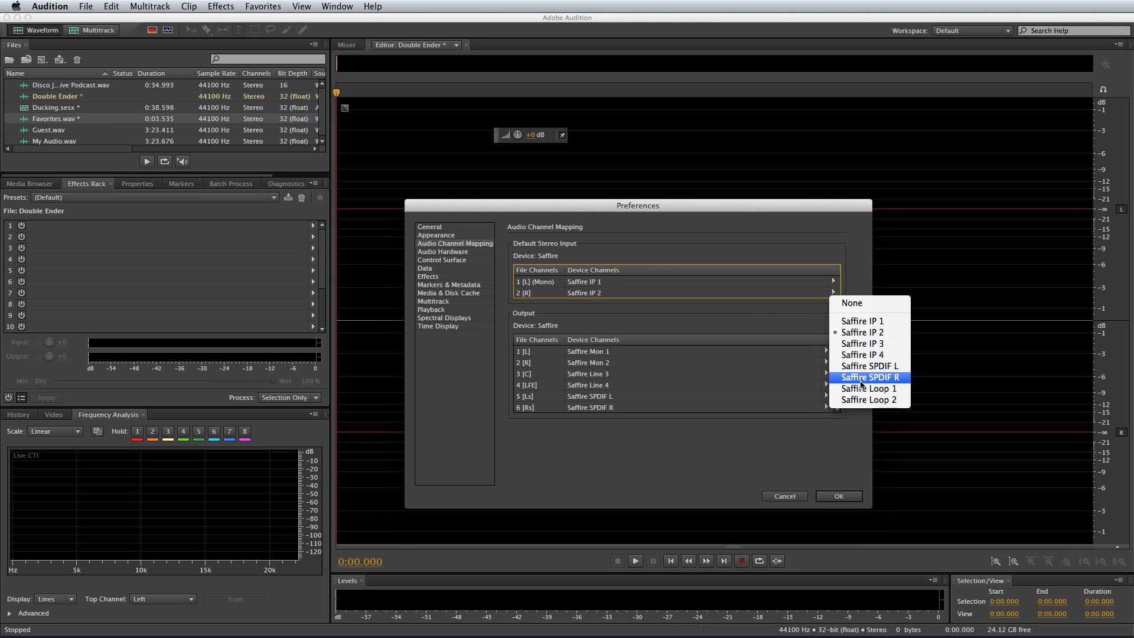
{"action": "left_click", "coordinate": [868, 389]}
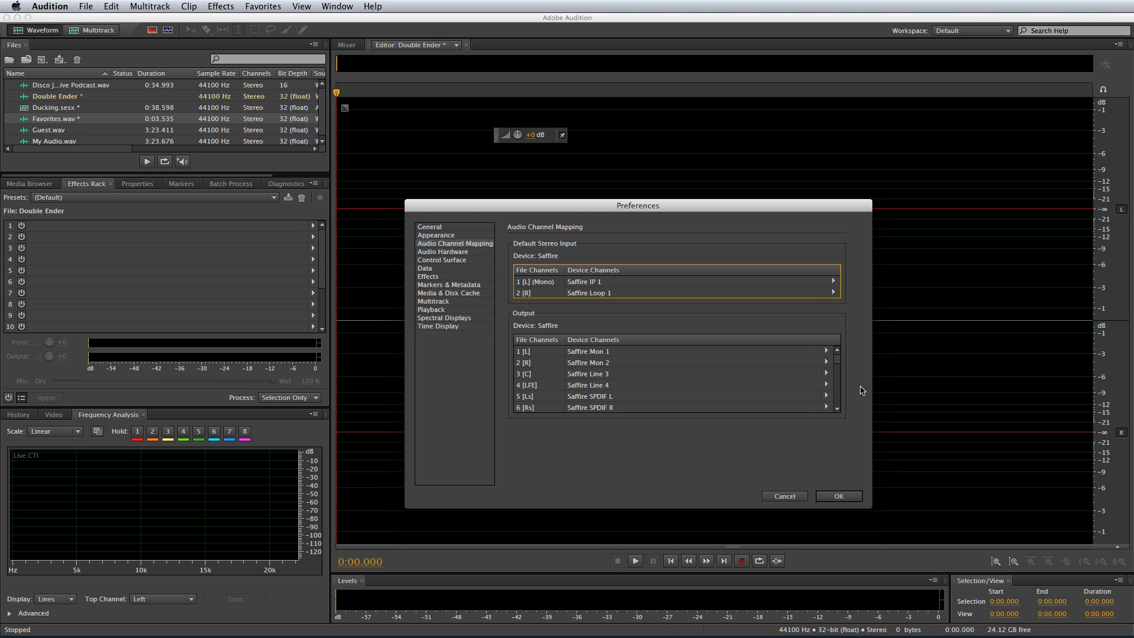
{"action": "mouse_move", "coordinate": [853, 454]}
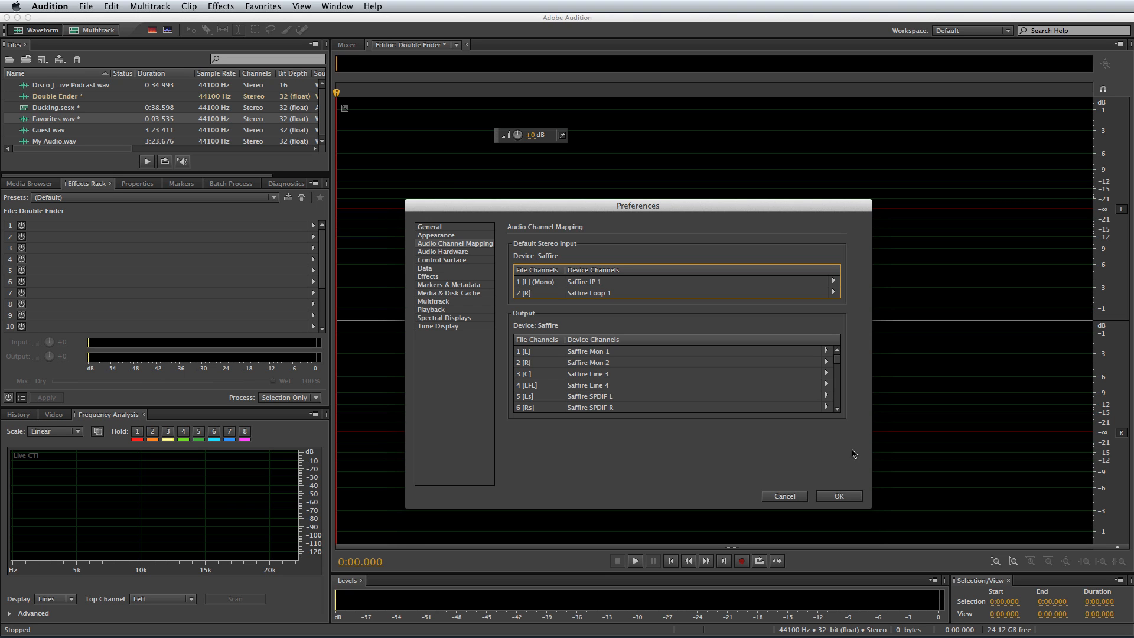
{"action": "left_click", "coordinate": [838, 496]}
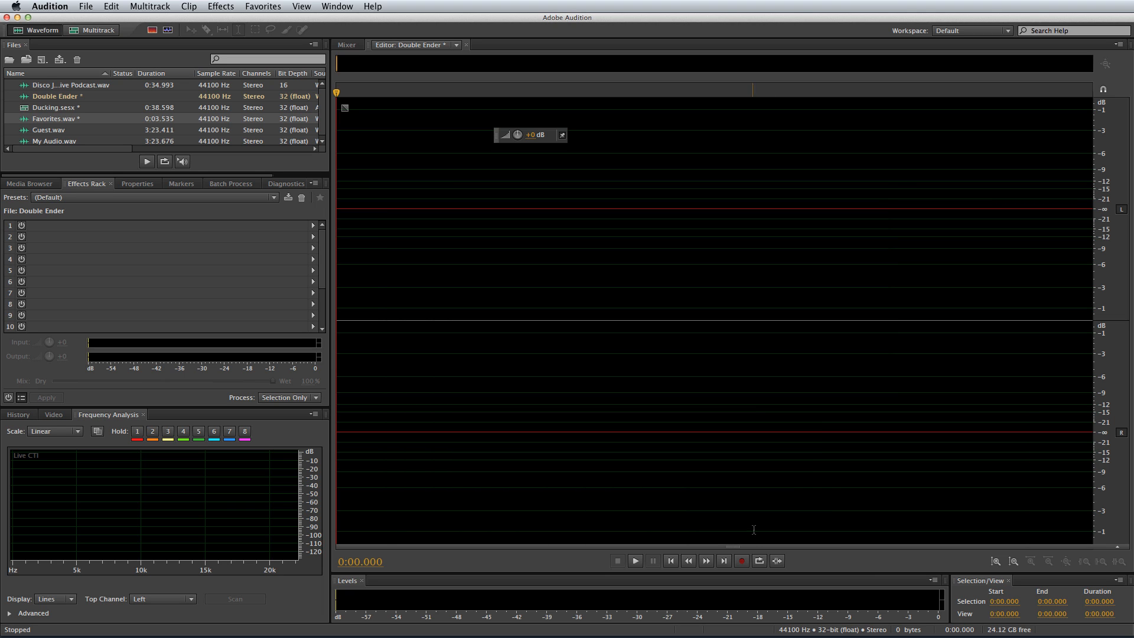
Record about 40 seconds of the two-voice double-ender conversation
{"action": "left_click", "coordinate": [740, 560]}
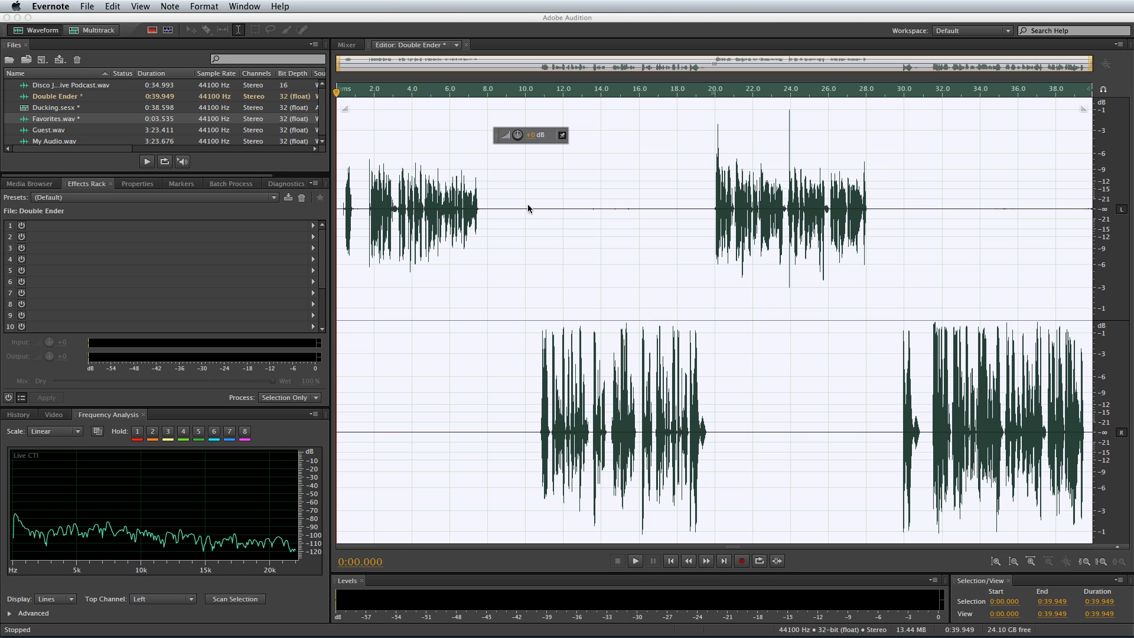
Play back the recorded conversation, then open My Audio.wav in the editor
{"action": "left_click", "coordinate": [634, 560]}
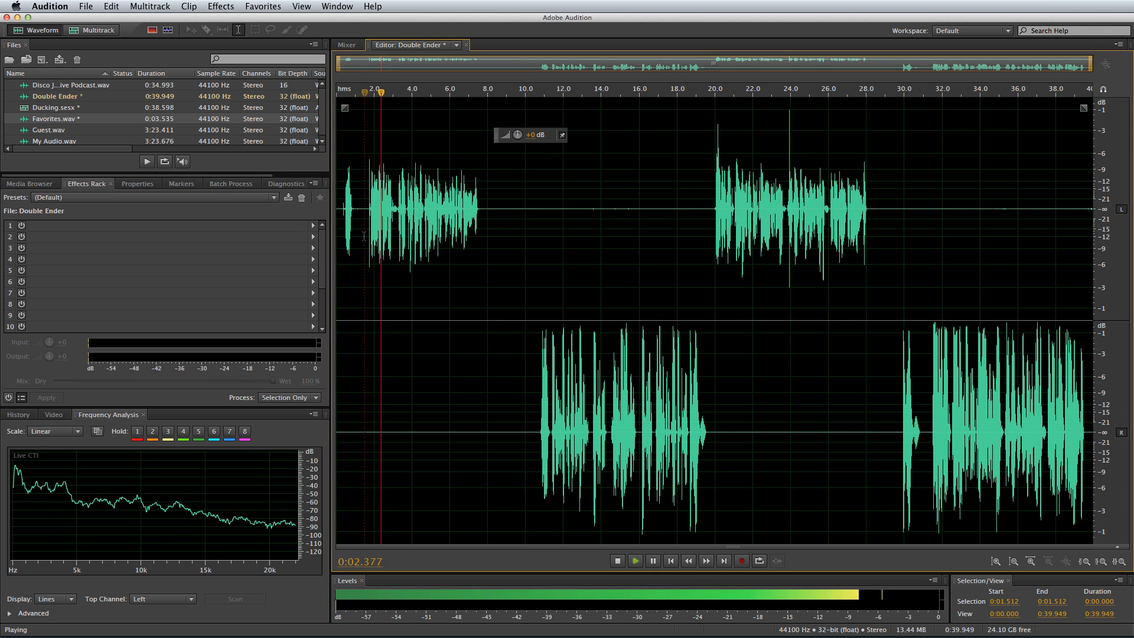
{"action": "left_click", "coordinate": [617, 560]}
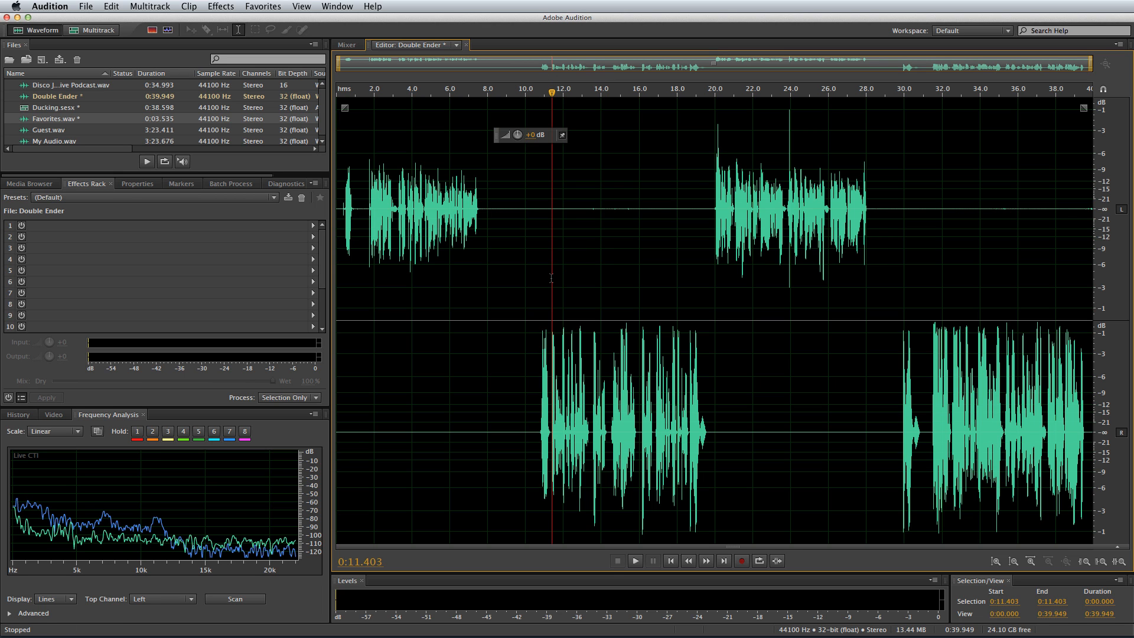
{"action": "left_click", "coordinate": [634, 560]}
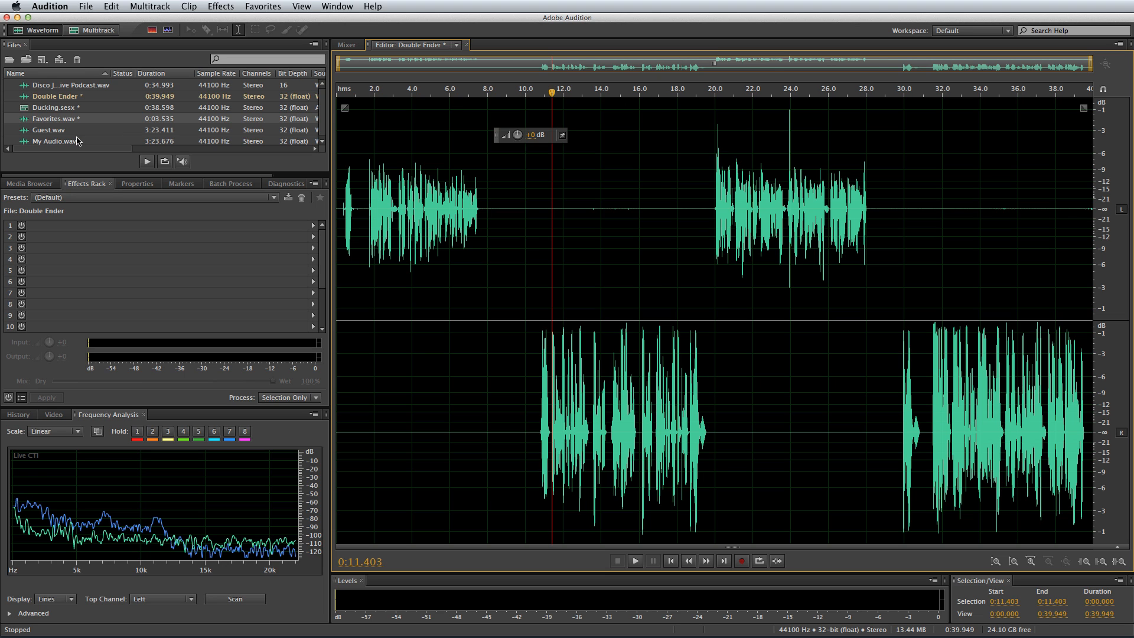
{"action": "double_click", "coordinate": [56, 139]}
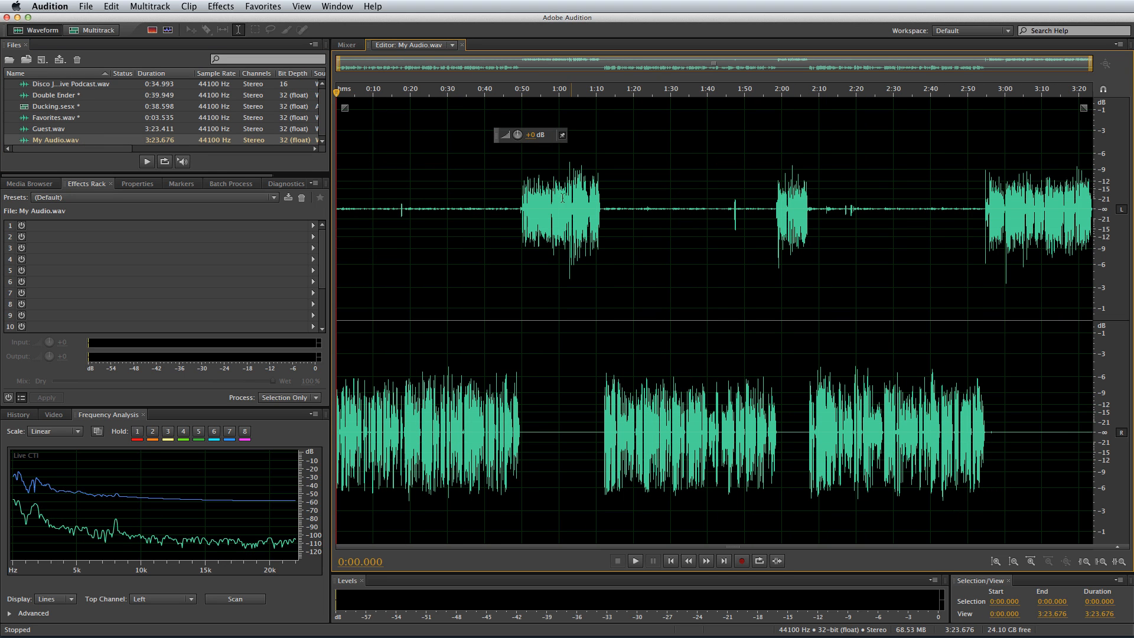
{"action": "mouse_move", "coordinate": [630, 494]}
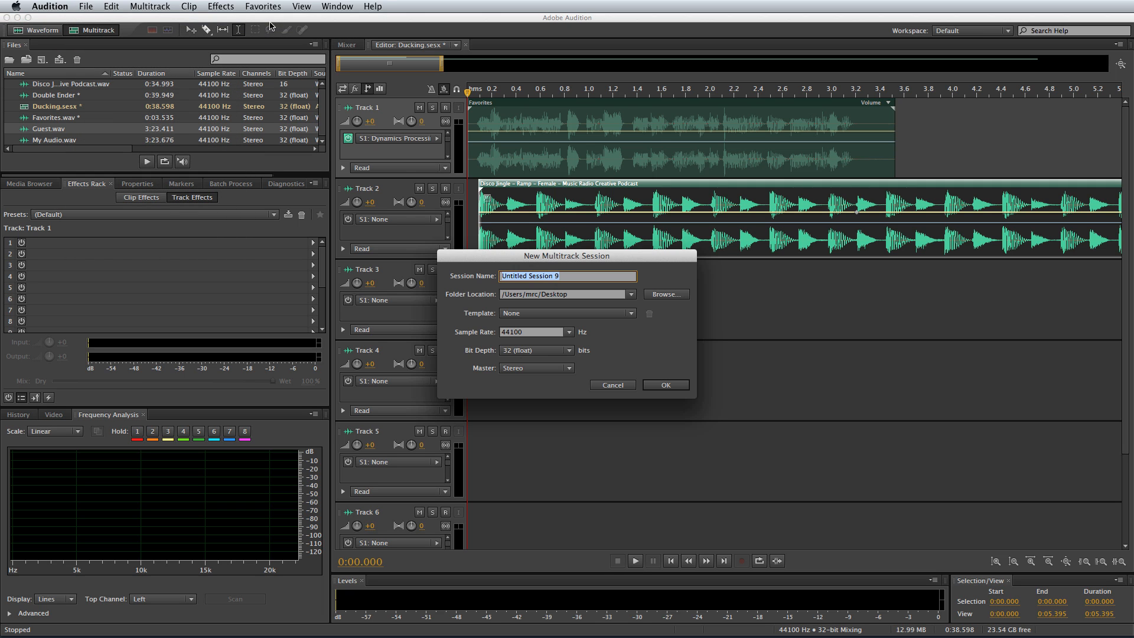
Name the new multitrack session Interview, create it, and return to its multitrack view
{"action": "type", "text": "Interv"}
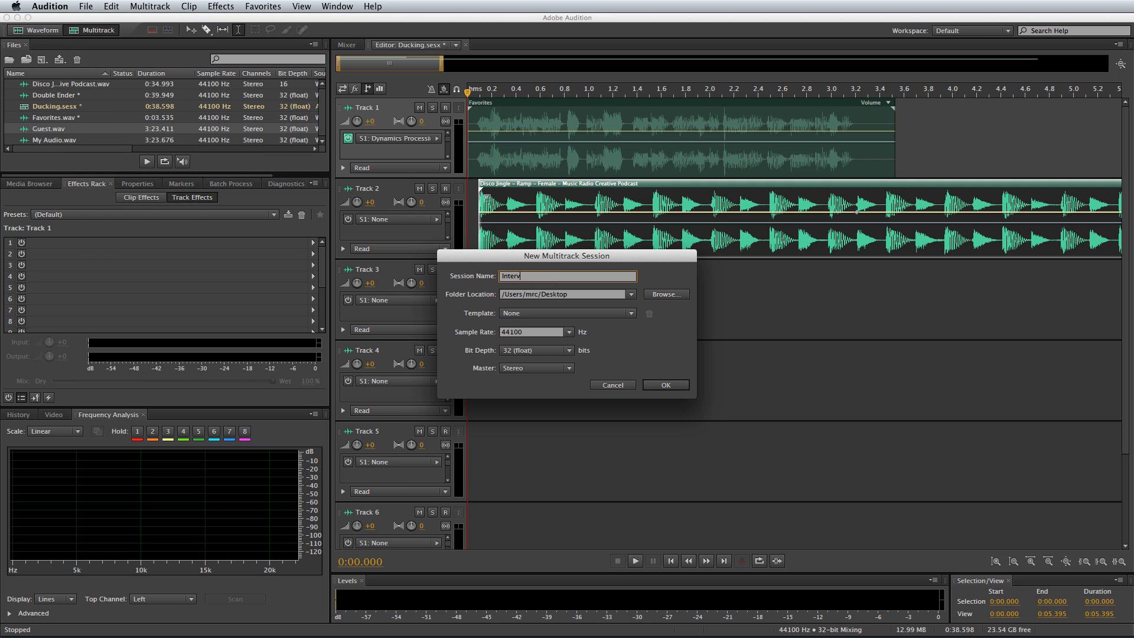
{"action": "left_click", "coordinate": [664, 383]}
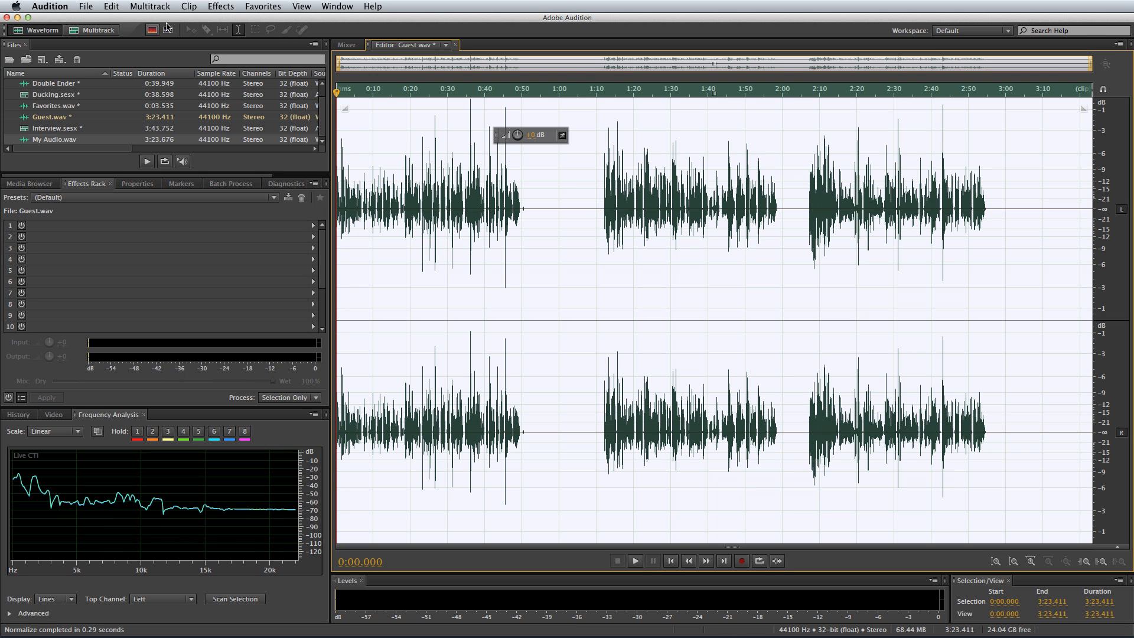
{"action": "left_click", "coordinate": [95, 31]}
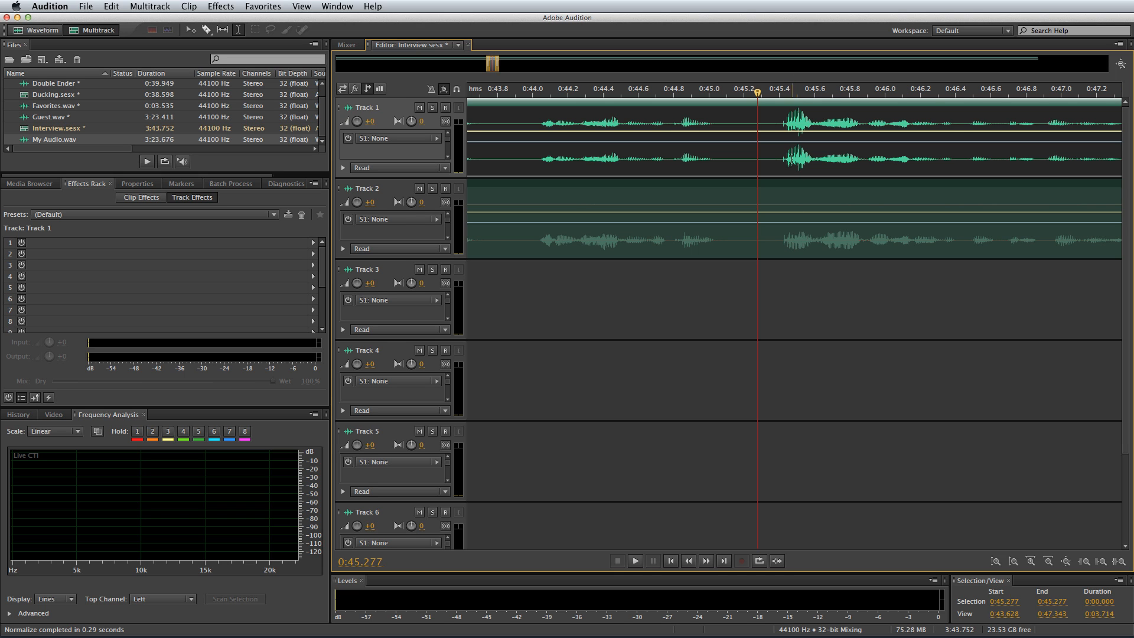
{"action": "left_click", "coordinate": [785, 89]}
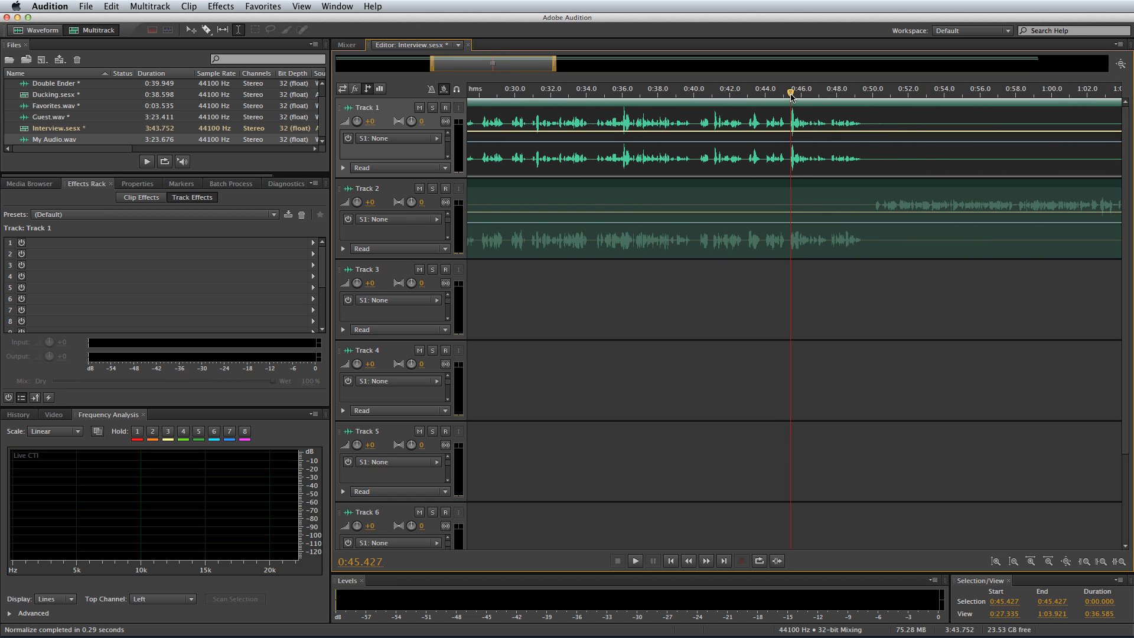
{"action": "left_click", "coordinate": [634, 560]}
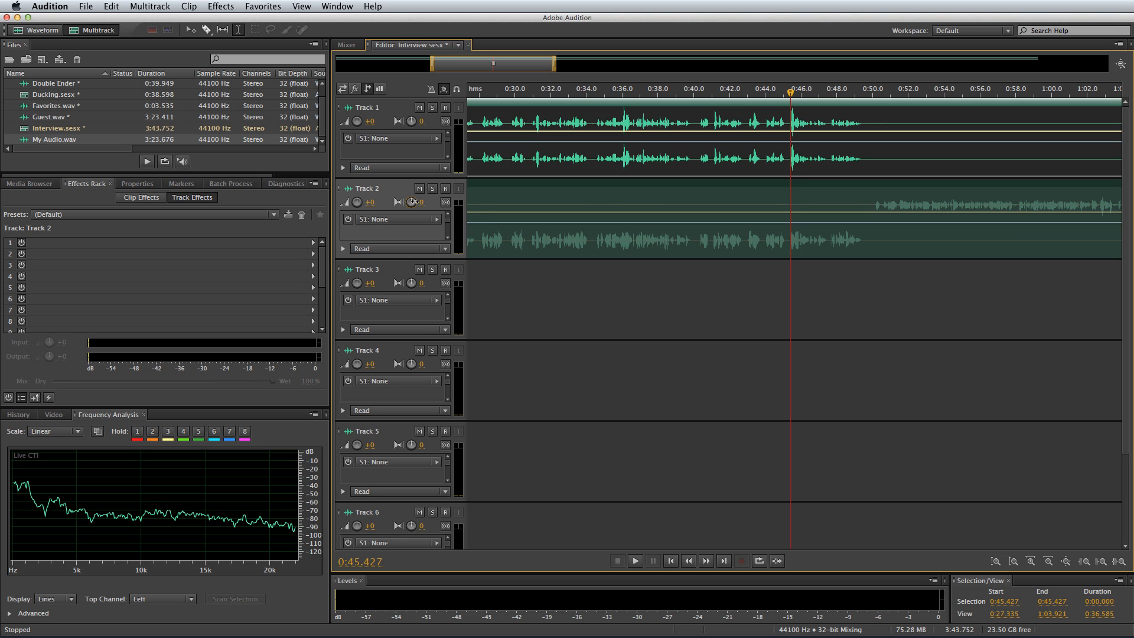
Drag Track 2's pan knob fully left to L100
{"action": "left_click_drag", "start_coordinate": [422, 202], "coordinate": [421, 188]}
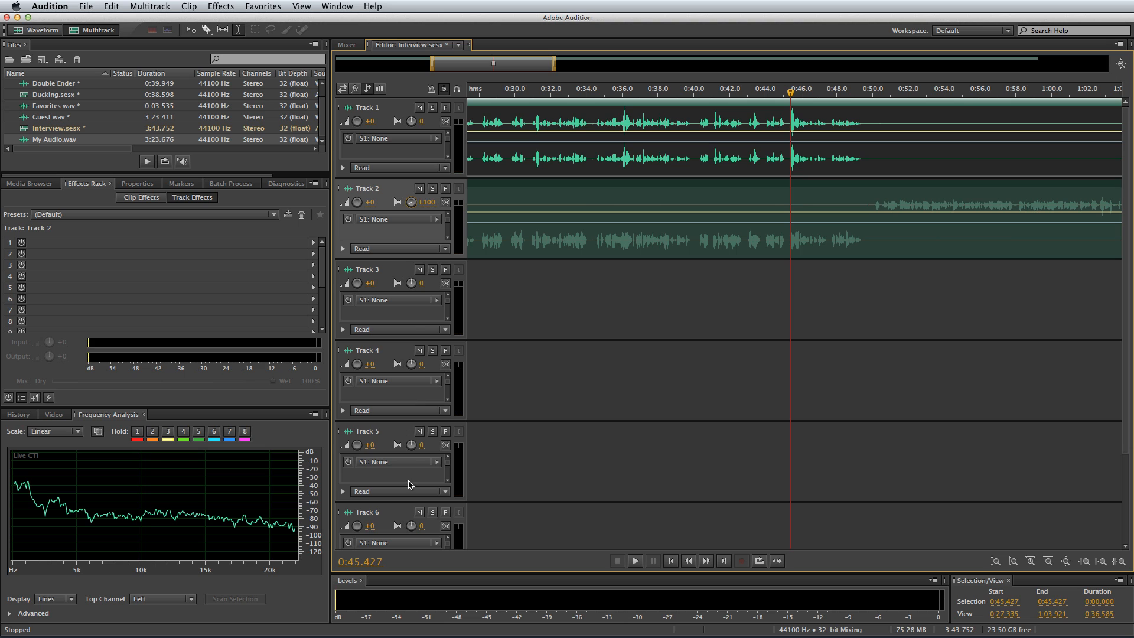
{"action": "mouse_move", "coordinate": [661, 230]}
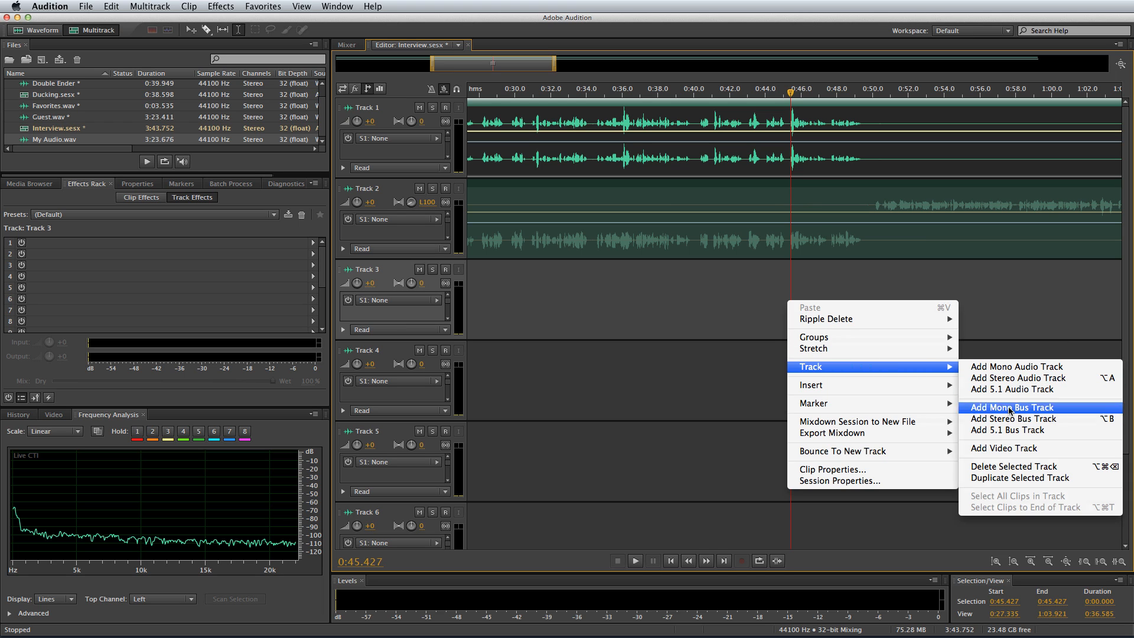
Add Bus A and send the outputs of Track 1 and Track 2 to it
{"action": "left_click", "coordinate": [1011, 408]}
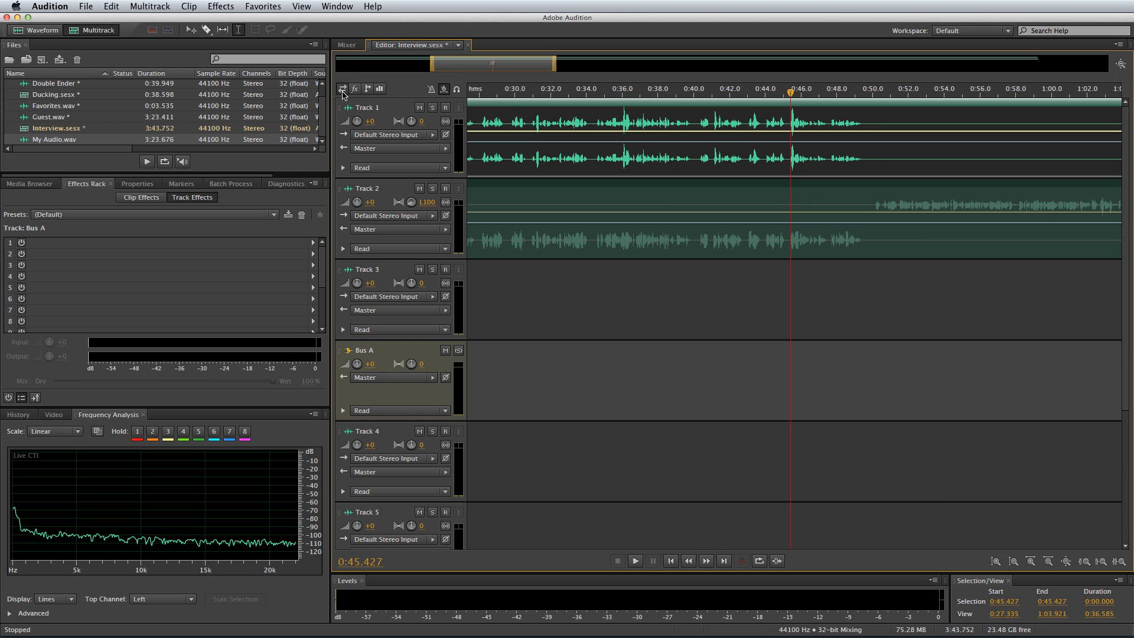
{"action": "left_click", "coordinate": [391, 149]}
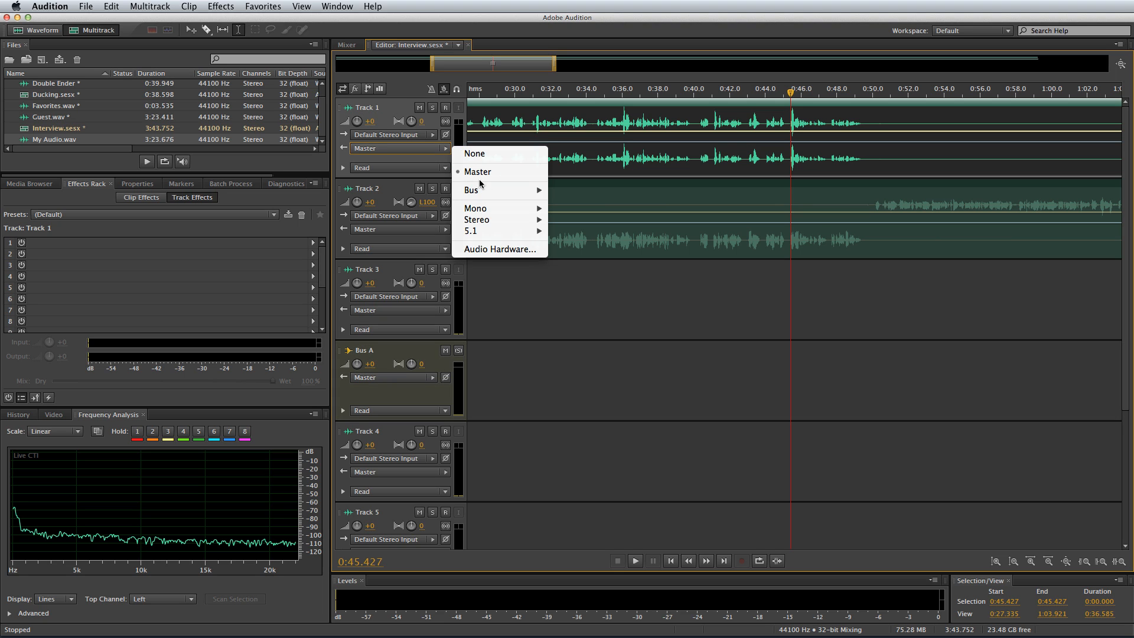
{"action": "left_click", "coordinate": [470, 189]}
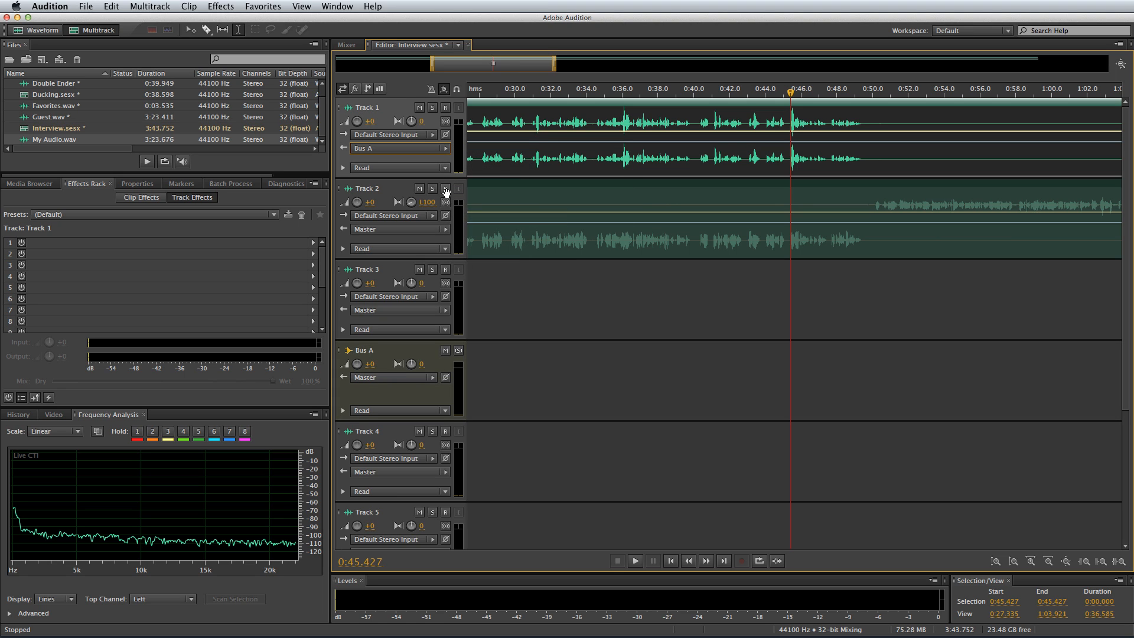
{"action": "left_click", "coordinate": [394, 229]}
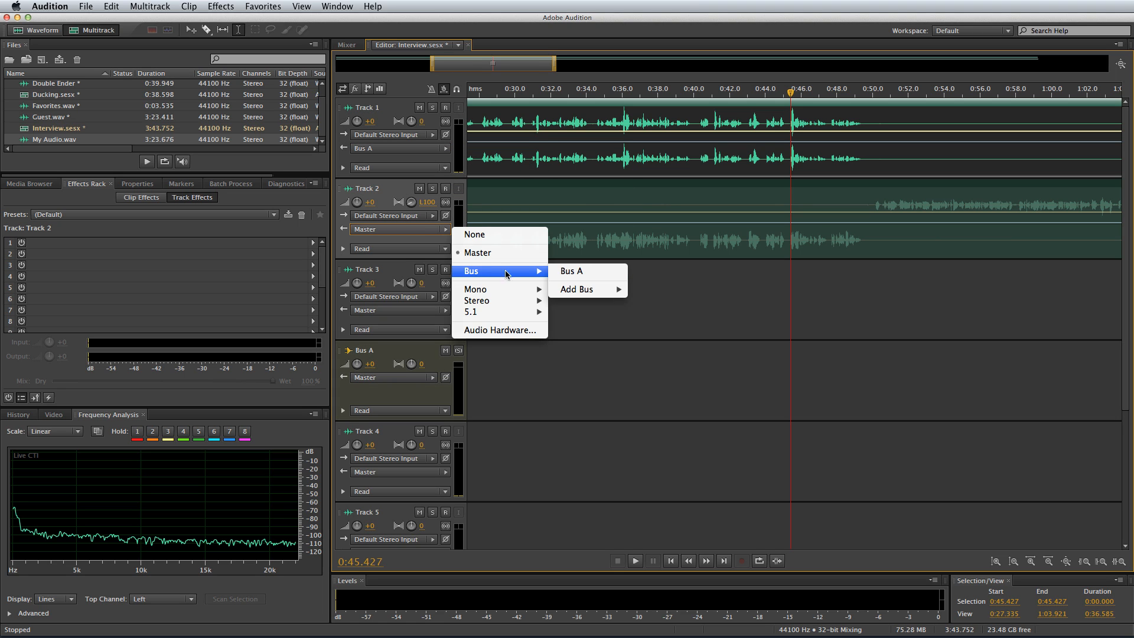
{"action": "left_click", "coordinate": [571, 270]}
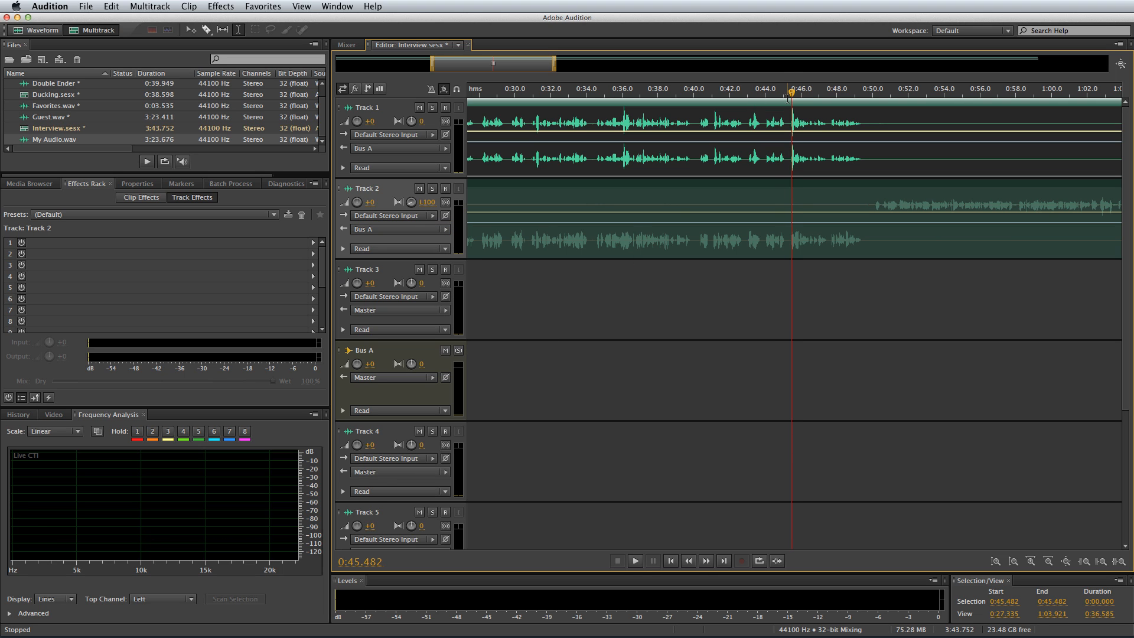
Audition the bus routing, then load the Processed effects preset onto Bus A
{"action": "left_click", "coordinate": [634, 560]}
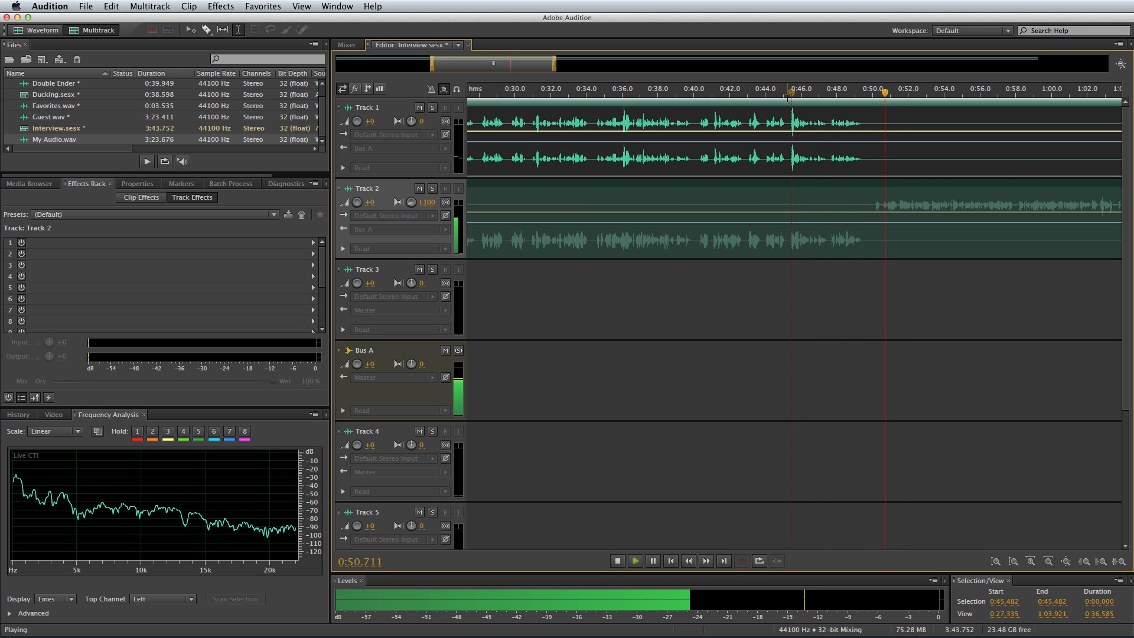
{"action": "left_click", "coordinate": [617, 560]}
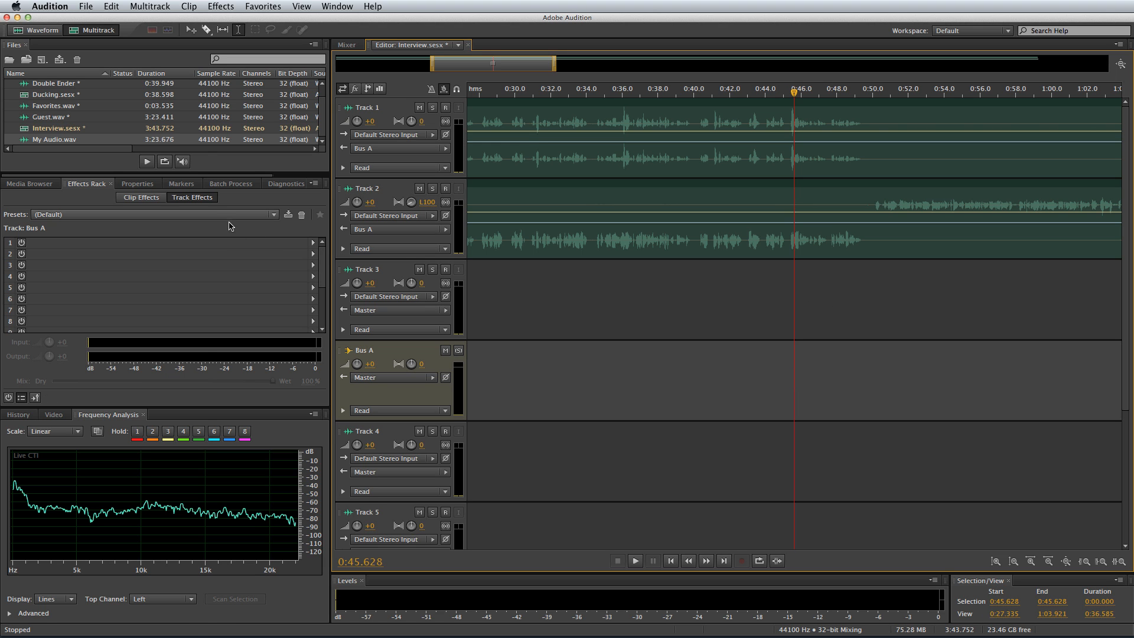
{"action": "left_click", "coordinate": [153, 213]}
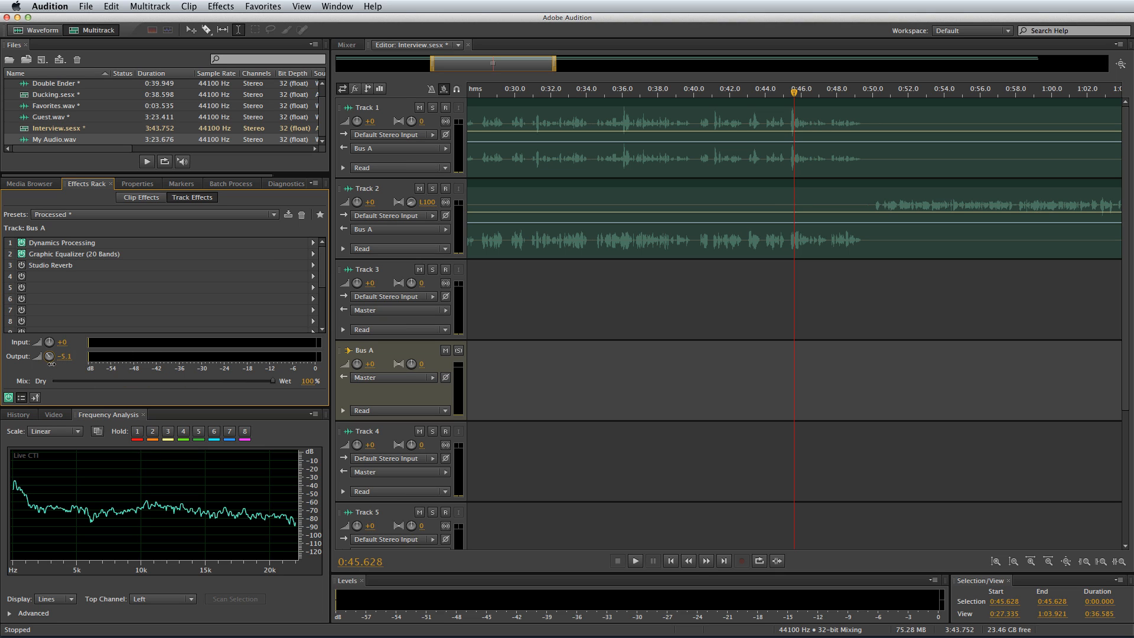
{"action": "mouse_move", "coordinate": [783, 287]}
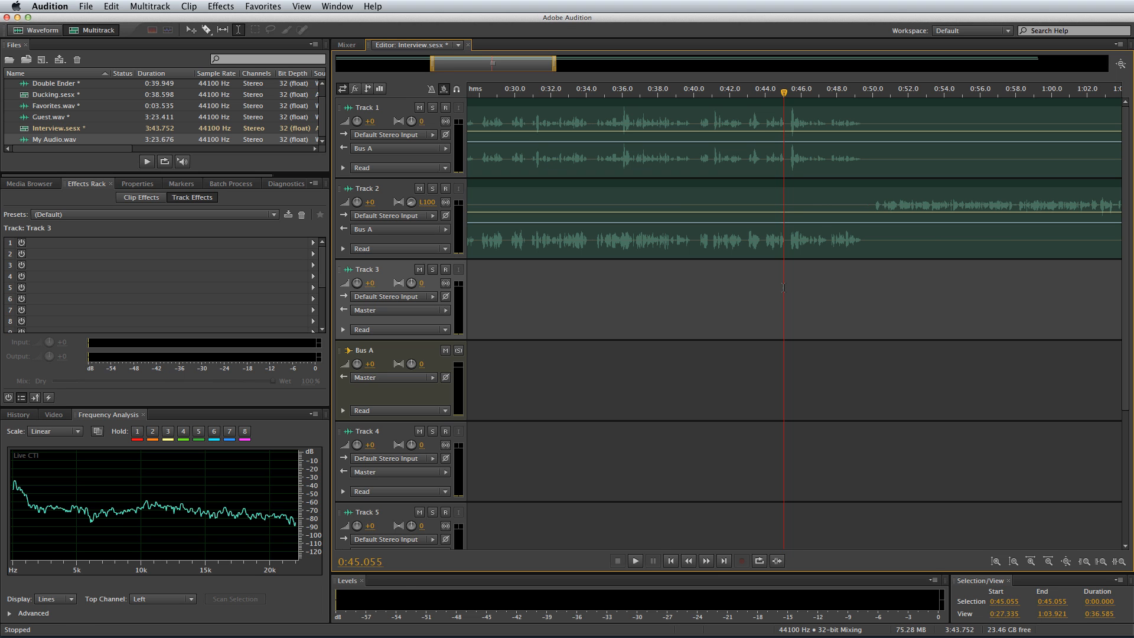
Trim the Track 1 clip after the last words, add a cosine fade-out, and audition it
{"action": "left_click", "coordinate": [634, 560]}
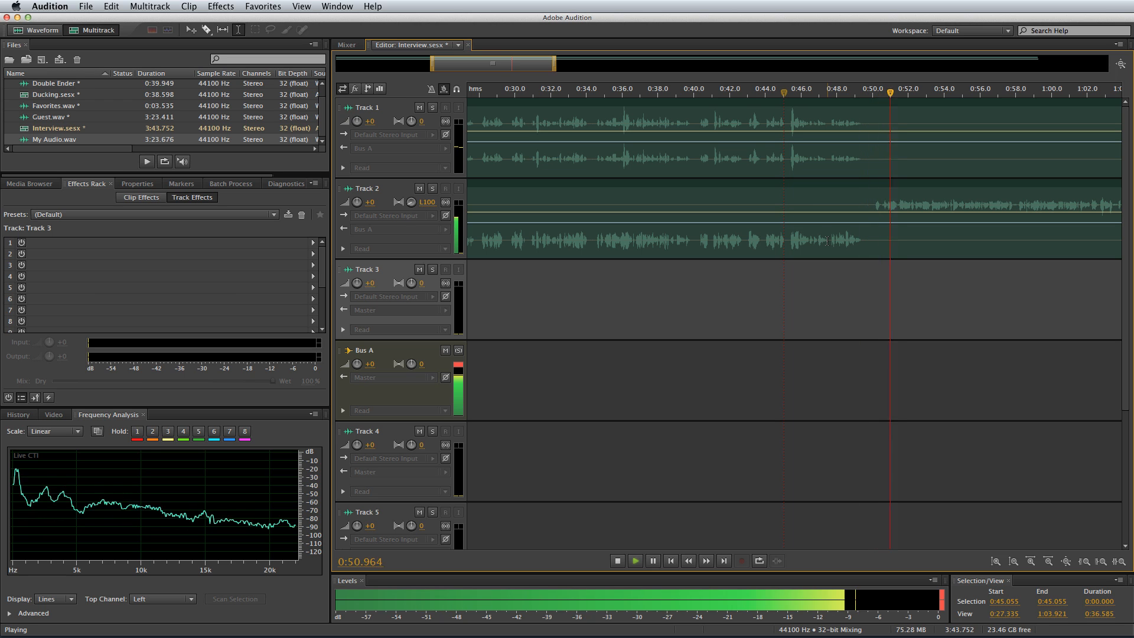
{"action": "left_click", "coordinate": [617, 559]}
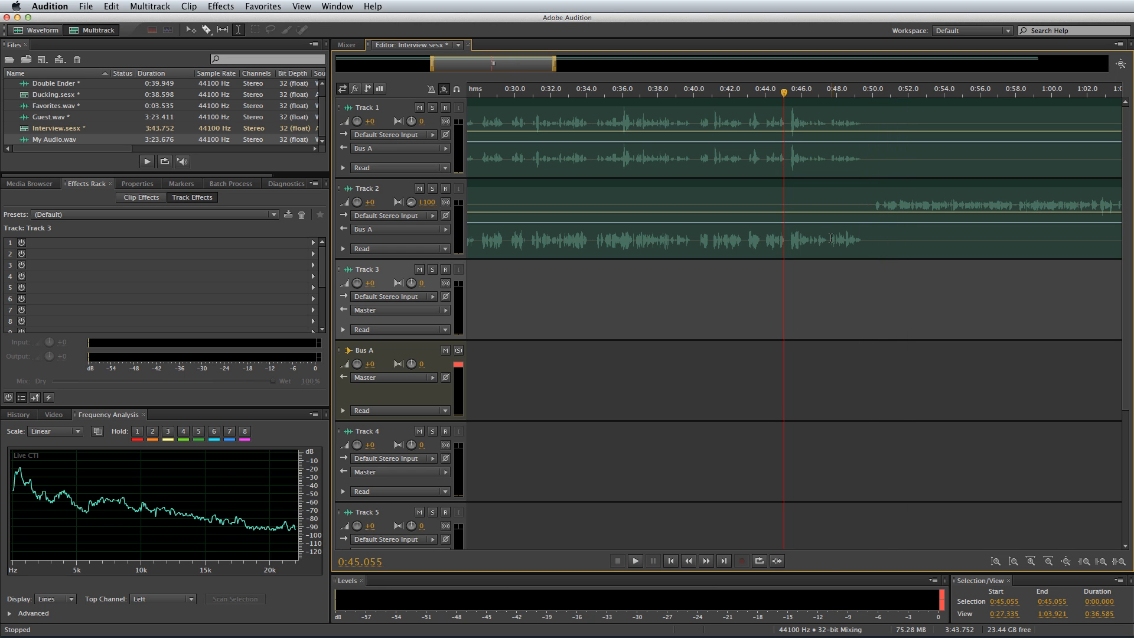
{"action": "left_click_drag", "start_coordinate": [865, 137], "coordinate": [1002, 137]}
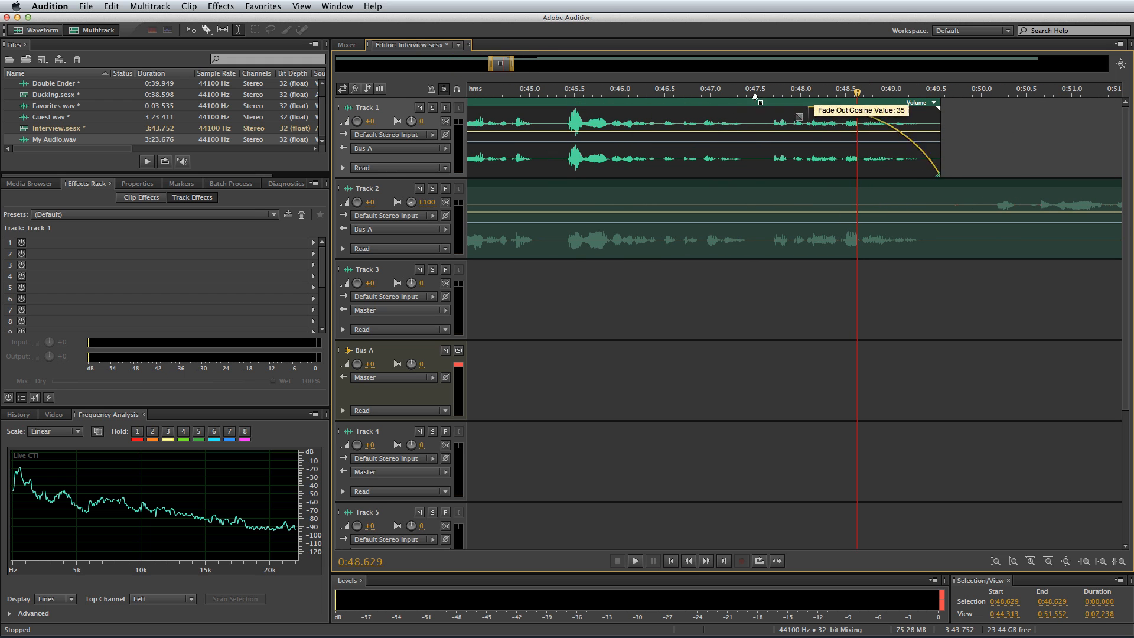
{"action": "left_click_drag", "start_coordinate": [757, 99], "coordinate": [855, 114]}
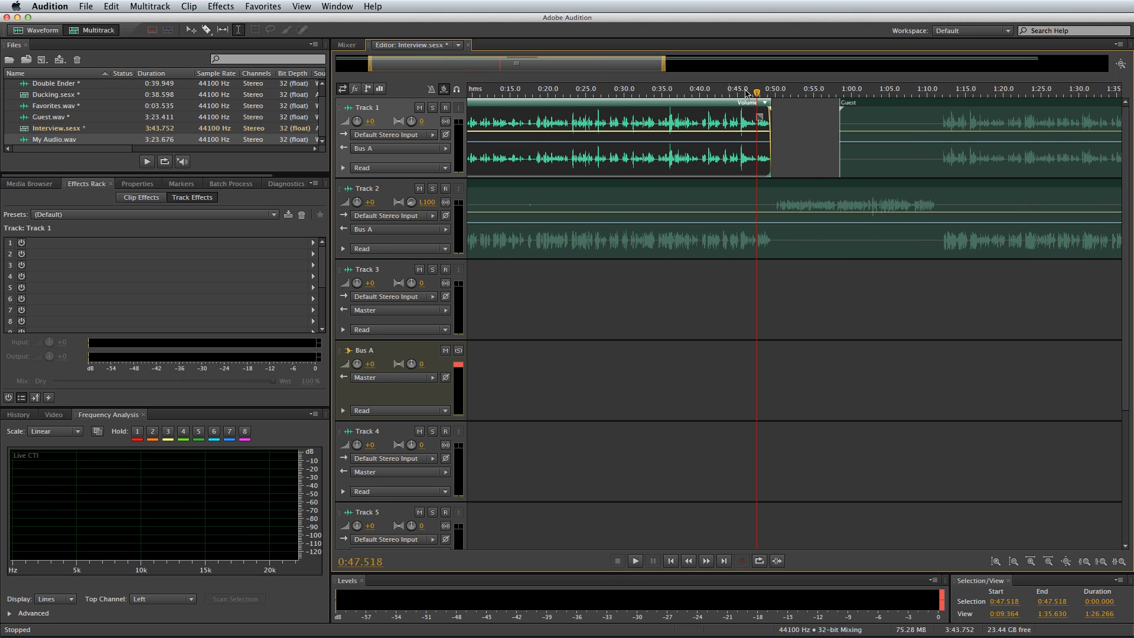
{"action": "left_click", "coordinate": [634, 560]}
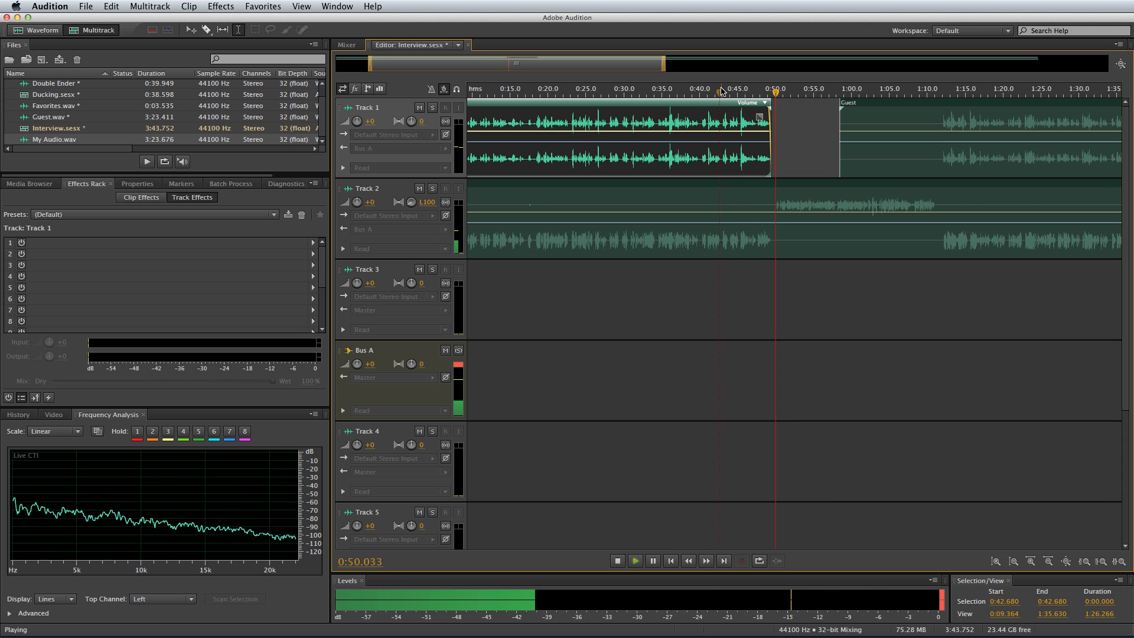
{"action": "left_click", "coordinate": [616, 560]}
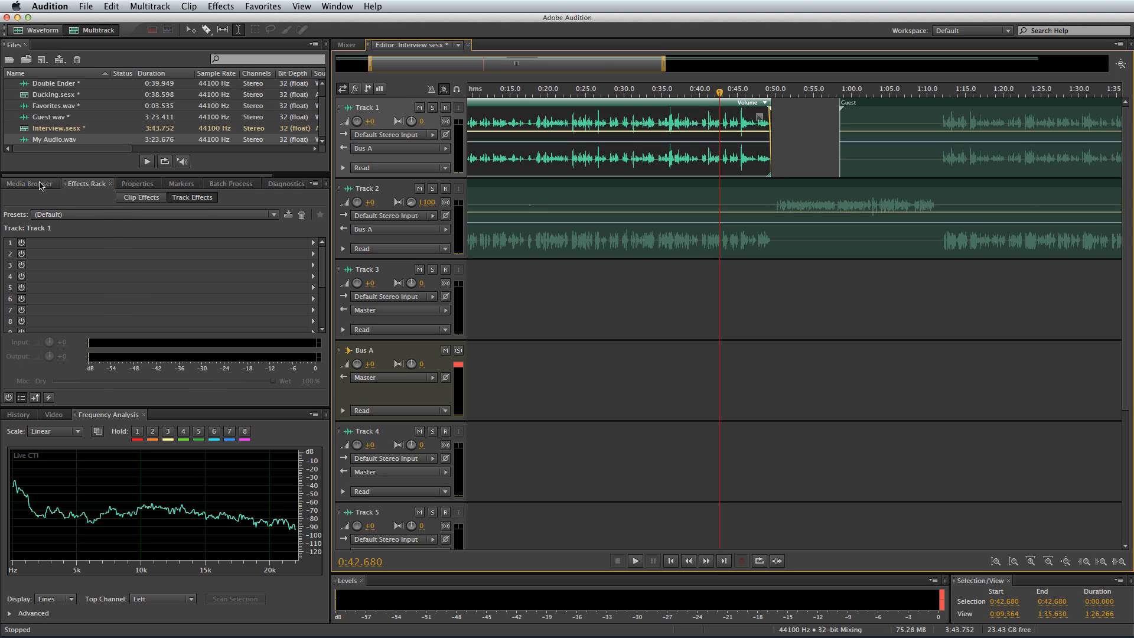
In the Media Browser expand MRC Volume 1 and its FX folder, then start a new file
{"action": "left_click", "coordinate": [28, 183]}
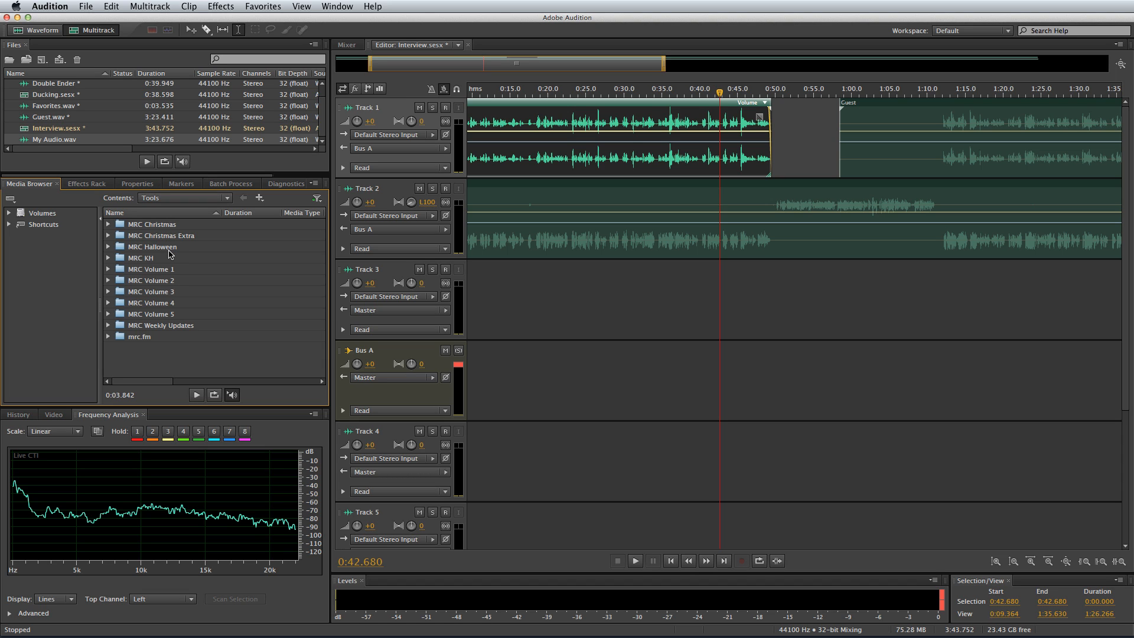
{"action": "mouse_move", "coordinate": [159, 321]}
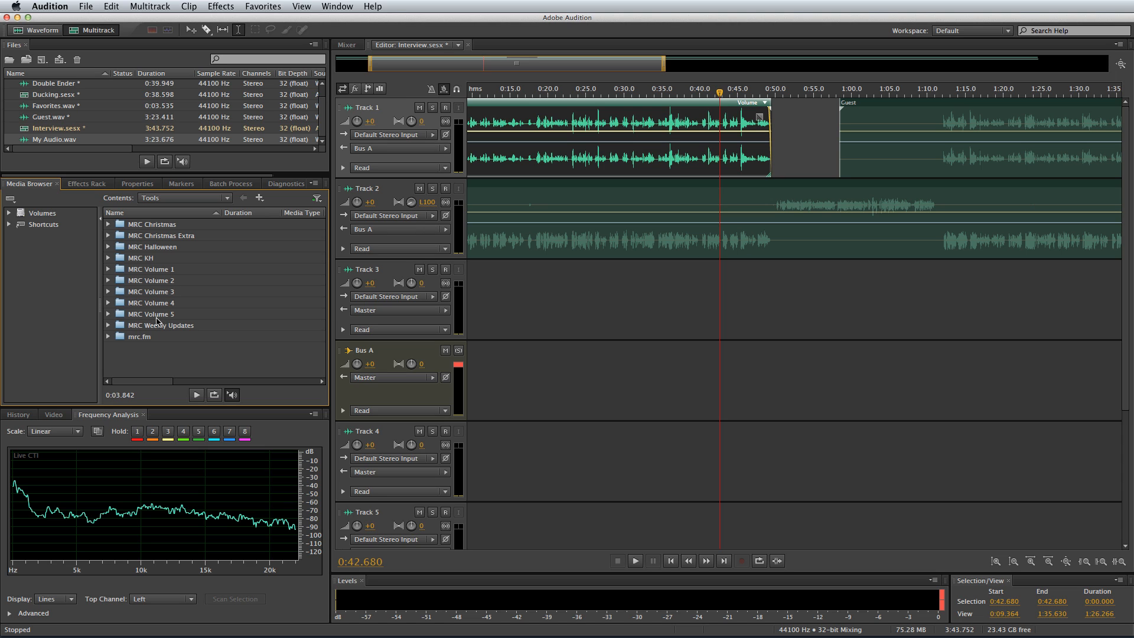
{"action": "left_click", "coordinate": [109, 270]}
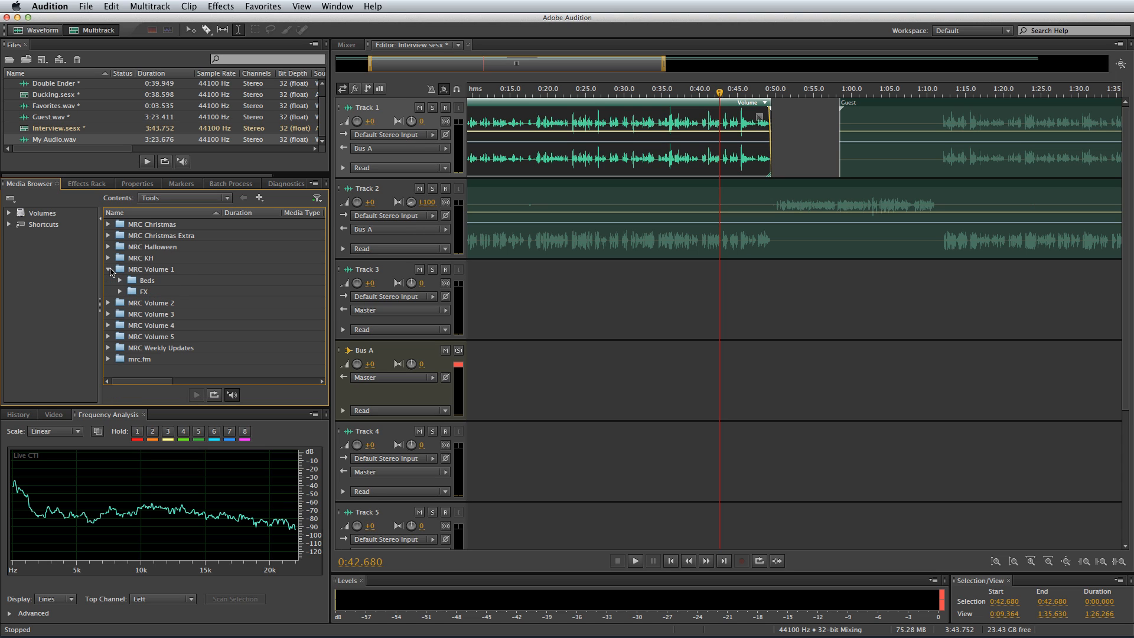
{"action": "left_click", "coordinate": [121, 280]}
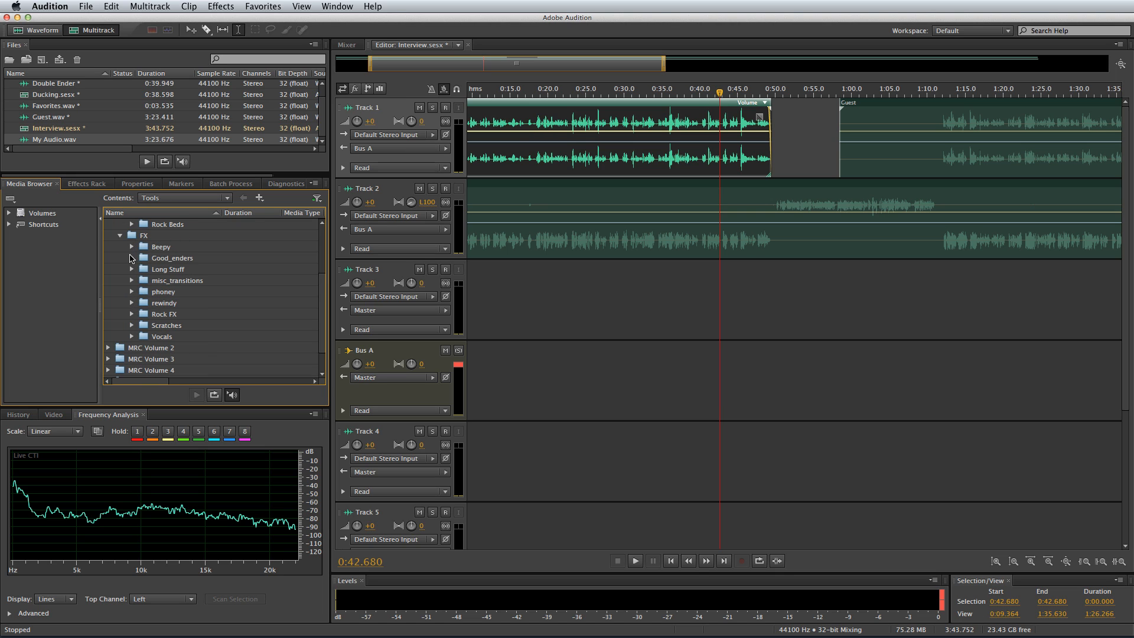
{"action": "mouse_move", "coordinate": [133, 282]}
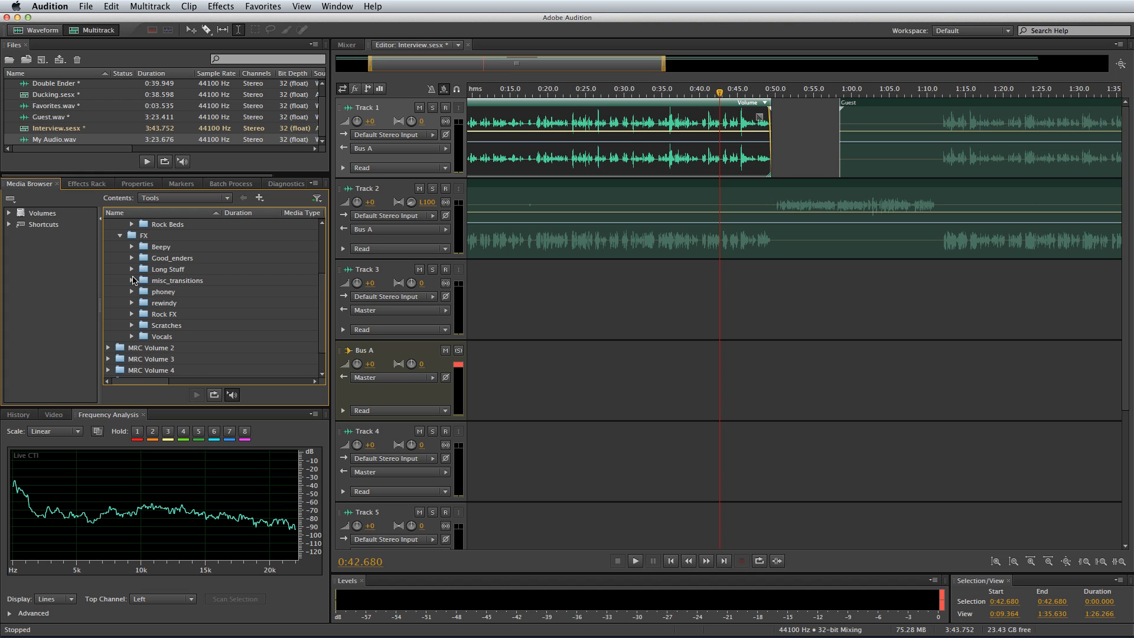
{"action": "left_click", "coordinate": [85, 7]}
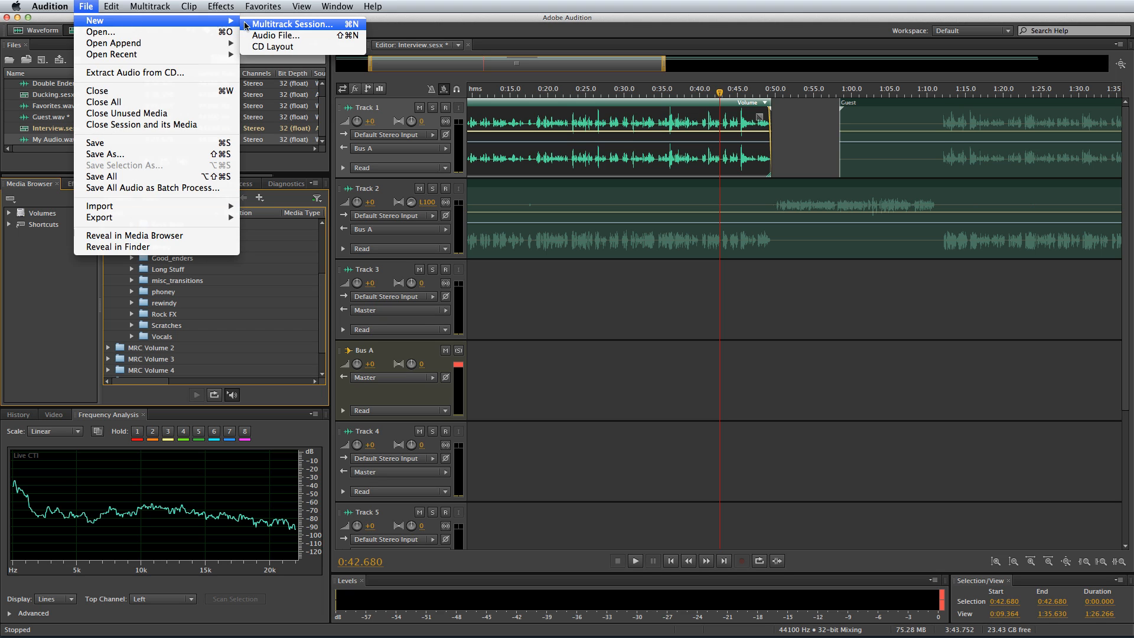
Create the Podcast Intro ID session, arm Track 1 and record a six-second voiceover
{"action": "left_click", "coordinate": [293, 24]}
{"action": "type", "text": "Podcast Intro ID"}
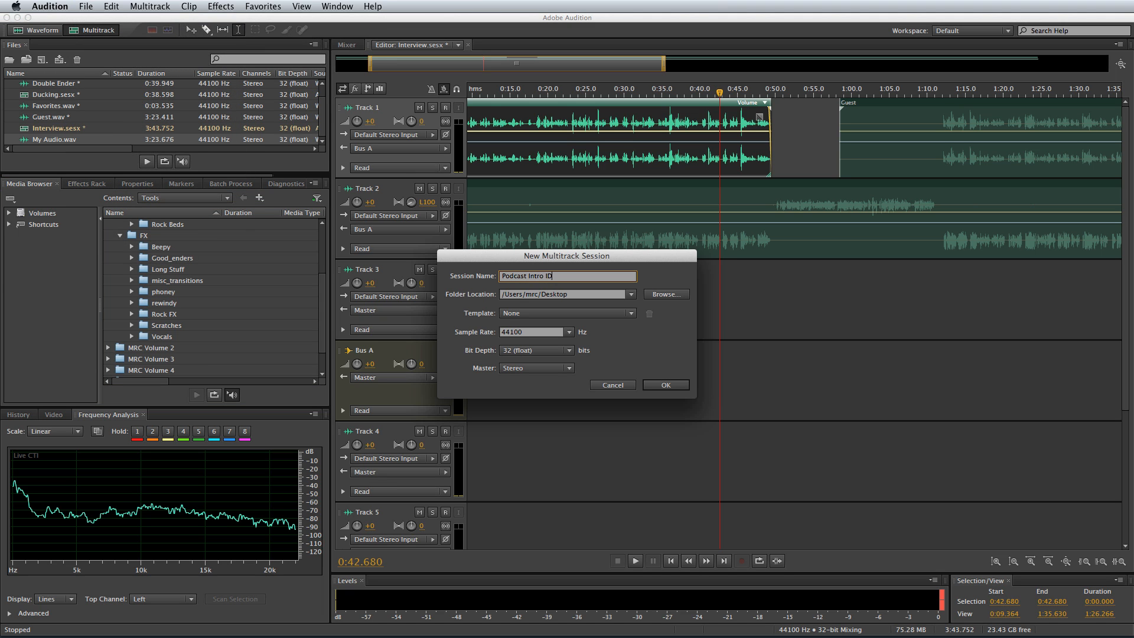
{"action": "left_click", "coordinate": [664, 384]}
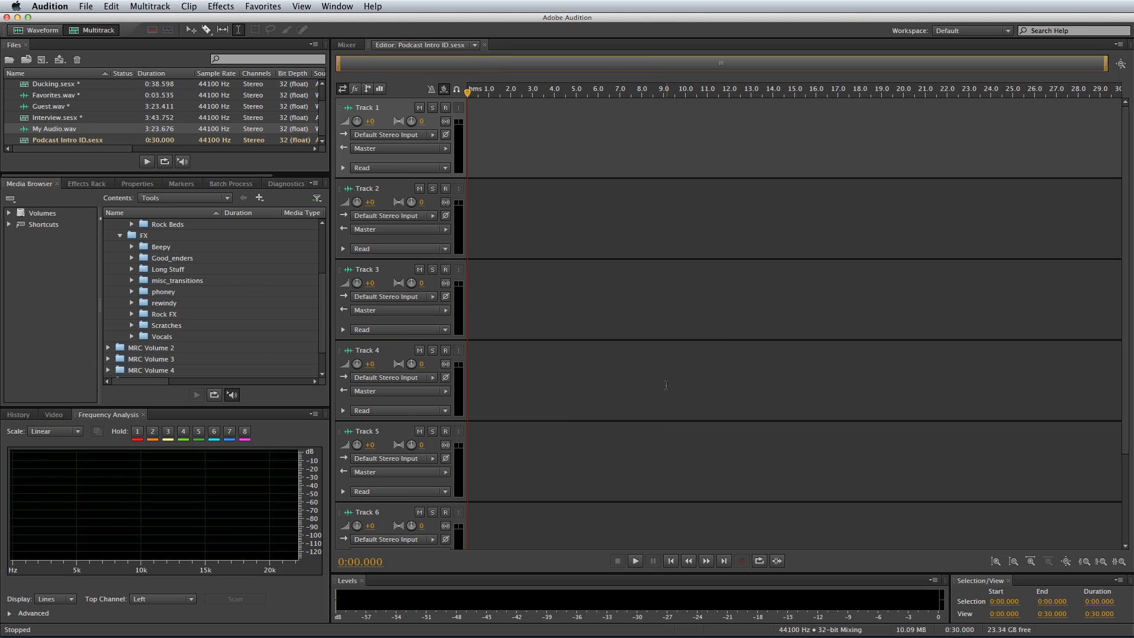
{"action": "left_click", "coordinate": [446, 108]}
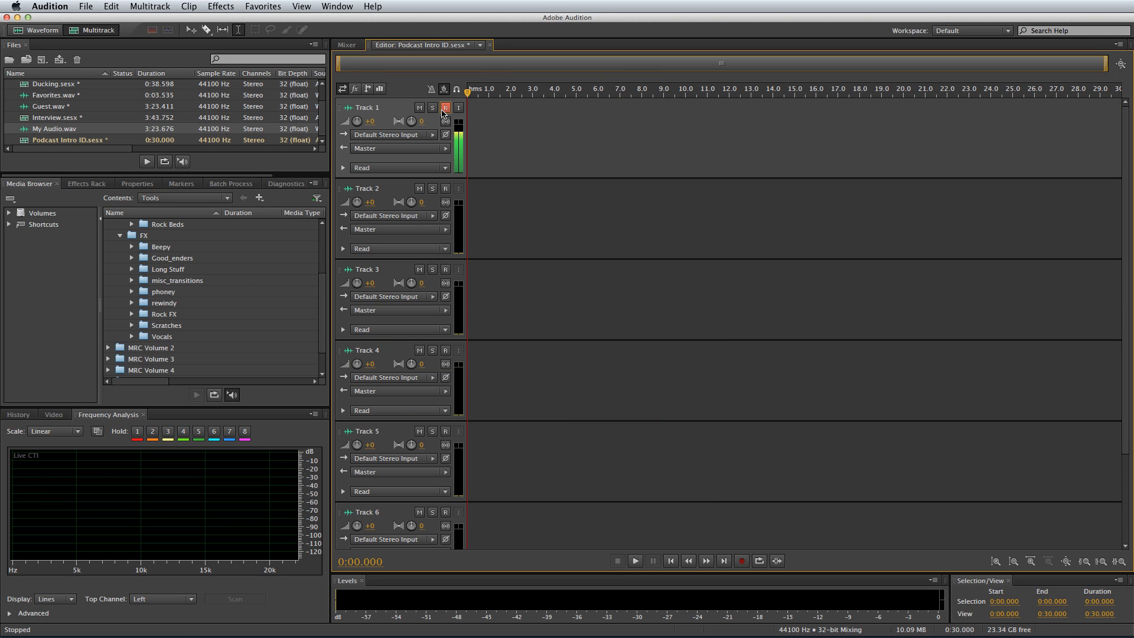
{"action": "left_click", "coordinate": [742, 560]}
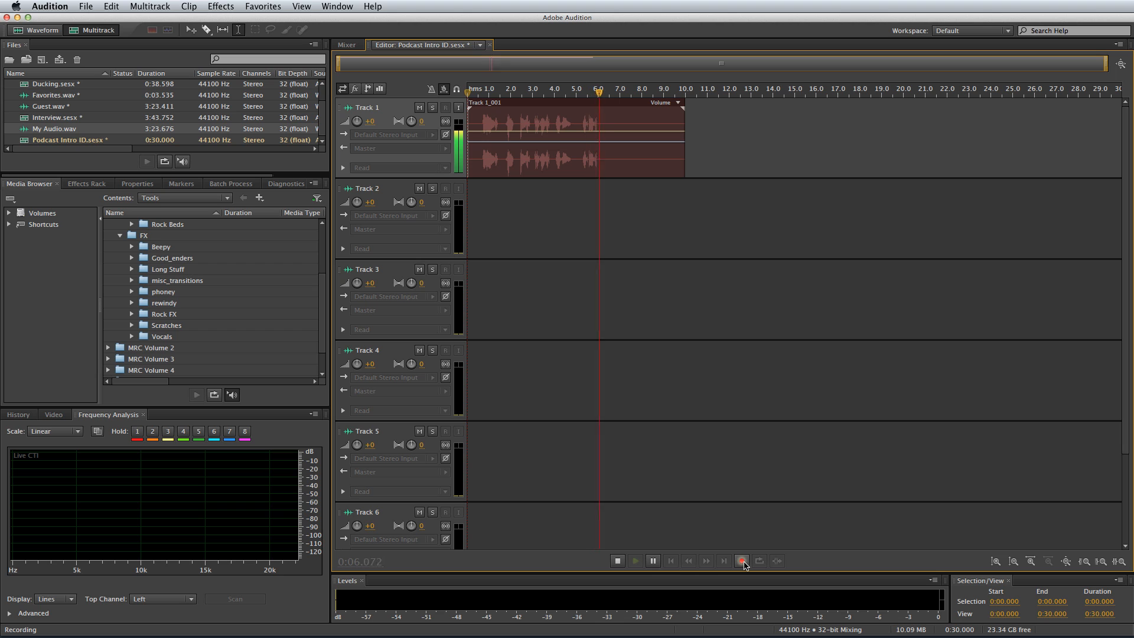
{"action": "left_click", "coordinate": [617, 560]}
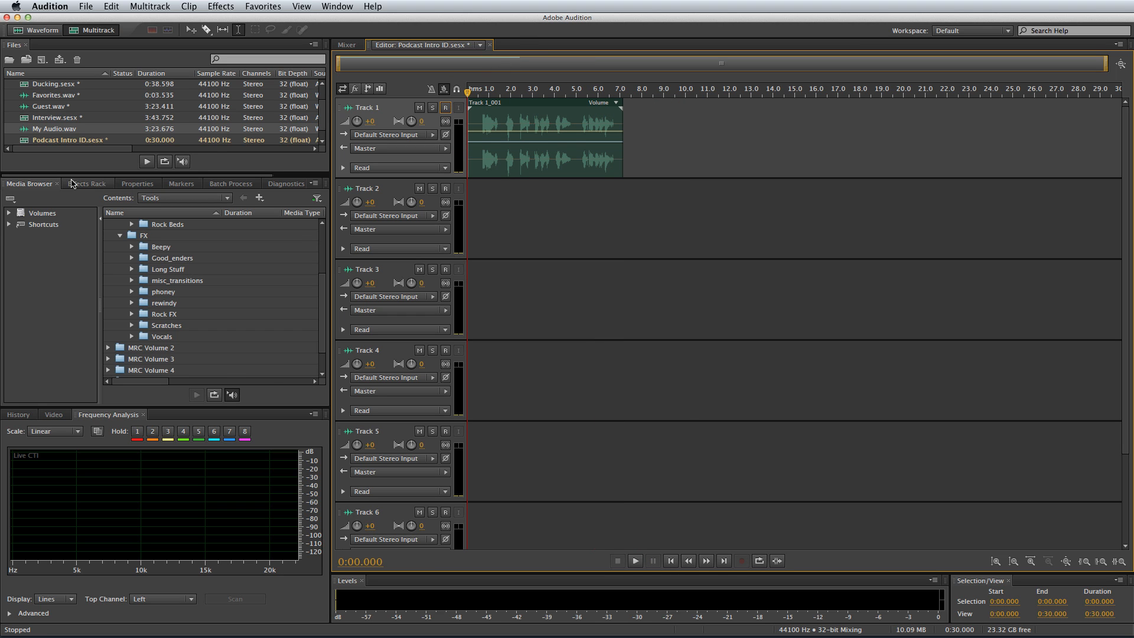
Load the Processed preset on Track 1, razor the voiceover at phrase boundaries and move the middle phrase to Track 2
{"action": "left_click", "coordinate": [86, 183]}
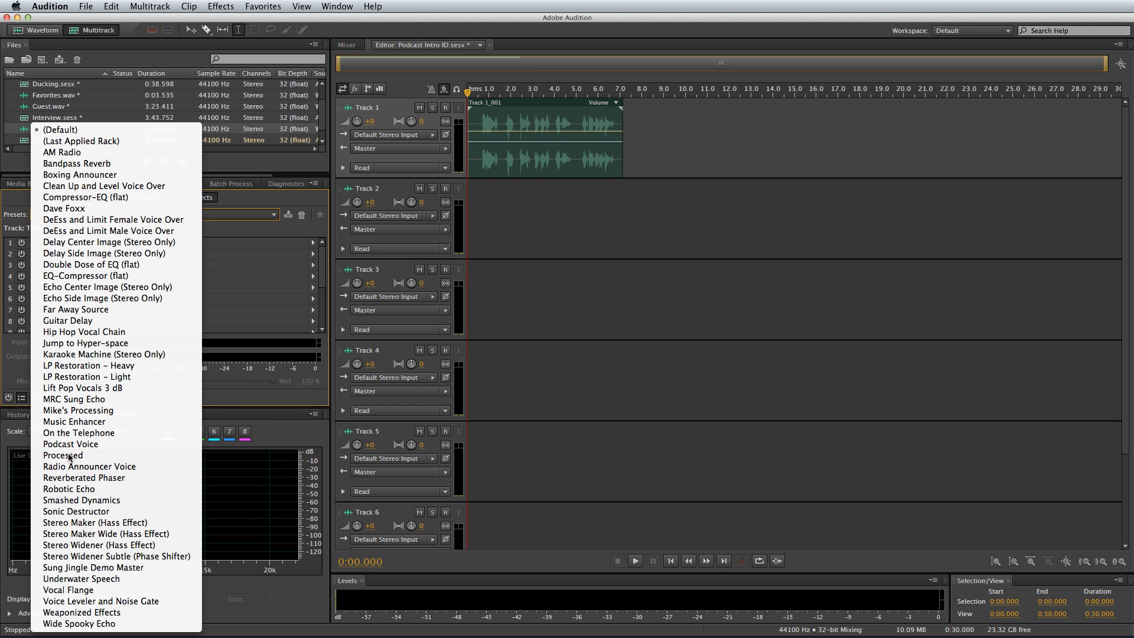
{"action": "left_click", "coordinate": [63, 455]}
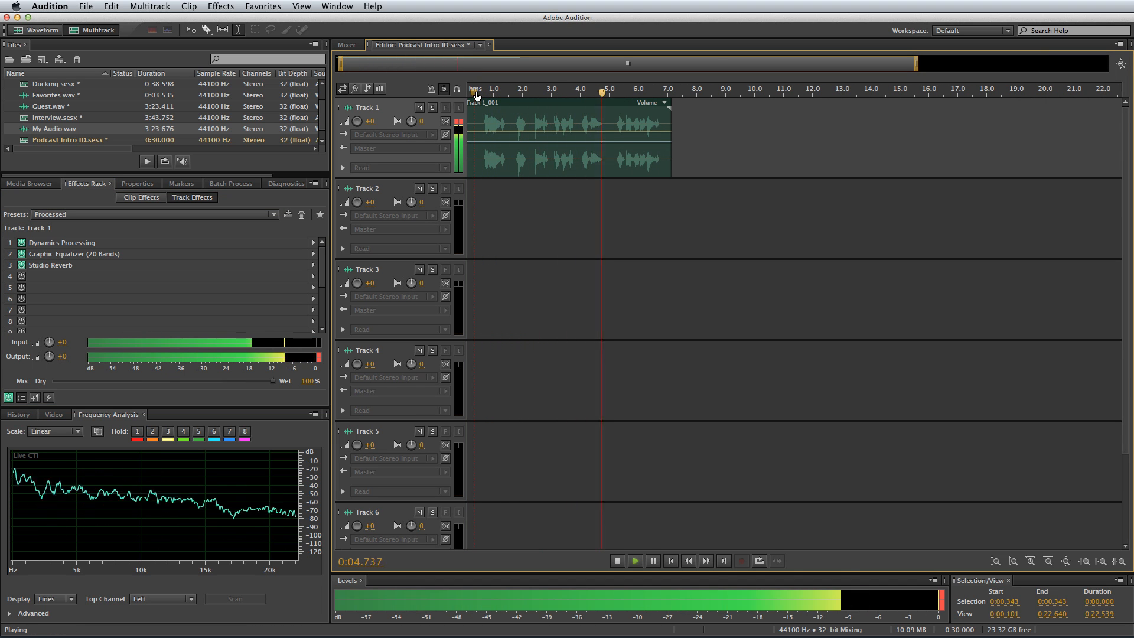
{"action": "left_click", "coordinate": [616, 560]}
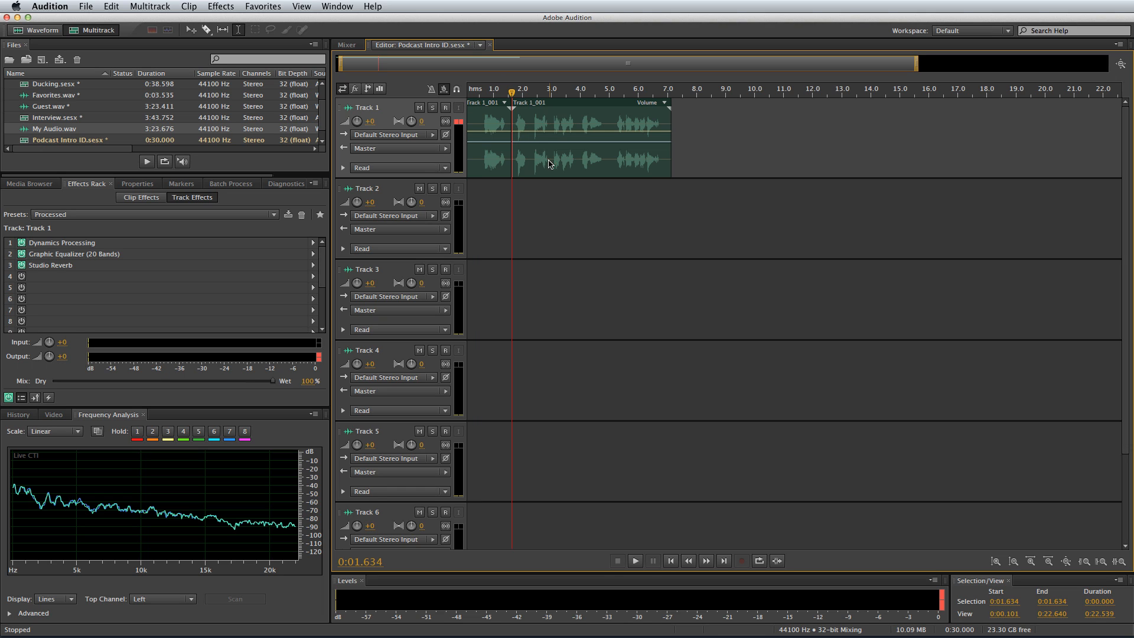
{"action": "left_click", "coordinate": [586, 137]}
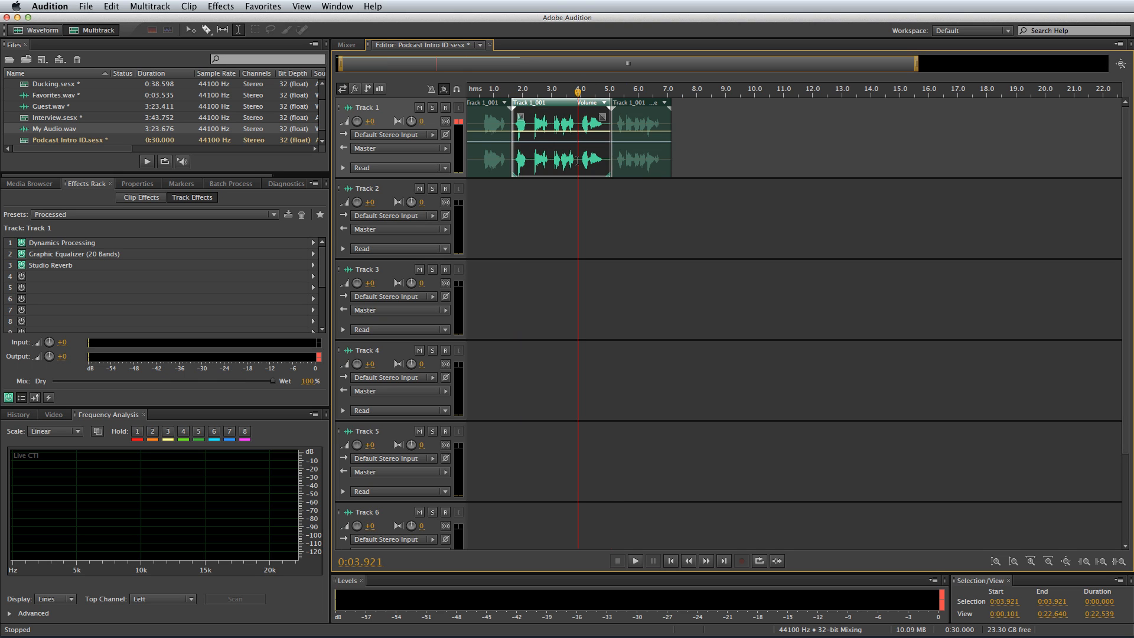
{"action": "left_click_drag", "start_coordinate": [553, 137], "coordinate": [542, 217]}
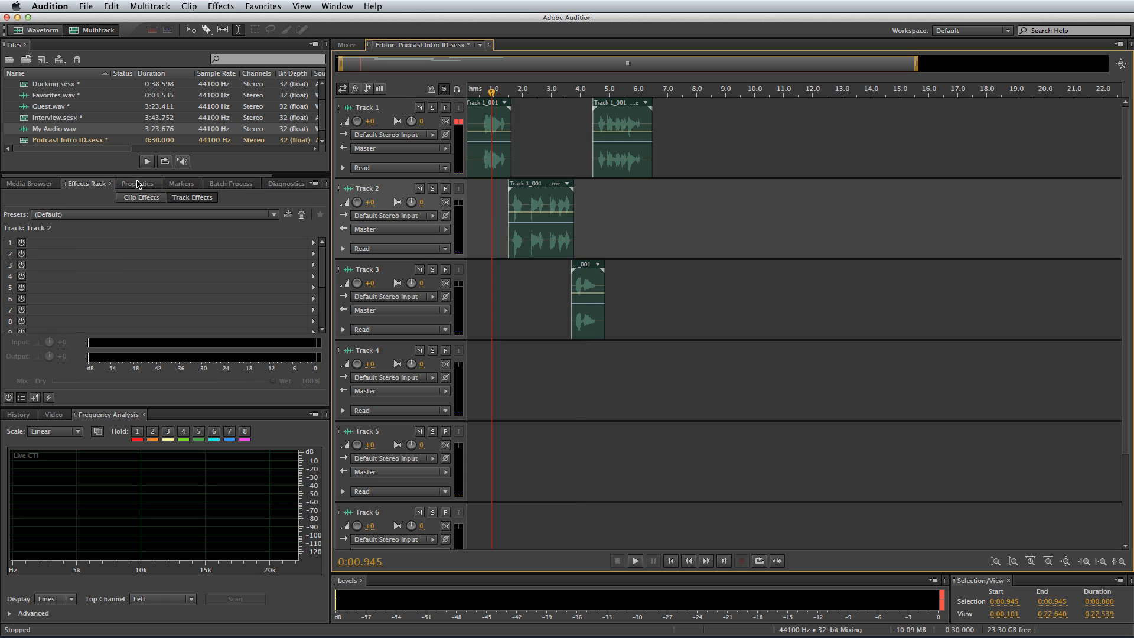
Give Track 2 the Processed effects-rack preset with a Chorus added in slot 4
{"action": "left_click", "coordinate": [312, 242]}
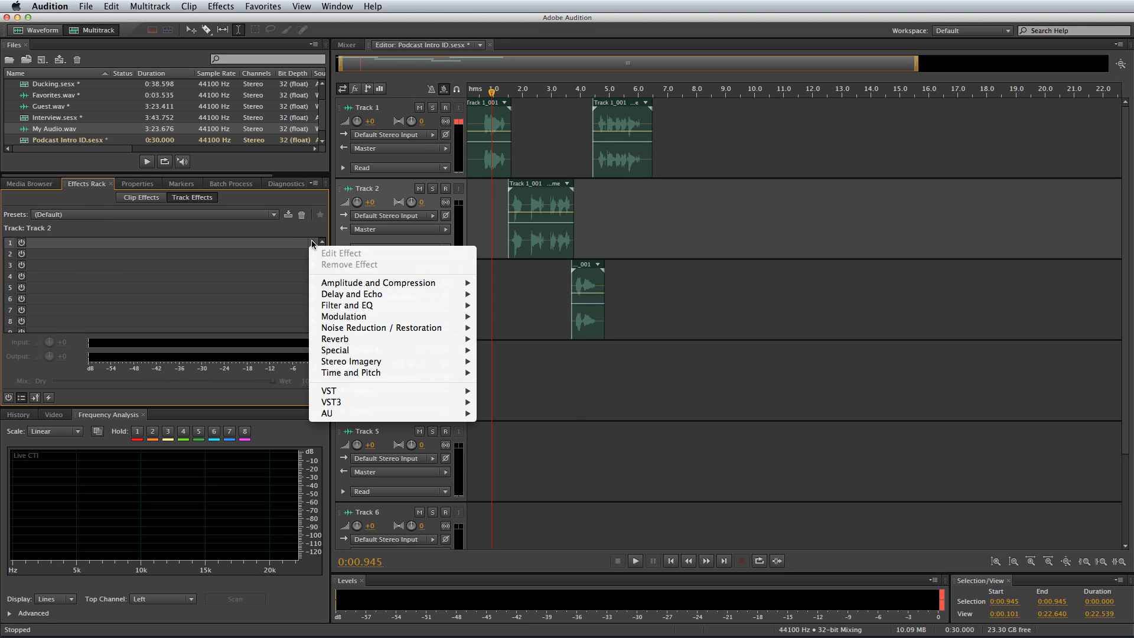
{"action": "left_click", "coordinate": [273, 214]}
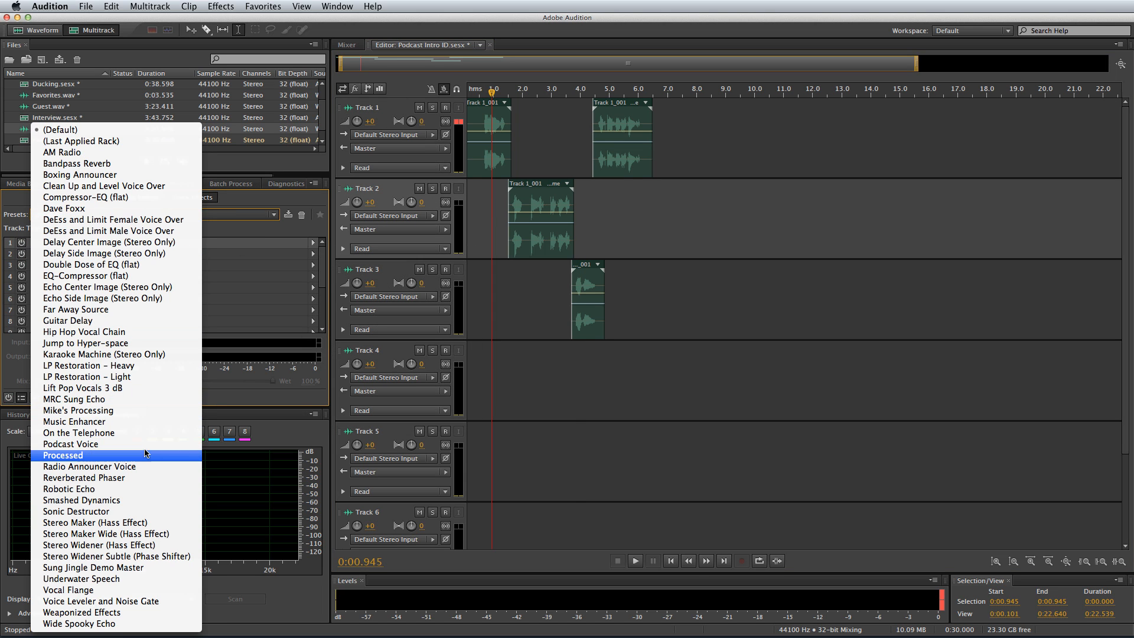
{"action": "left_click", "coordinate": [64, 454]}
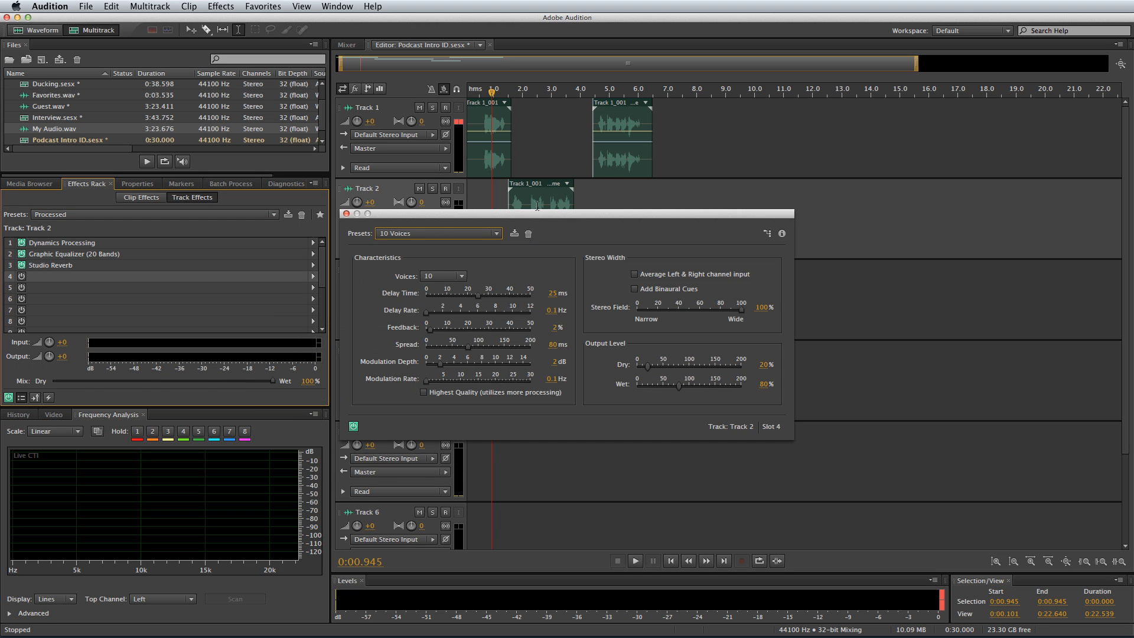
{"action": "left_click", "coordinate": [495, 233]}
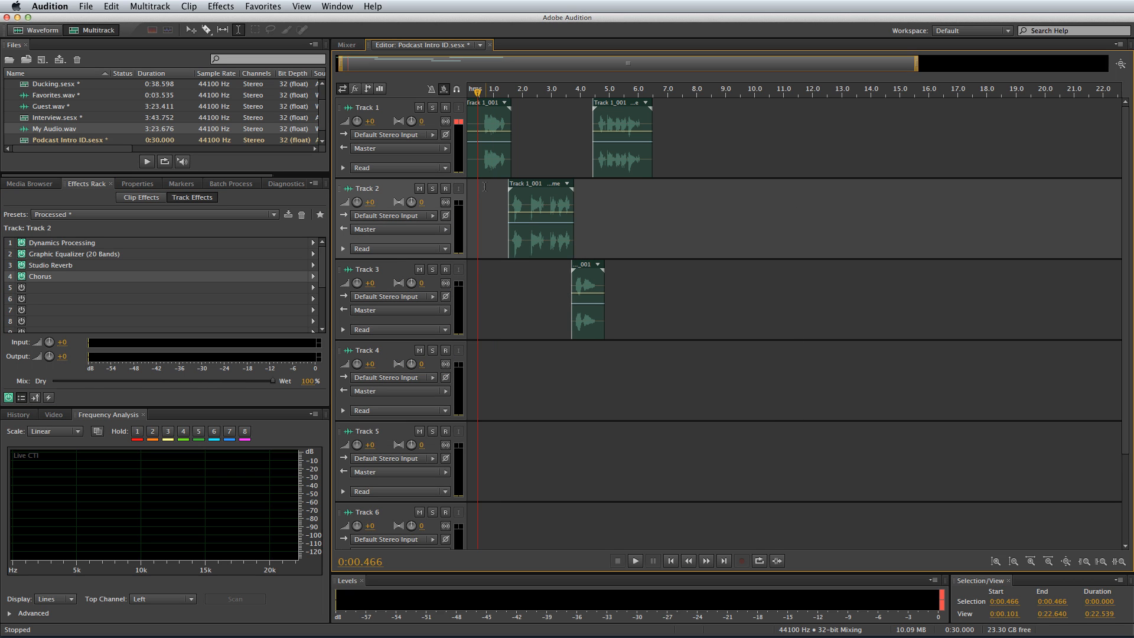
Copy the Track 3 phrase onto Tracks 4 and 5 with the saved preset applied
{"action": "left_click", "coordinate": [634, 560]}
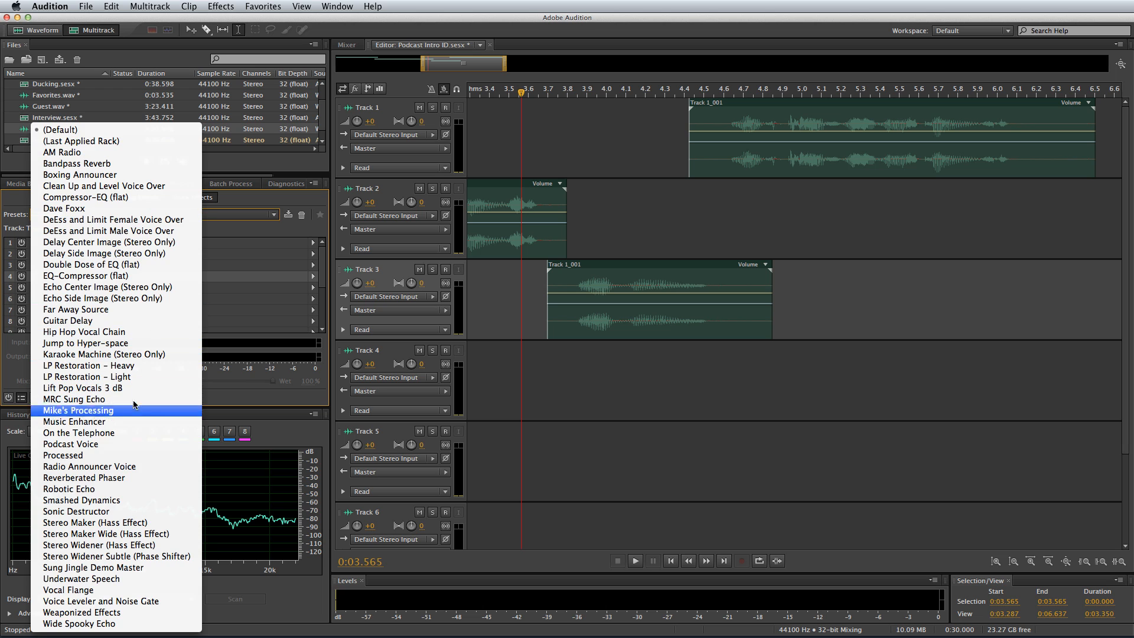
{"action": "left_click", "coordinate": [62, 455]}
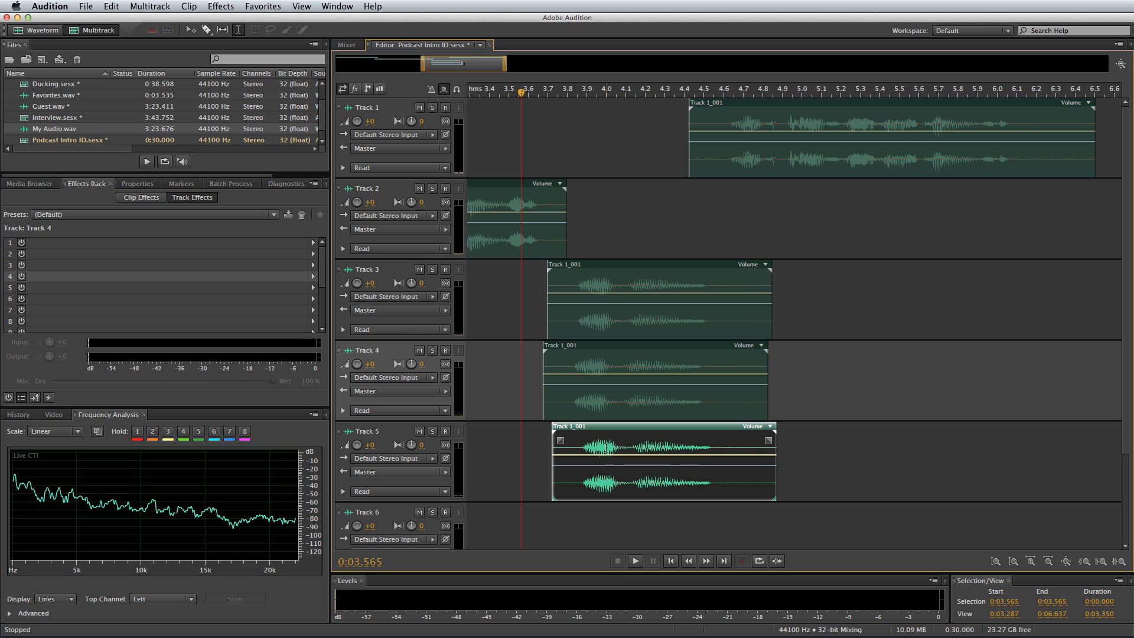
Play the layered voices and give Track 6 the Processed effects preset
{"action": "left_click", "coordinate": [635, 560]}
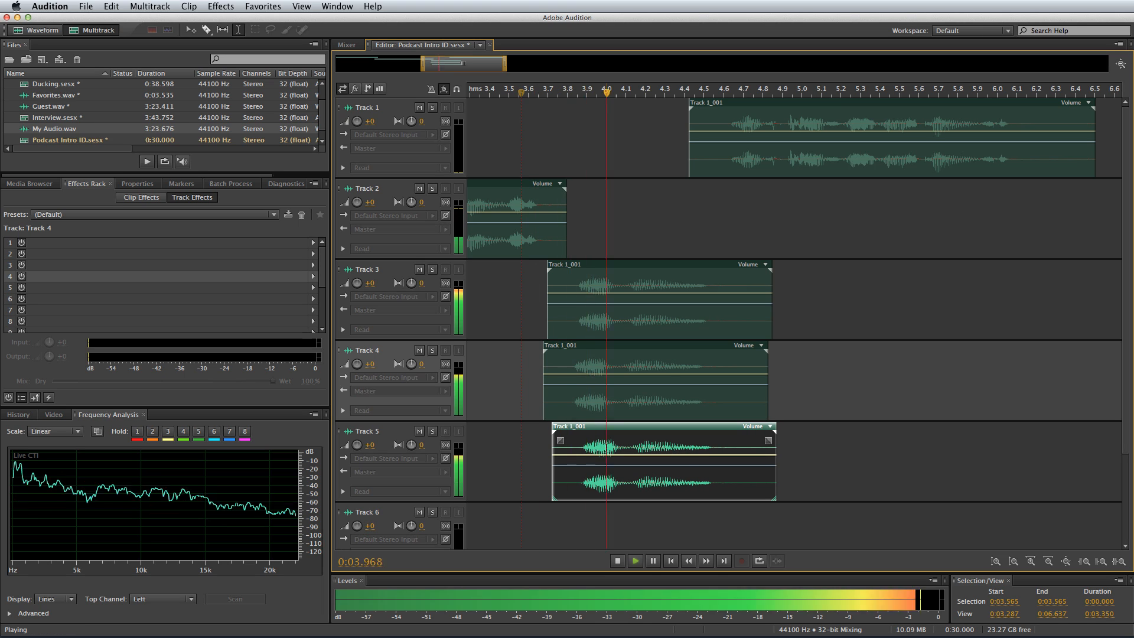
{"action": "left_click", "coordinate": [615, 560]}
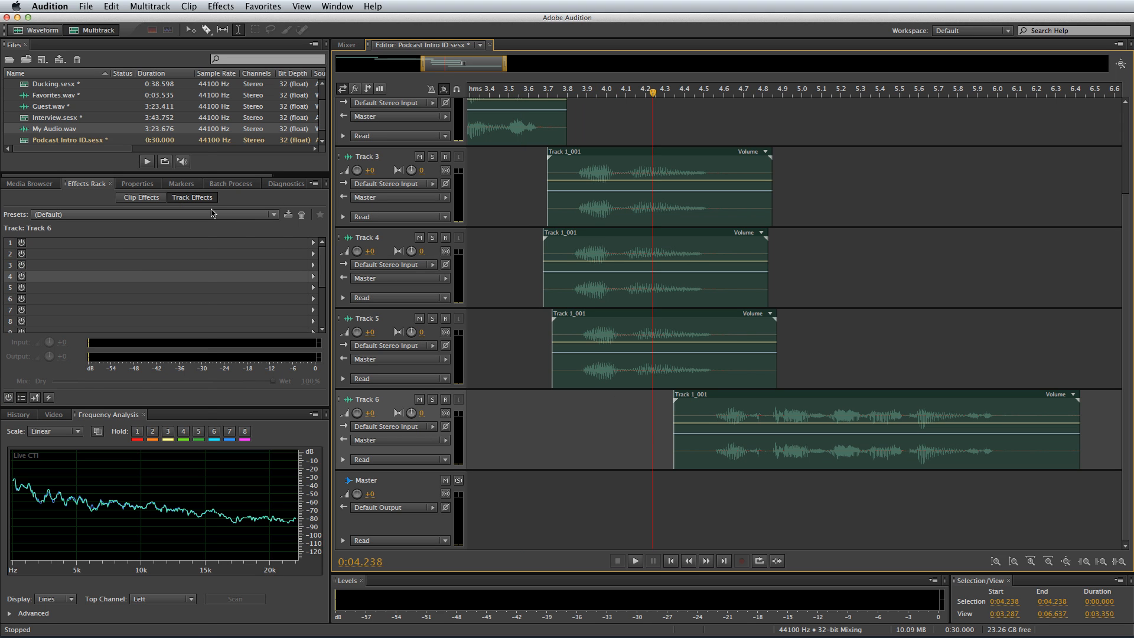
{"action": "left_click", "coordinate": [144, 214]}
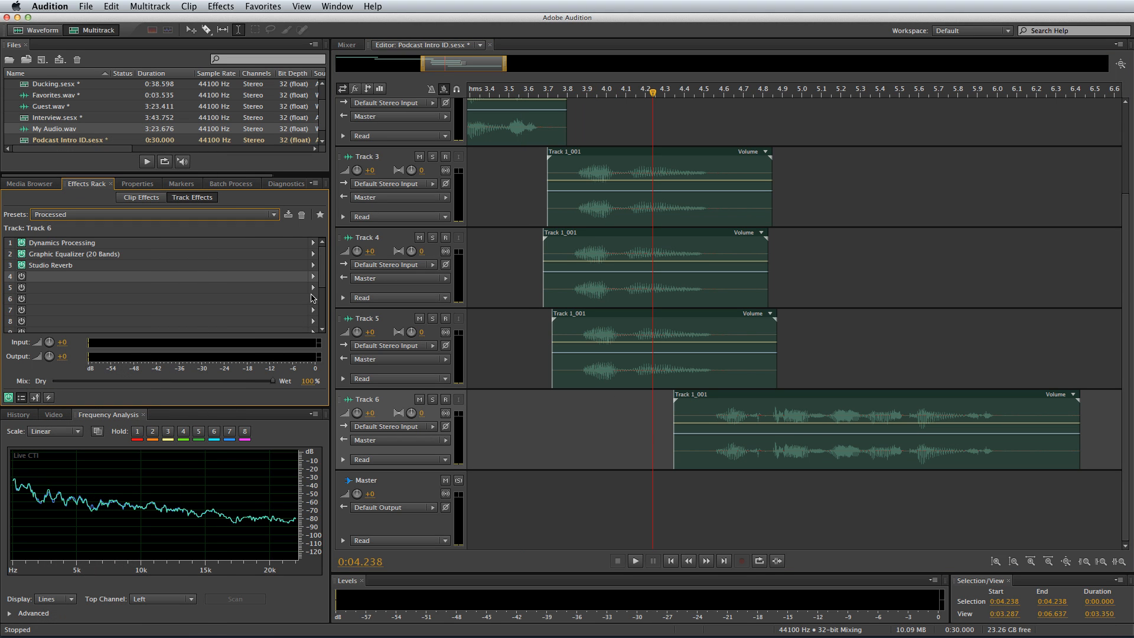
Add an FFT Filter in slot 4 rolling off the lows below about 300 Hz
{"action": "left_click", "coordinate": [21, 290]}
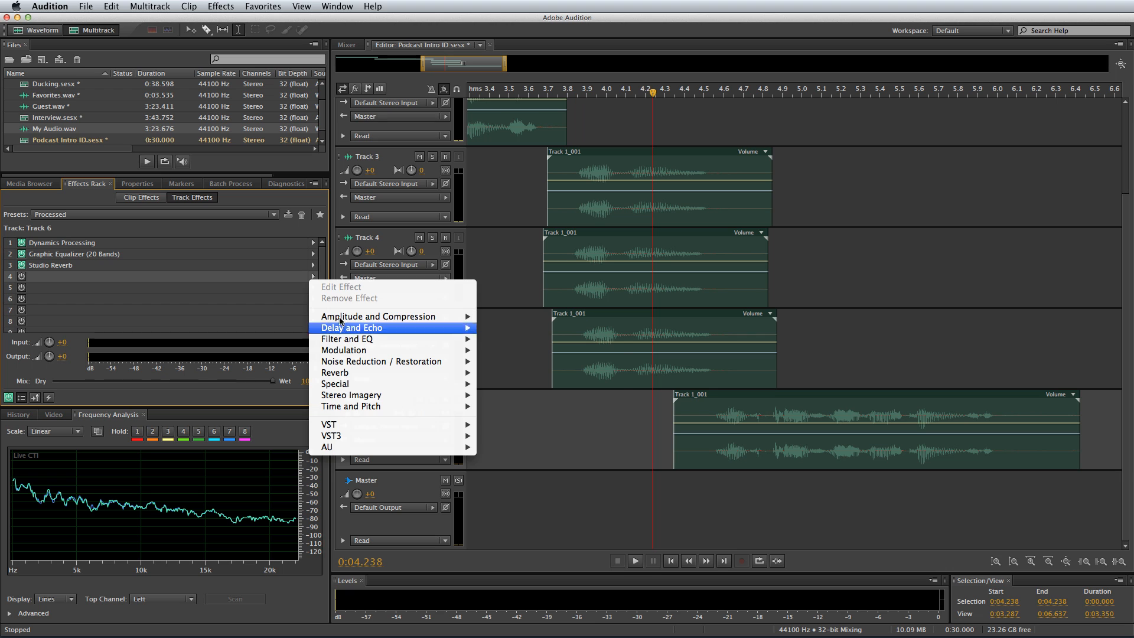
{"action": "mouse_move", "coordinate": [346, 339]}
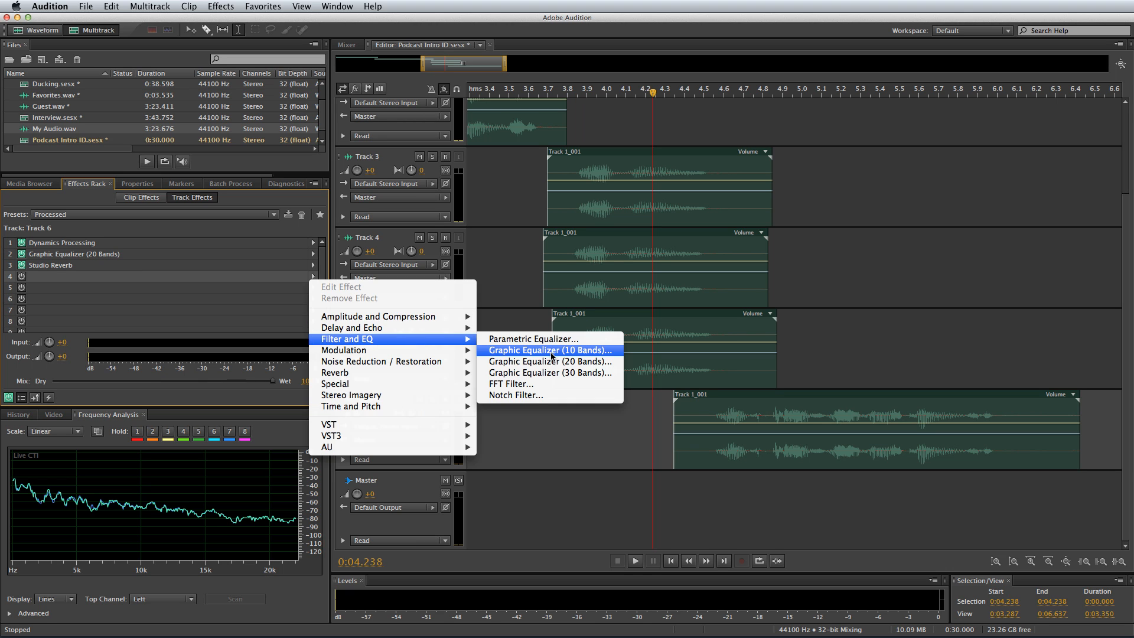
{"action": "left_click", "coordinate": [512, 382]}
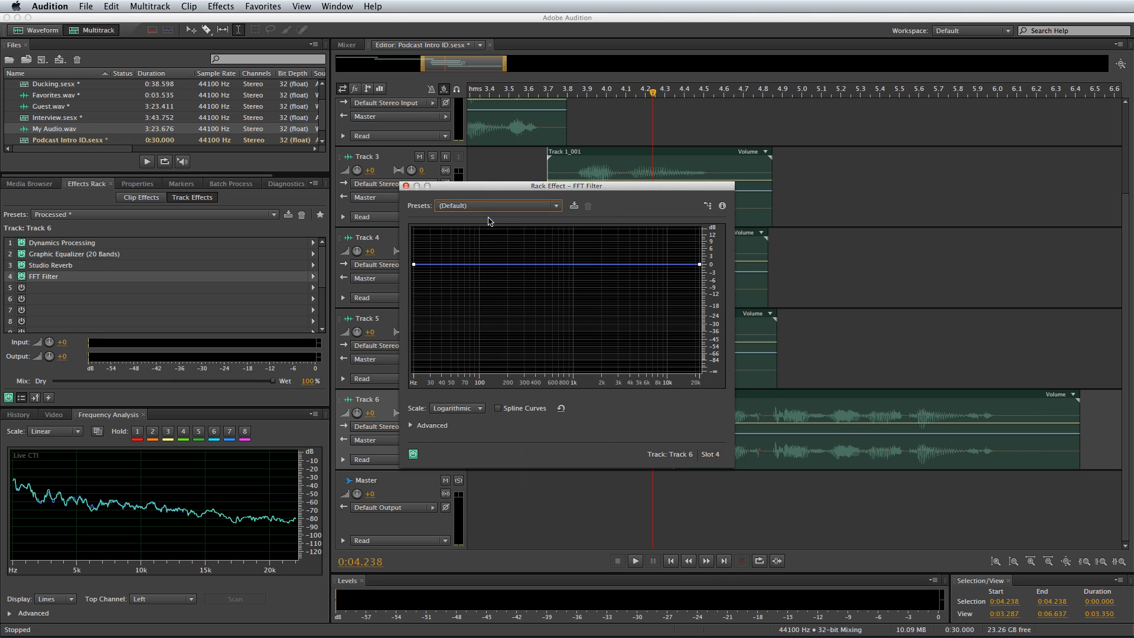
{"action": "left_click_drag", "start_coordinate": [556, 263], "coordinate": [528, 269]}
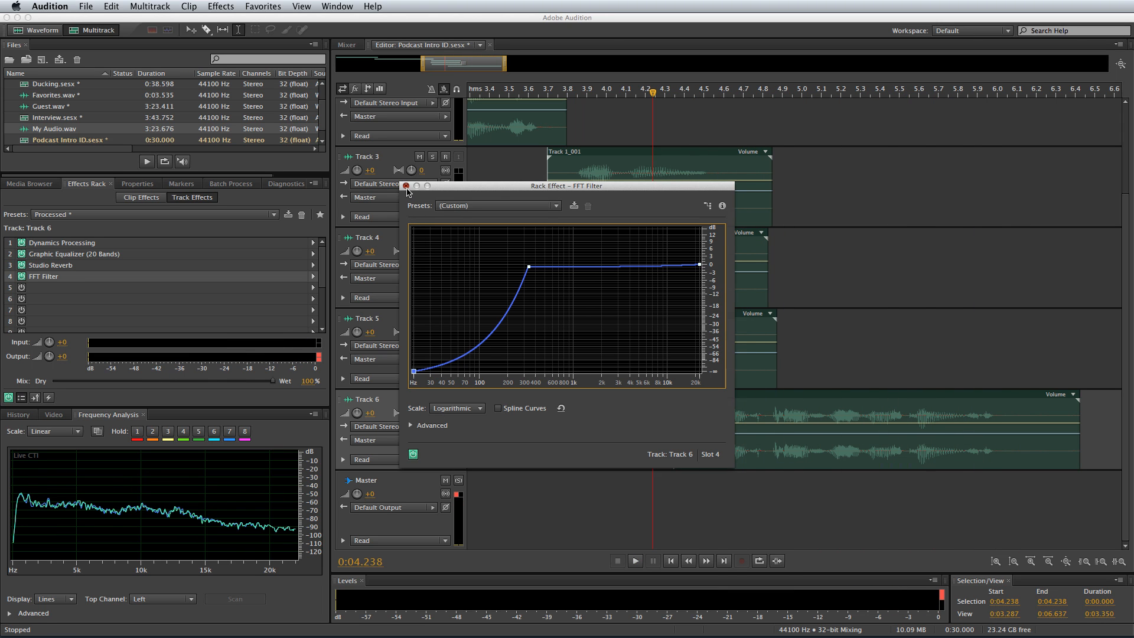
{"action": "left_click", "coordinate": [405, 186]}
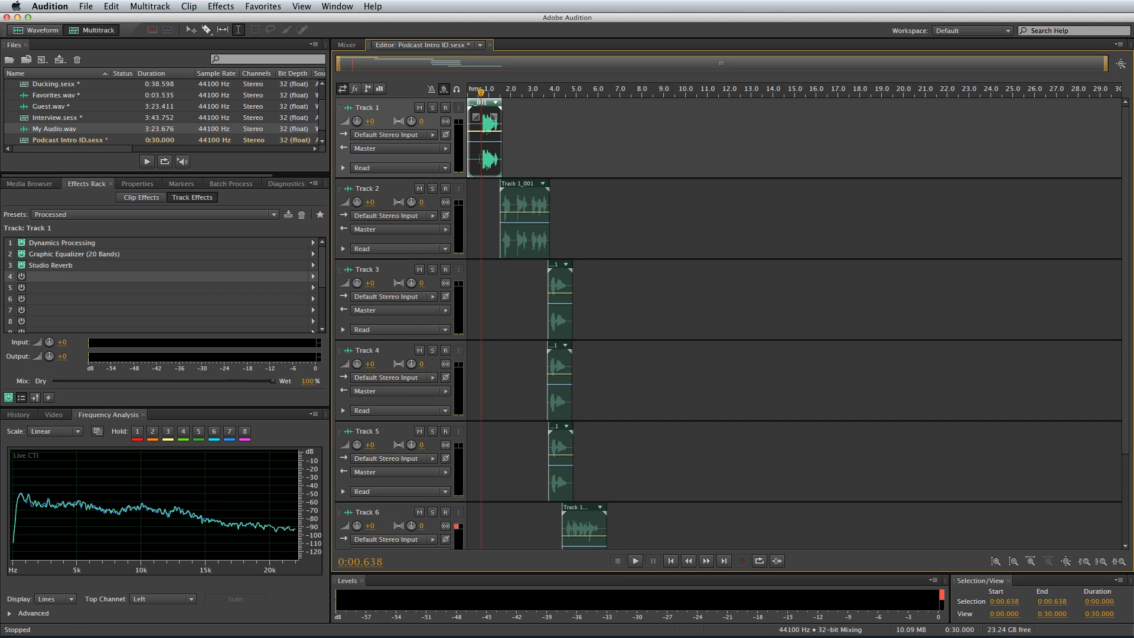
Bring in sfx_beepy_bang and bed_scratchit_n_rockit from the Media Browser's Beepy and Rock Beds folders
{"action": "left_click", "coordinate": [634, 560]}
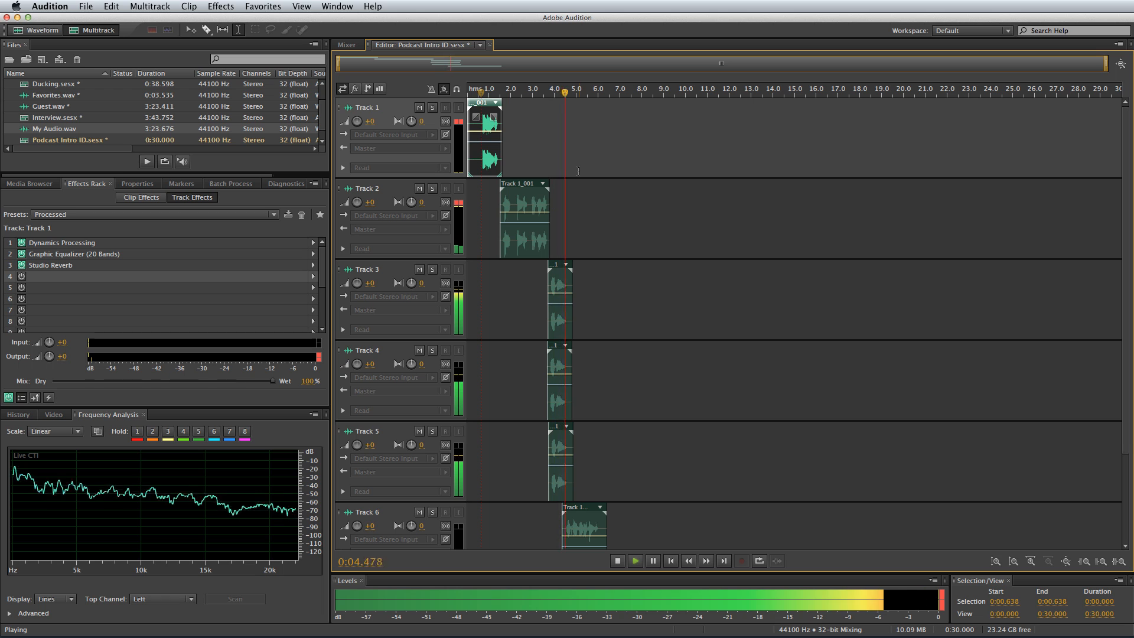
{"action": "left_click", "coordinate": [617, 559]}
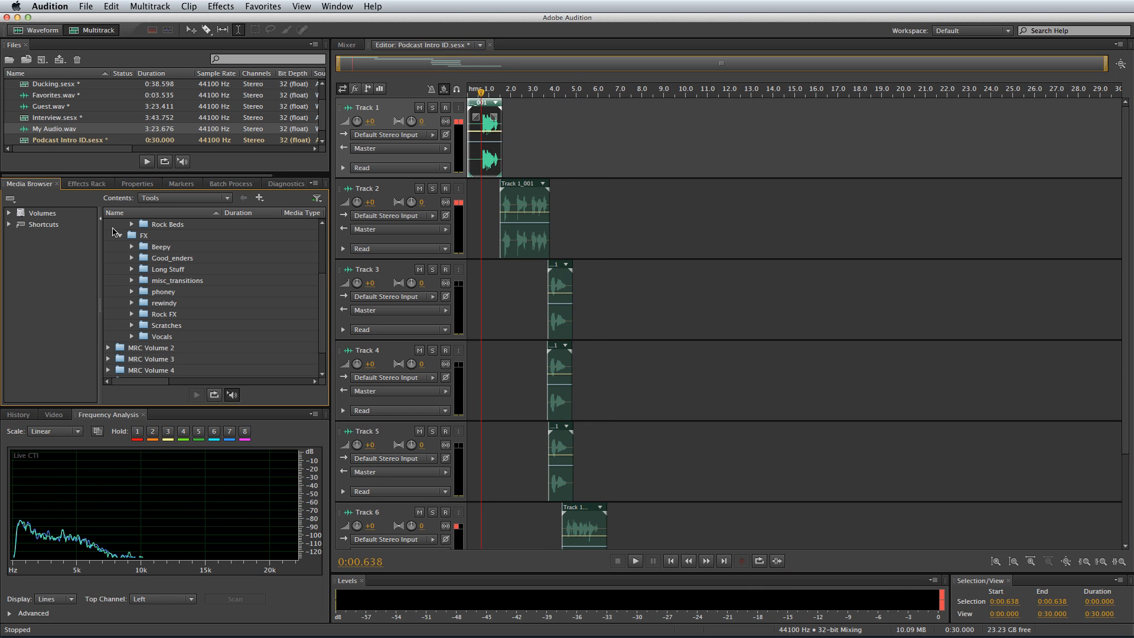
{"action": "left_click", "coordinate": [131, 247]}
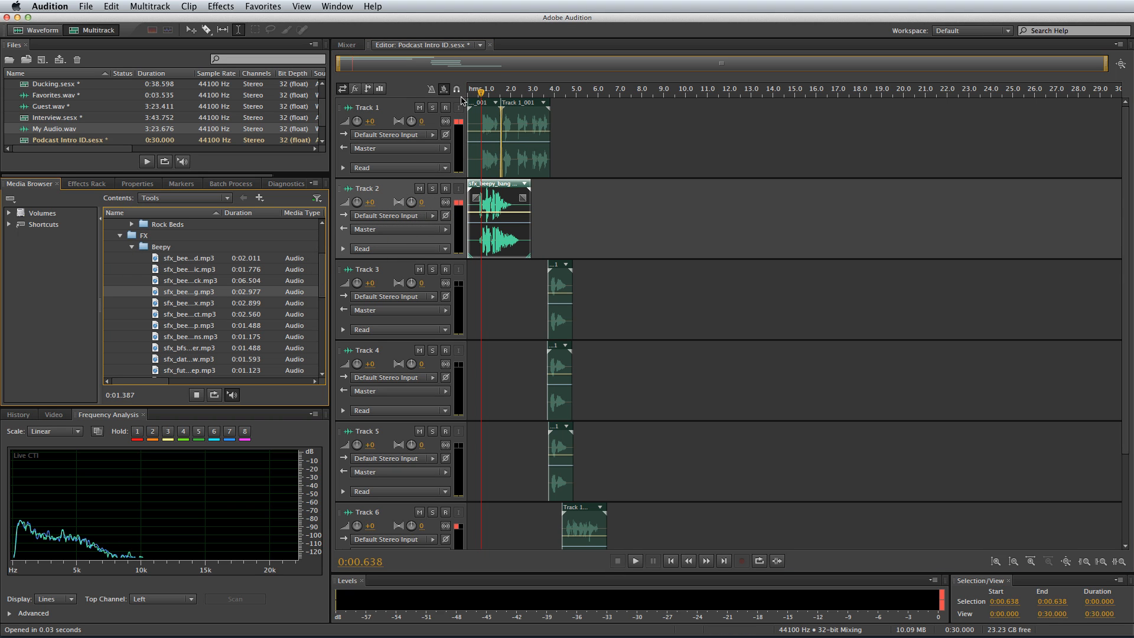
{"action": "left_click", "coordinate": [996, 561]}
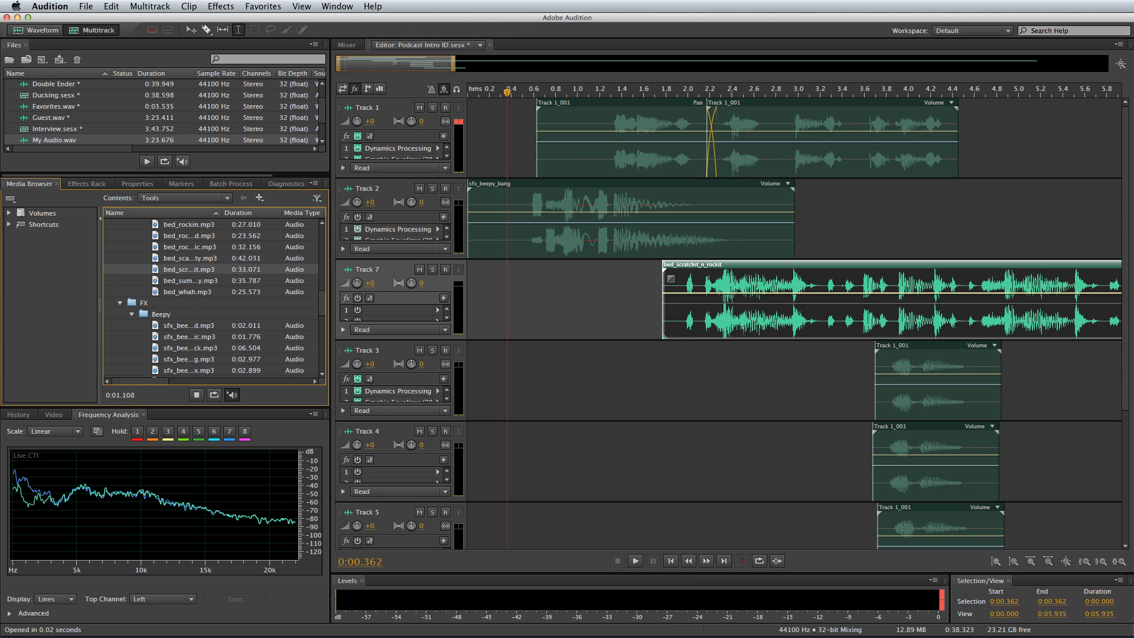
Chain the beepy bang, music bed and scratch rewind effect on Track 7 with automatic crossfades
{"action": "left_click", "coordinate": [635, 560]}
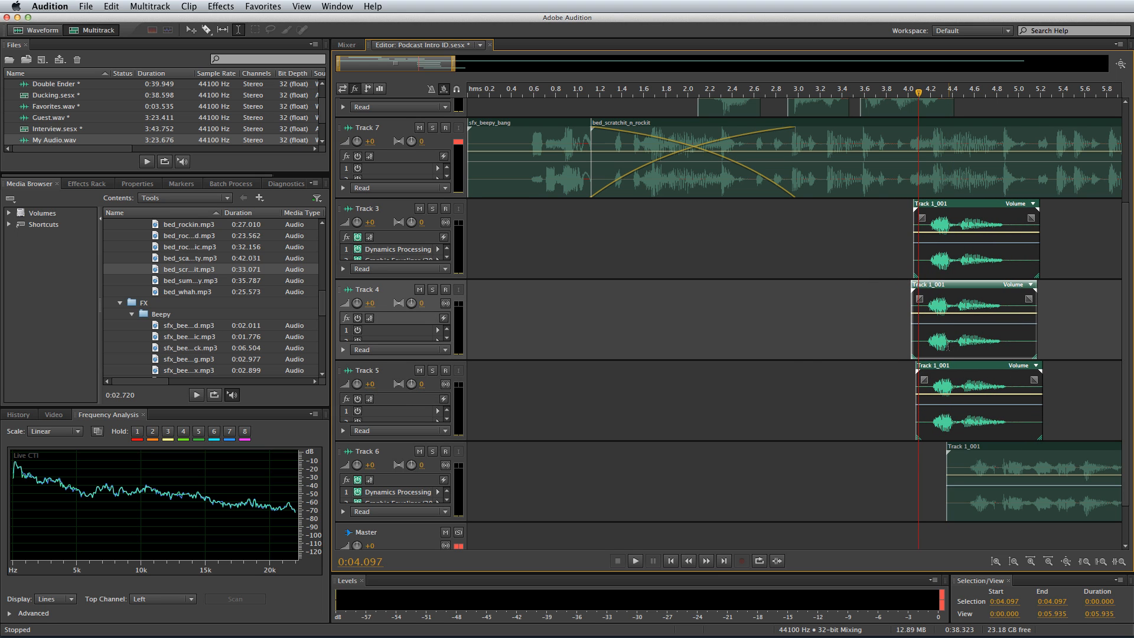
{"action": "left_click", "coordinate": [633, 560]}
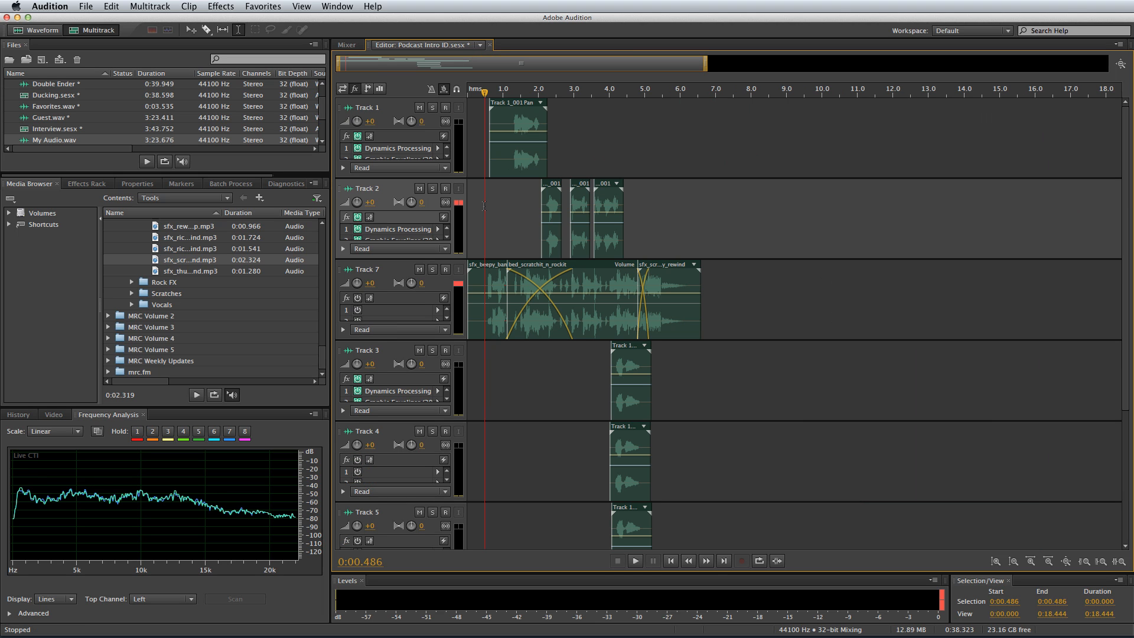
{"action": "left_click", "coordinate": [634, 560]}
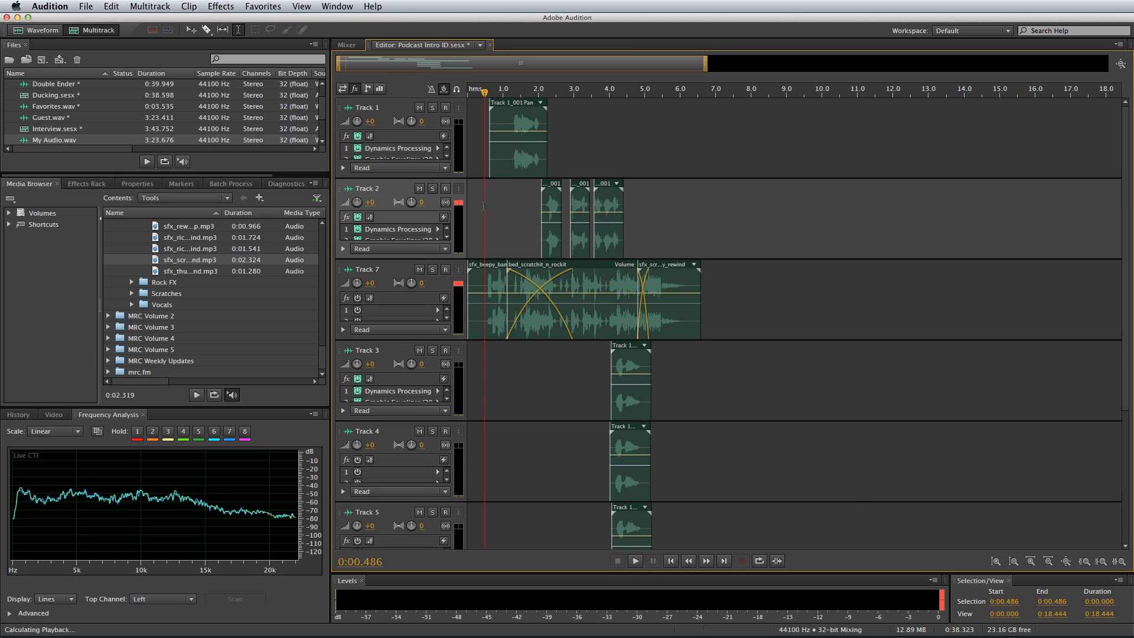
{"action": "left_click", "coordinate": [634, 560]}
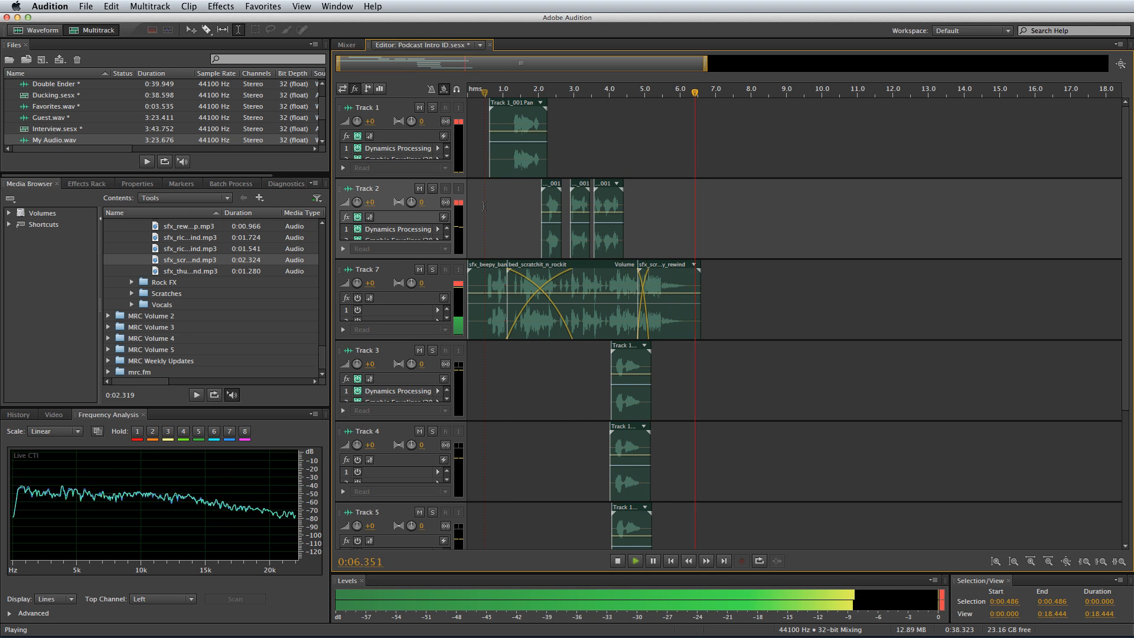
{"action": "left_click", "coordinate": [617, 560]}
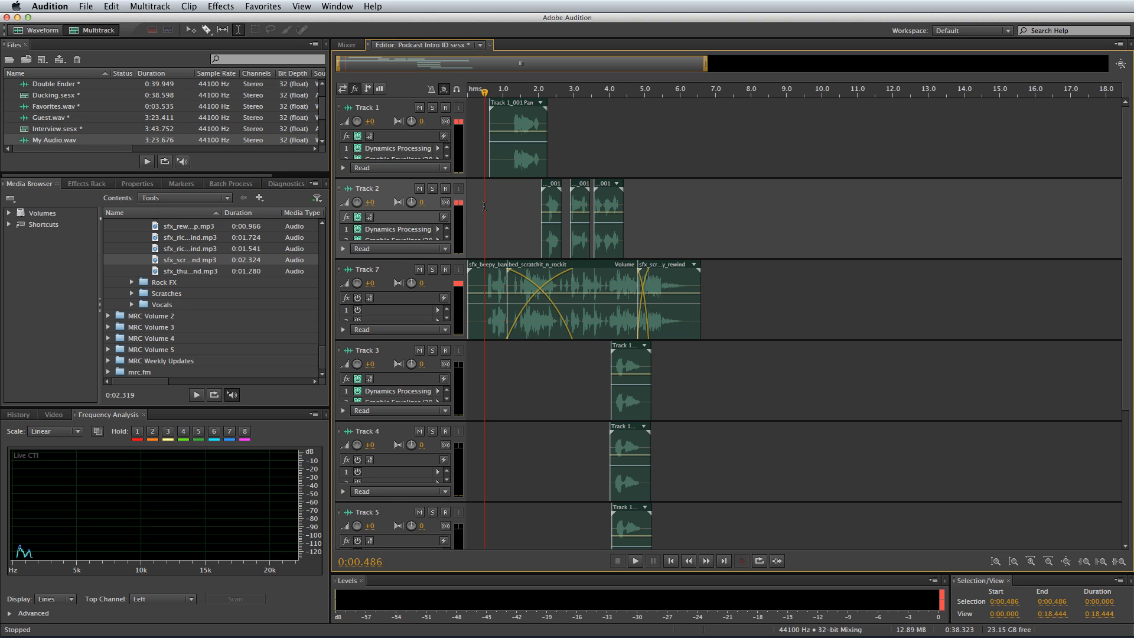